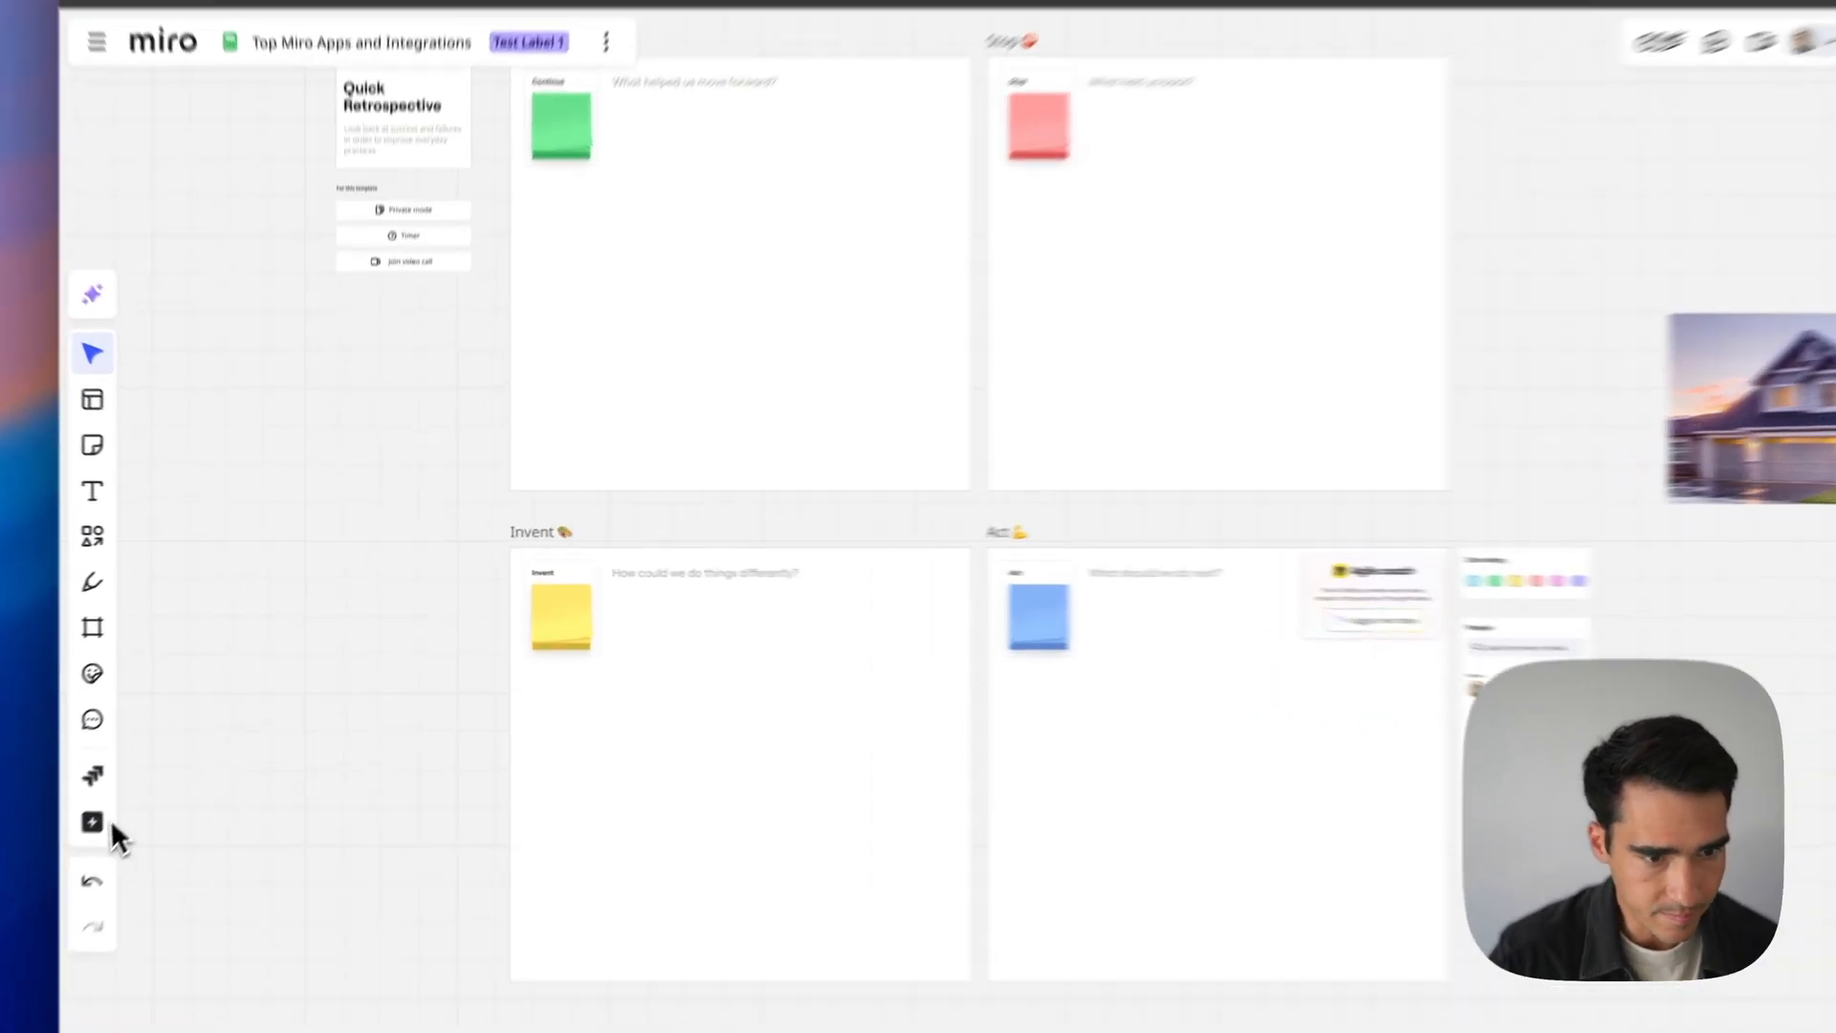
# Bring up the Google Images app and start the Quick Retrospective countdown timer
pyautogui.click(92, 821)
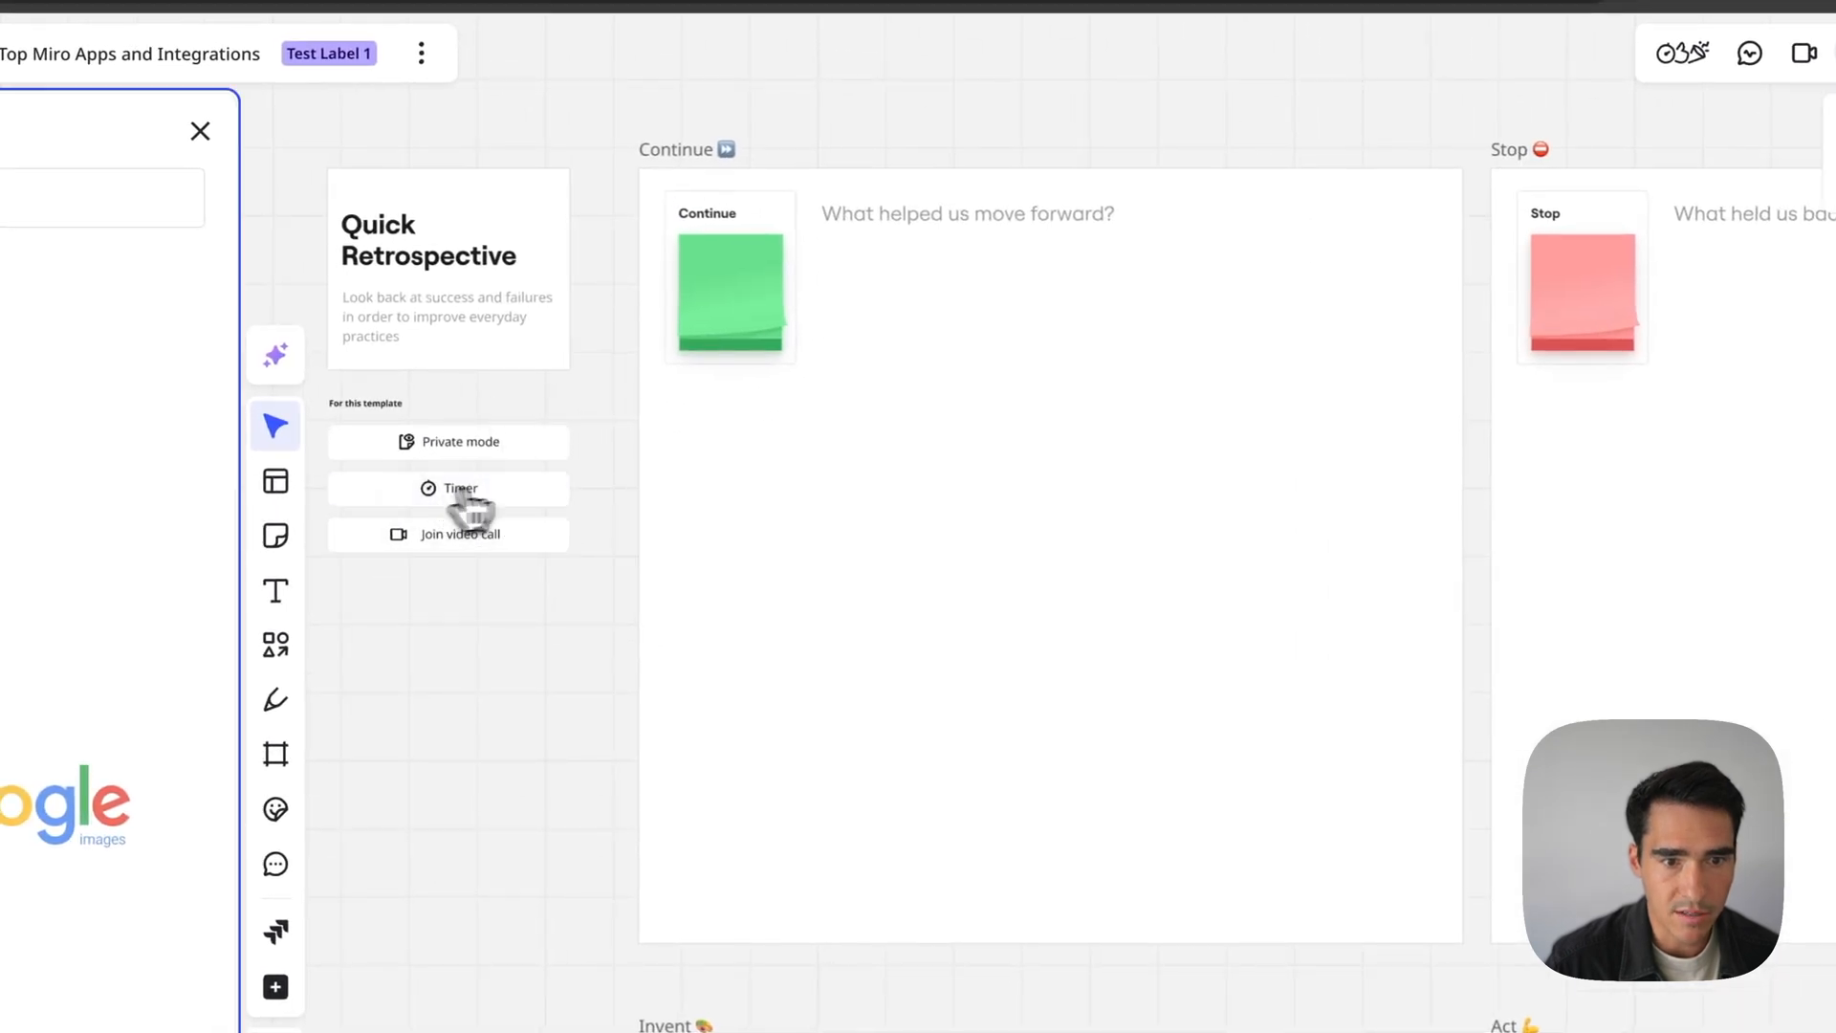
pyautogui.click(447, 488)
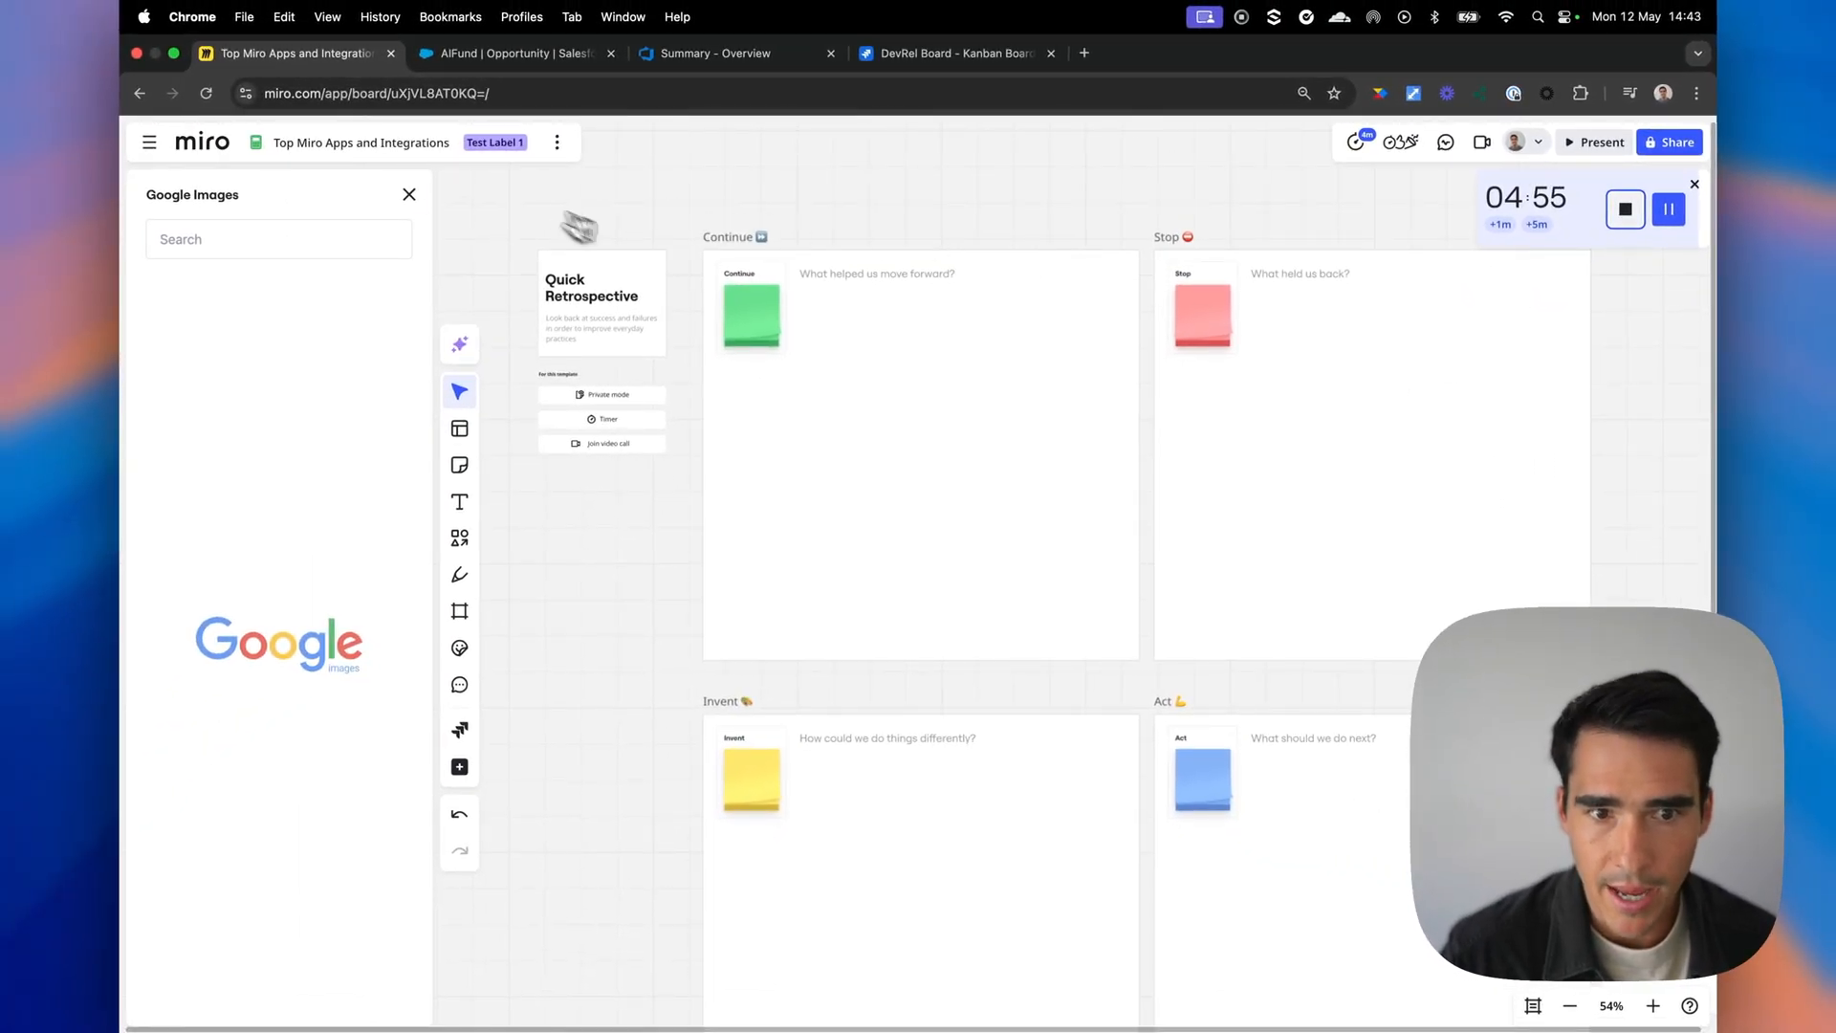
pyautogui.moveTo(922, 343)
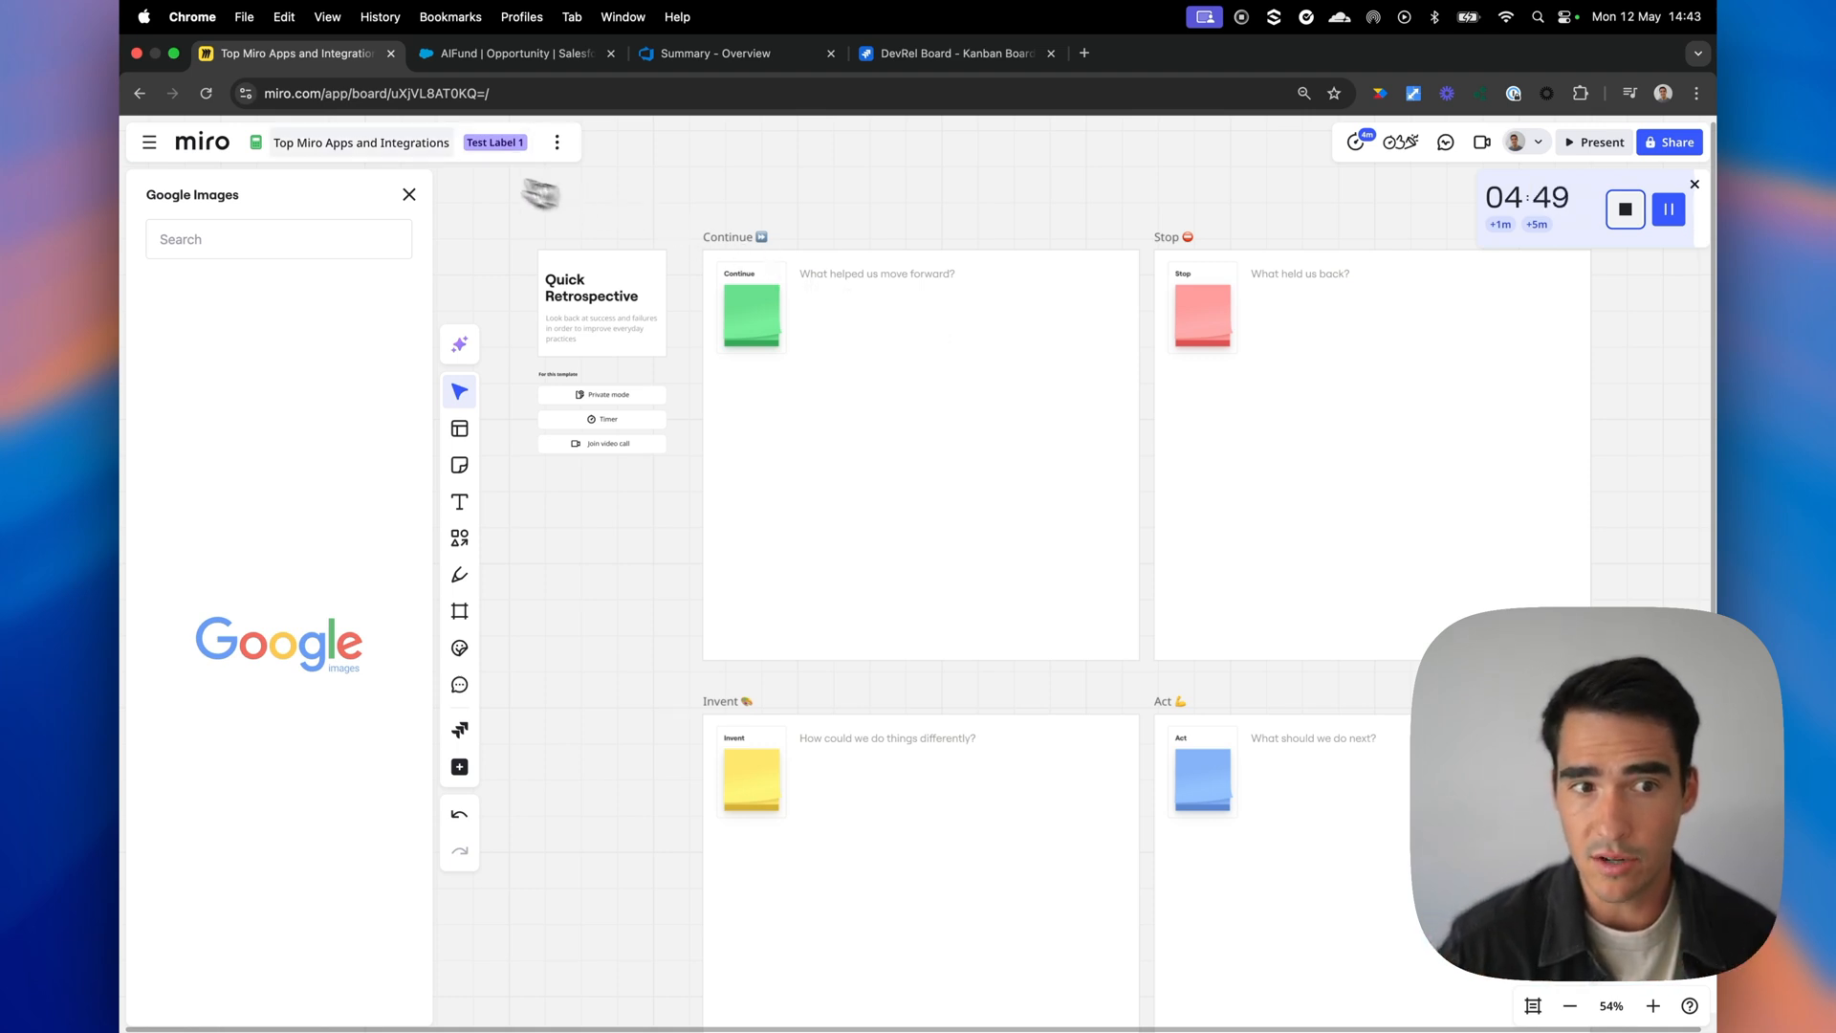
pyautogui.moveTo(369, 141)
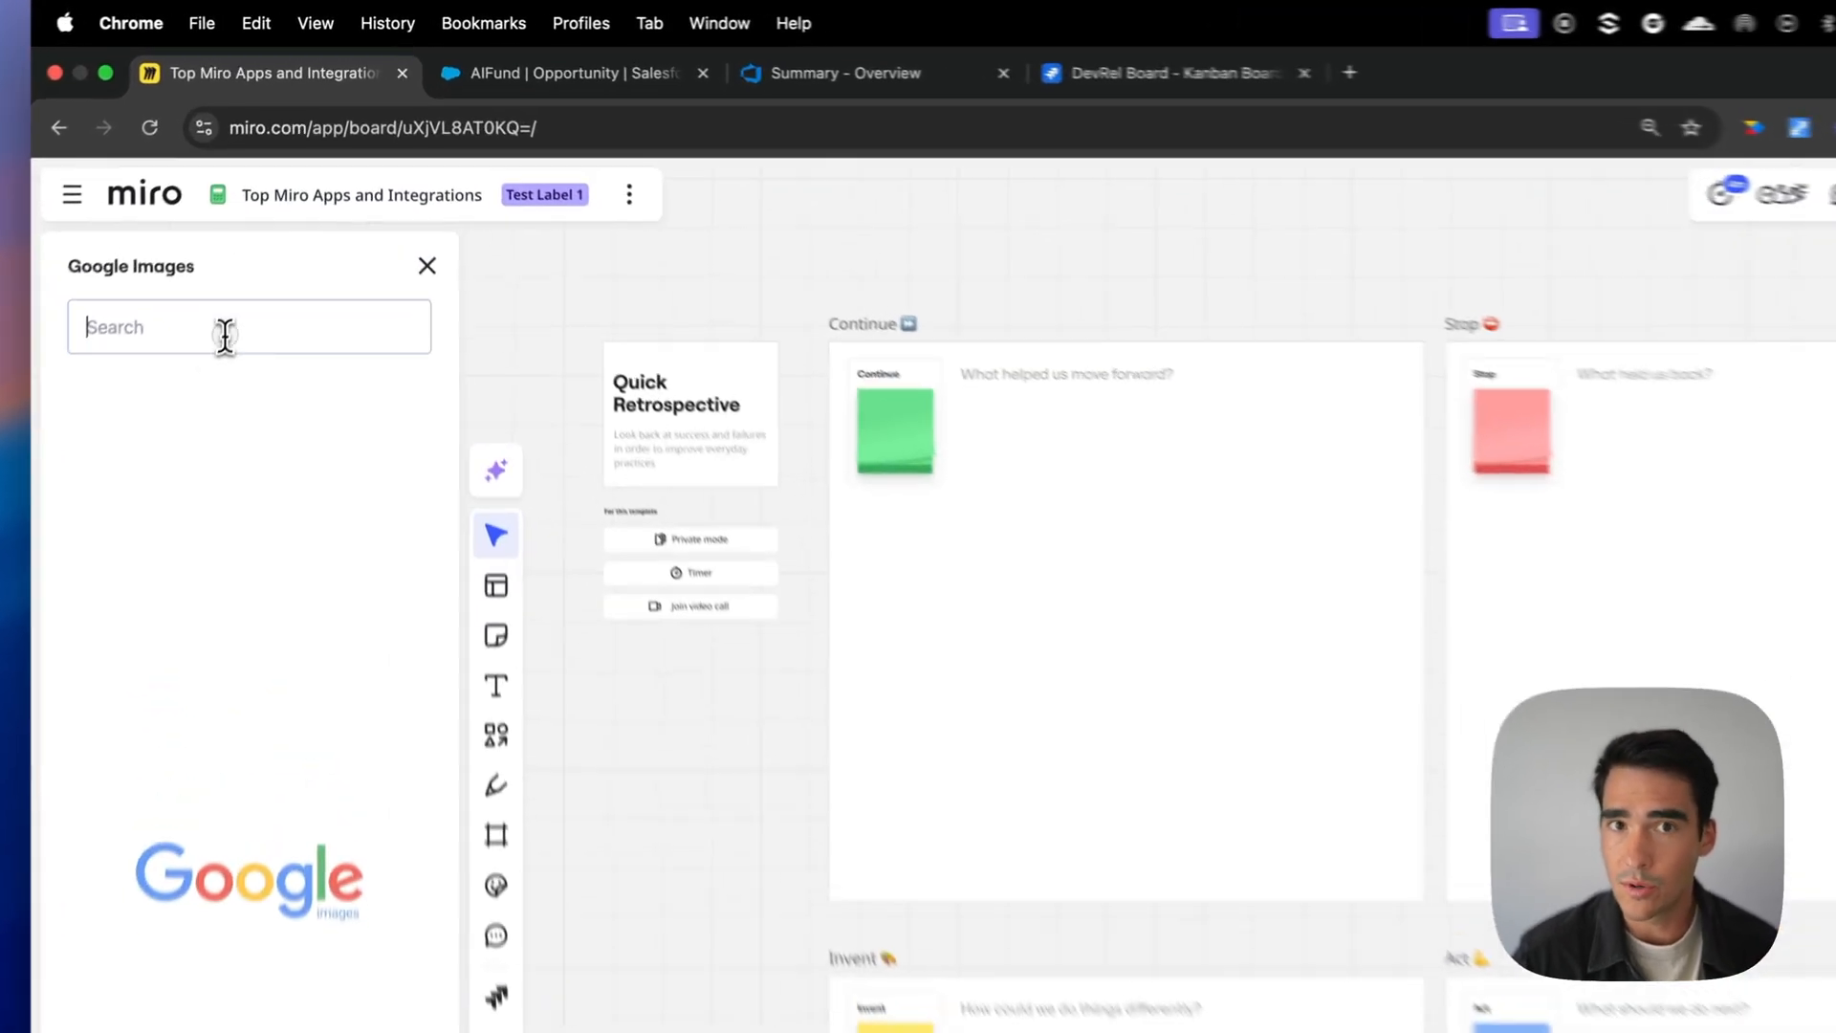
# Search Google Images for 'openai', place the OpenAI | Microsoft logo in Continue and reach its border options
pyautogui.write('d')
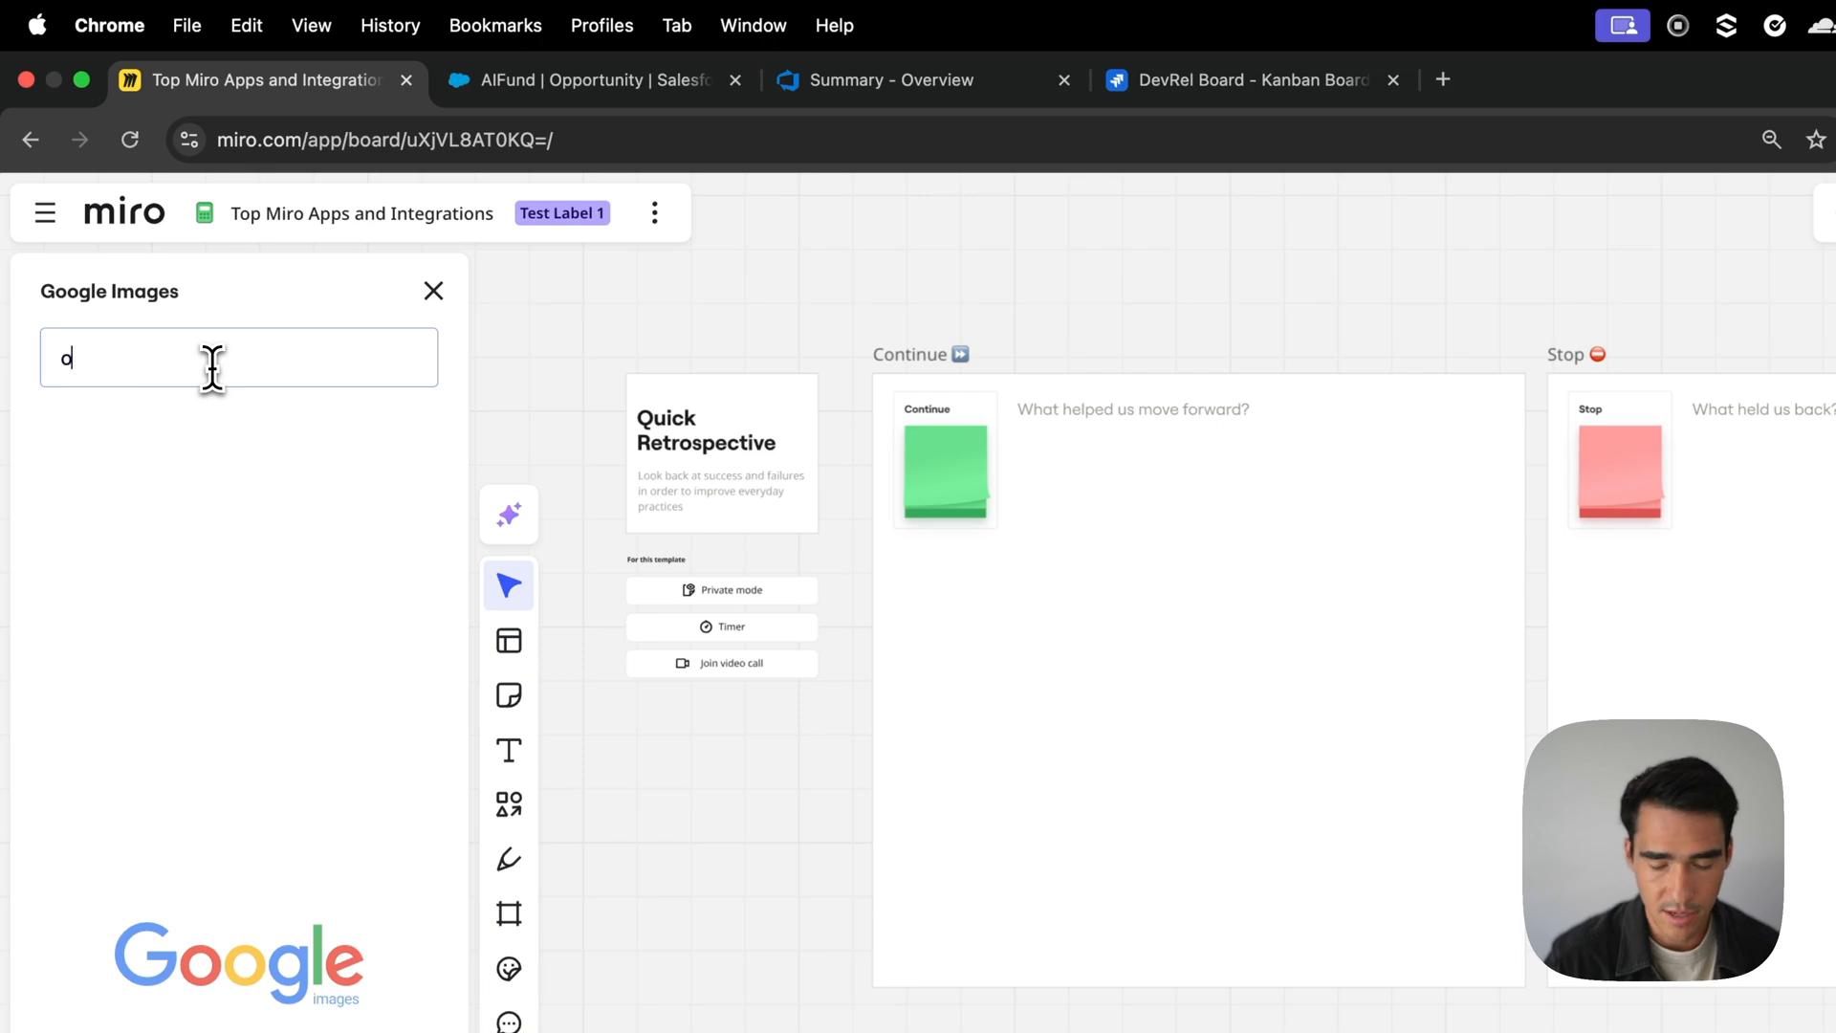
pyautogui.write('openai')
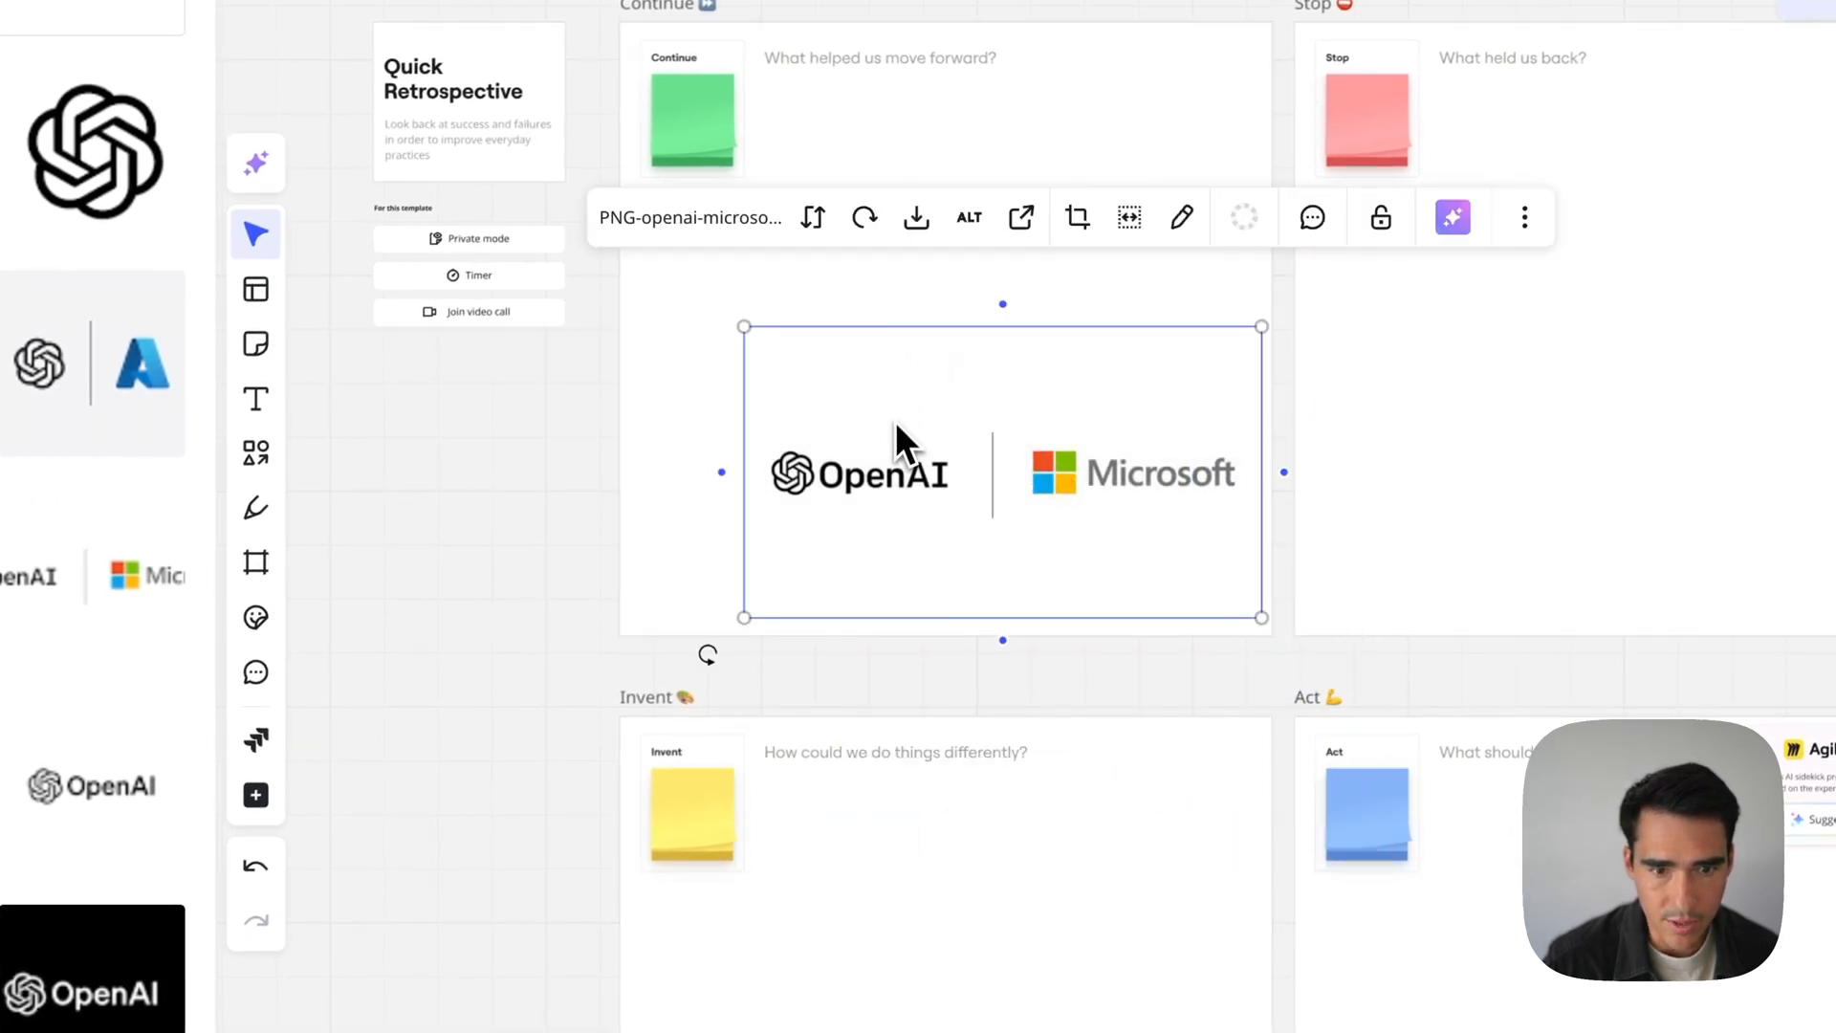
pyautogui.click(1244, 216)
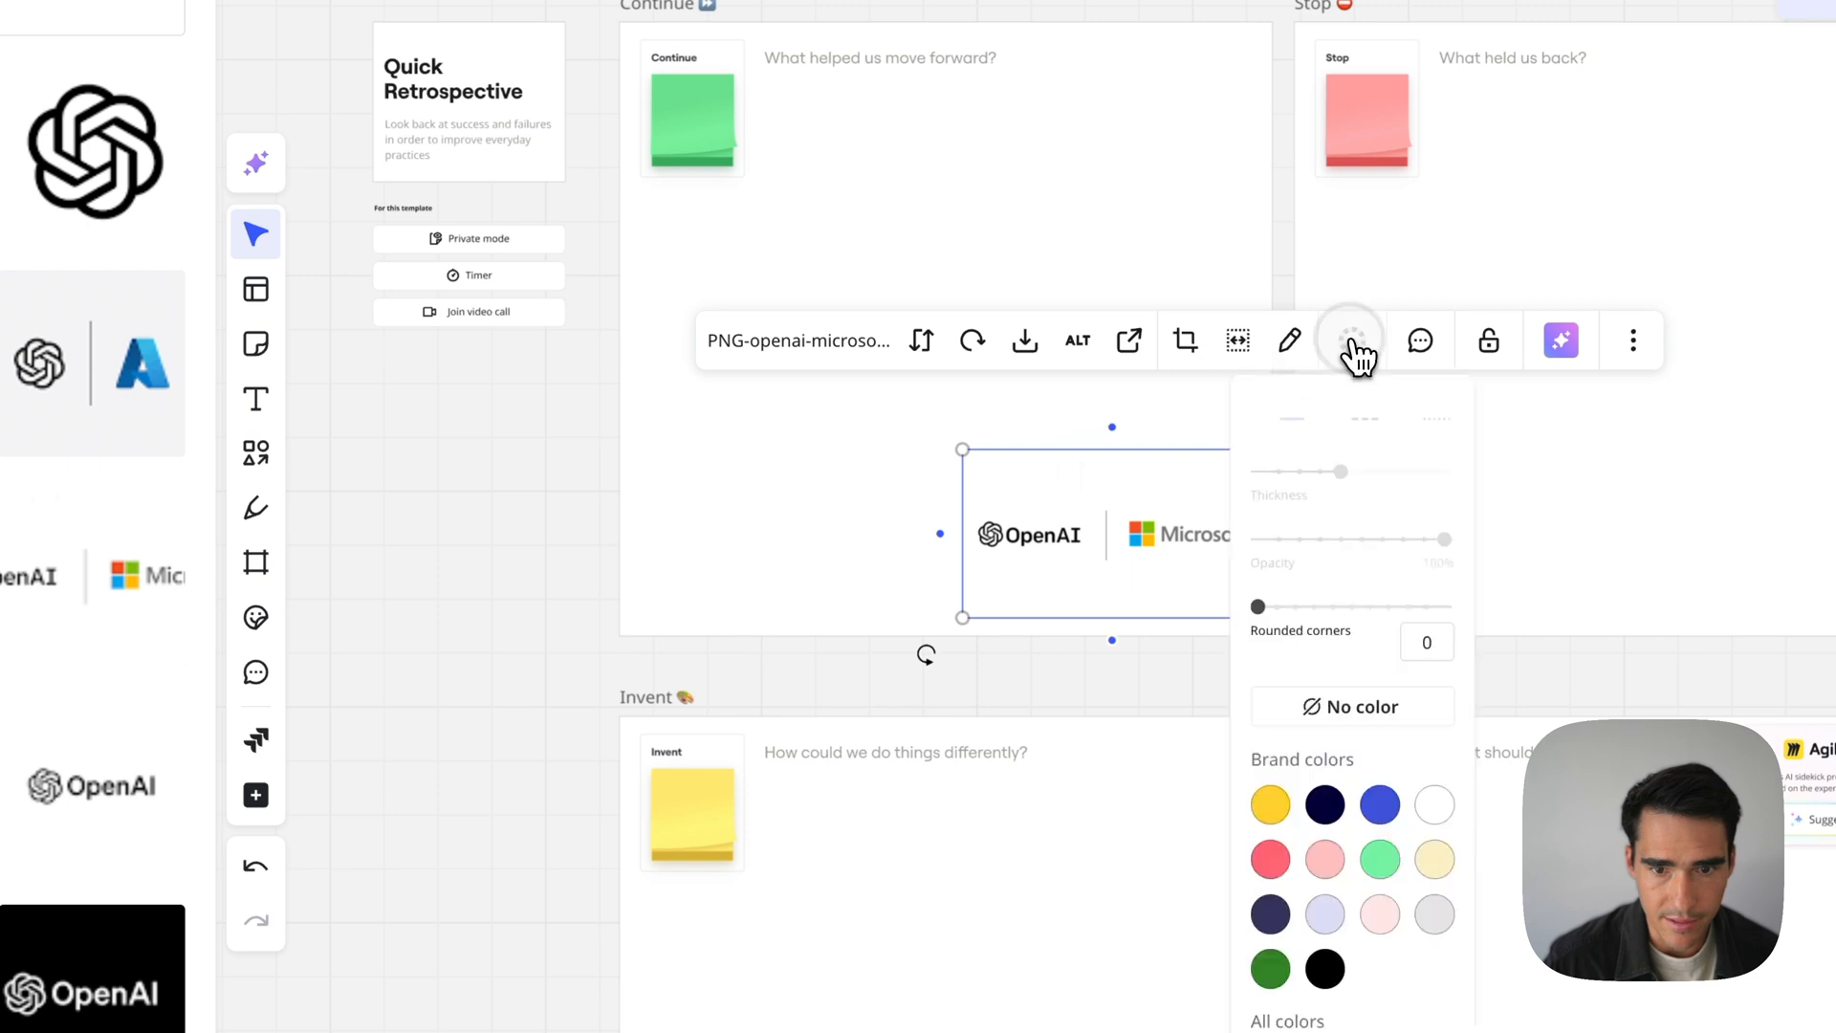
pyautogui.click(1324, 805)
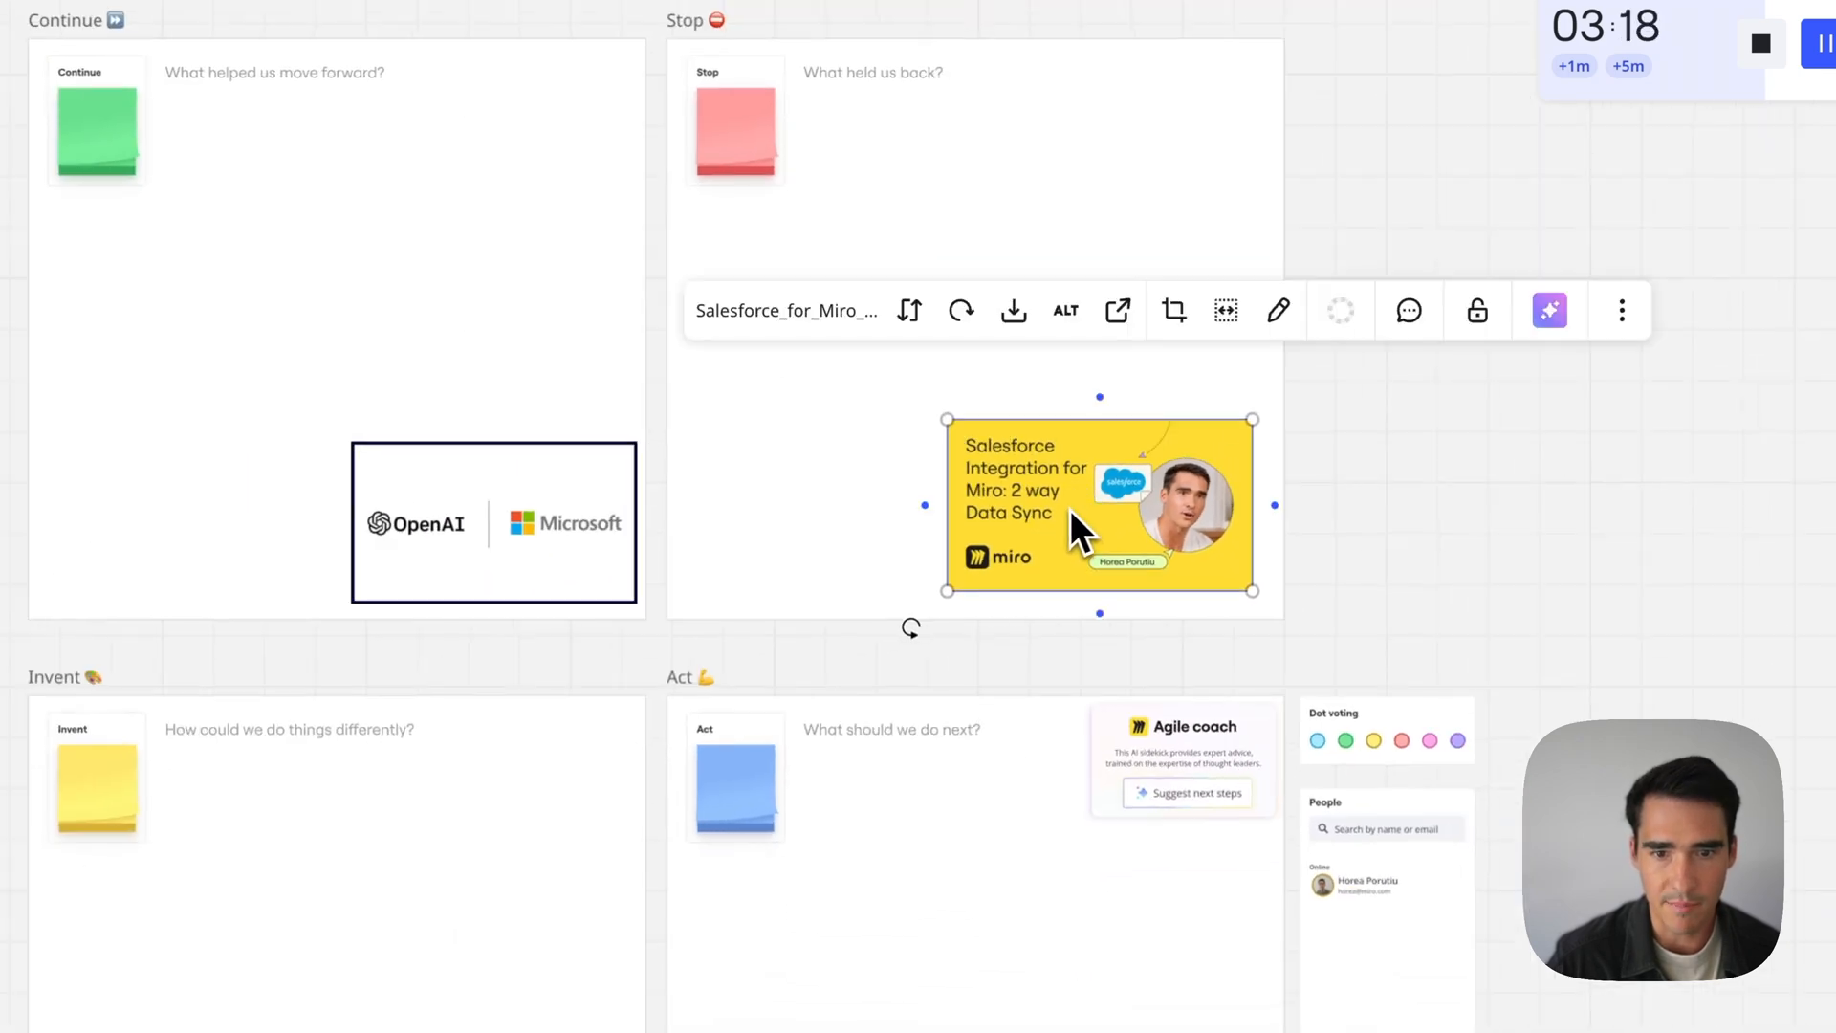
# Select the Salesforce for Miro thumbnail to place it in the Stop section
pyautogui.click(1519, 574)
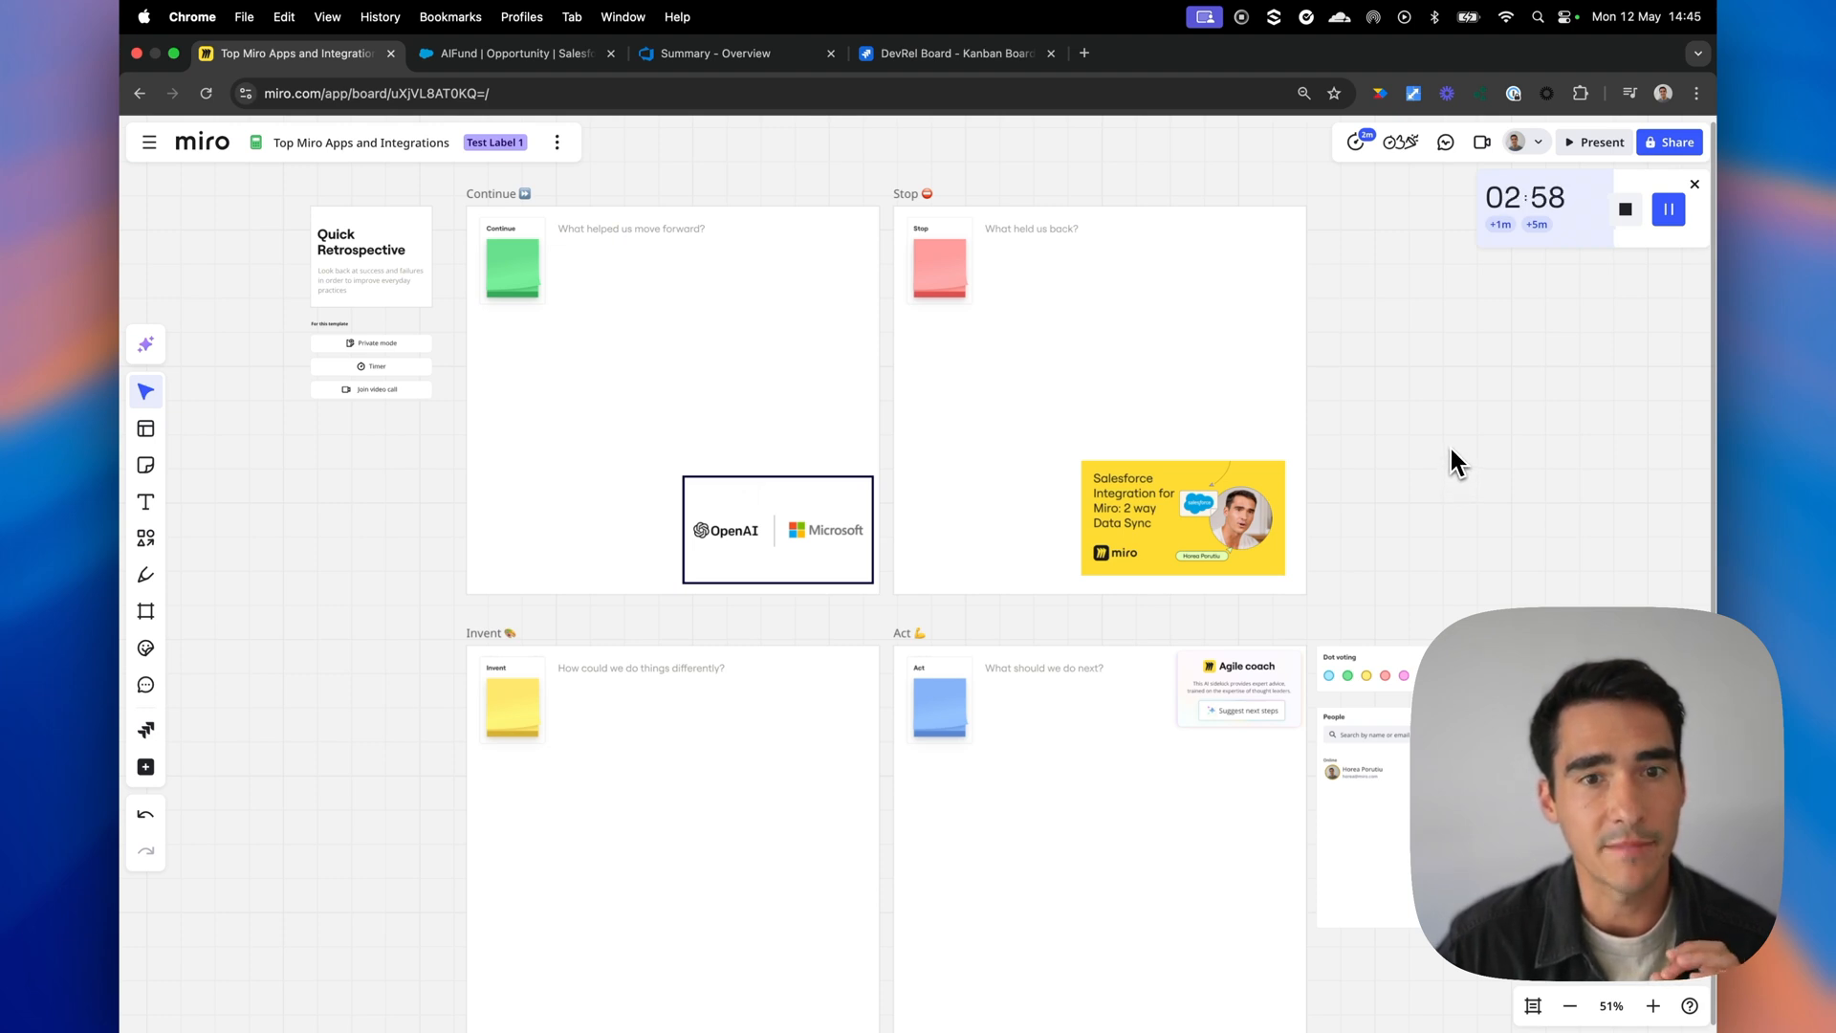
pyautogui.moveTo(145, 728)
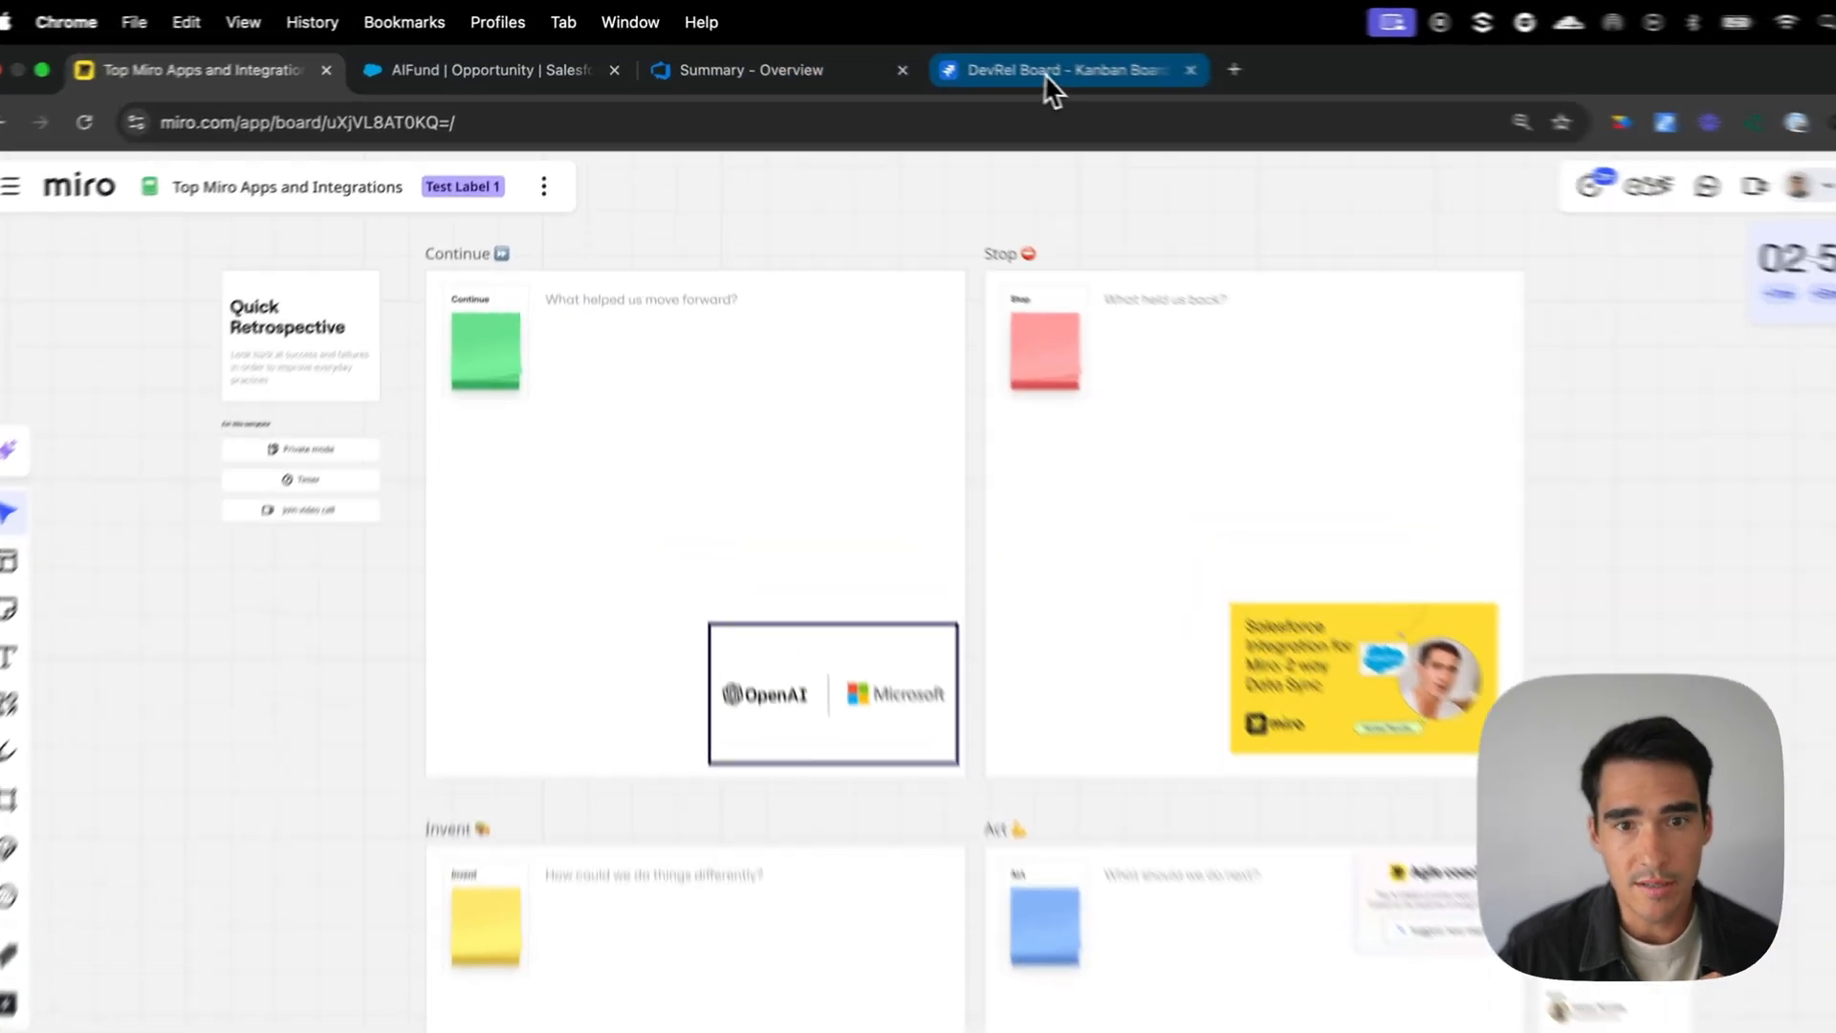
pyautogui.click(1066, 70)
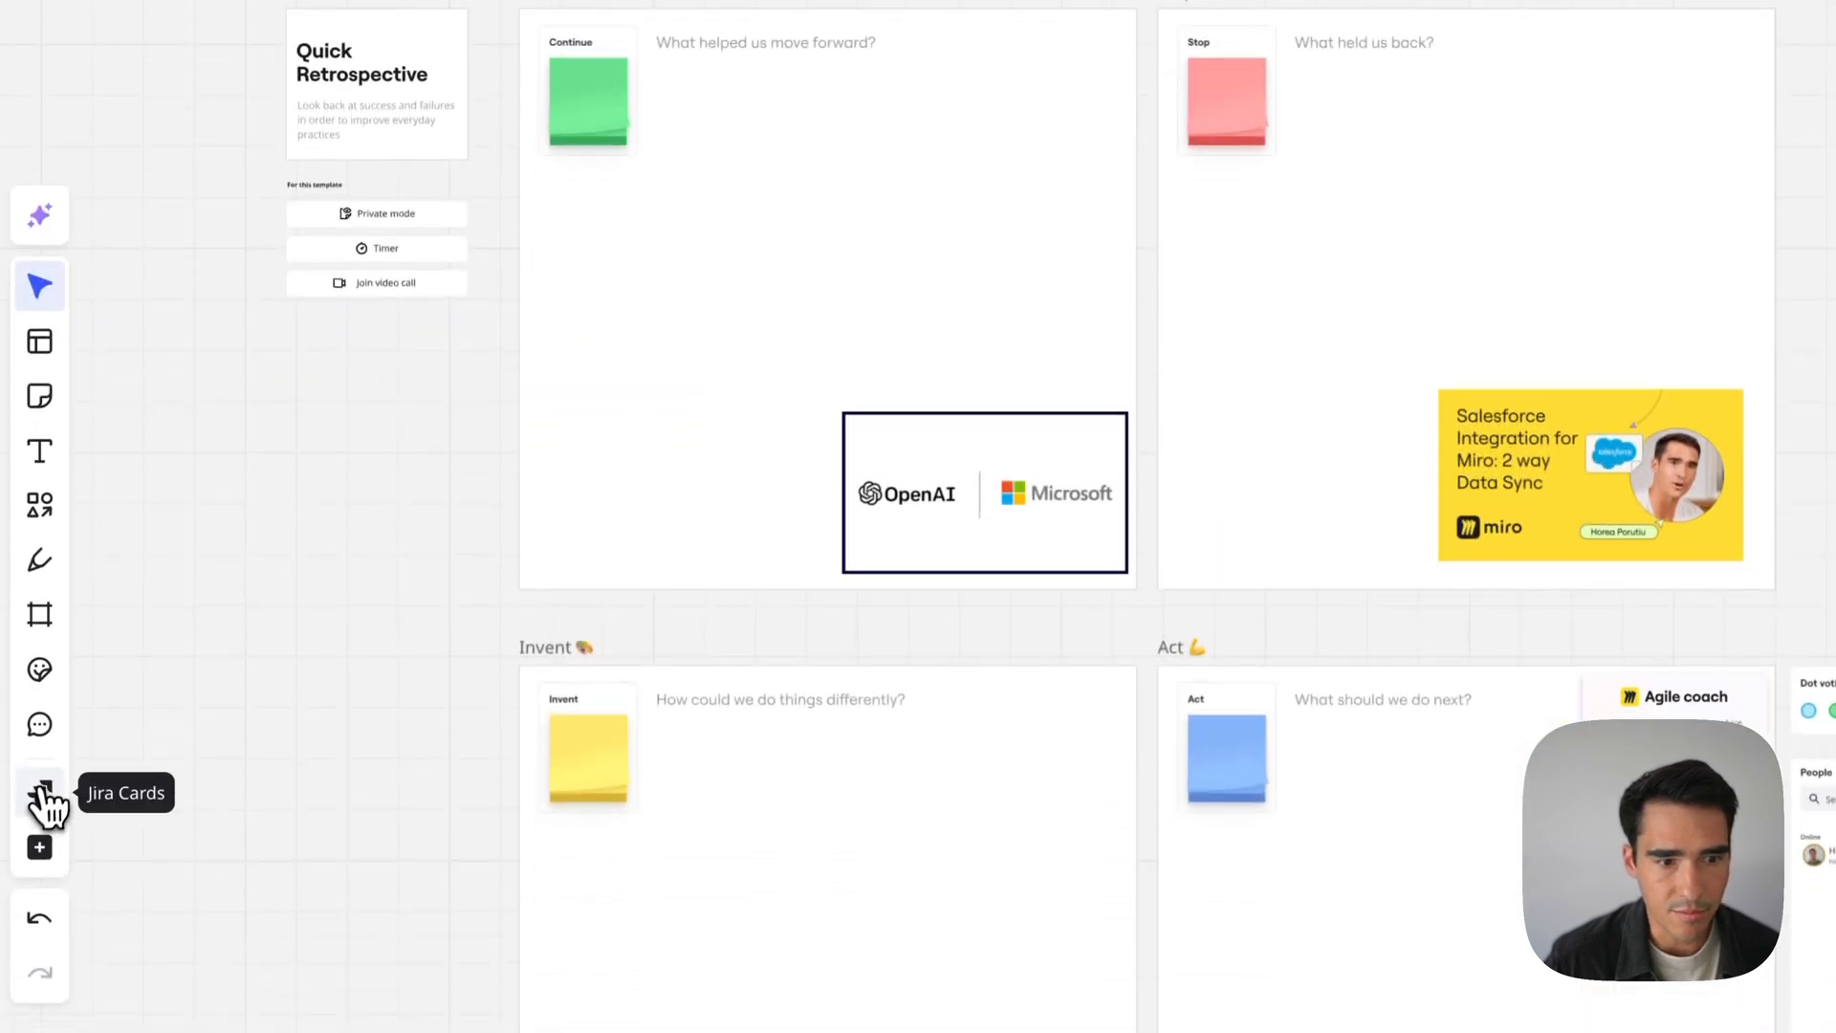
# Add Jira issue DR-959 to the Act section and extend its summary with 'post to YT'
pyautogui.click(38, 792)
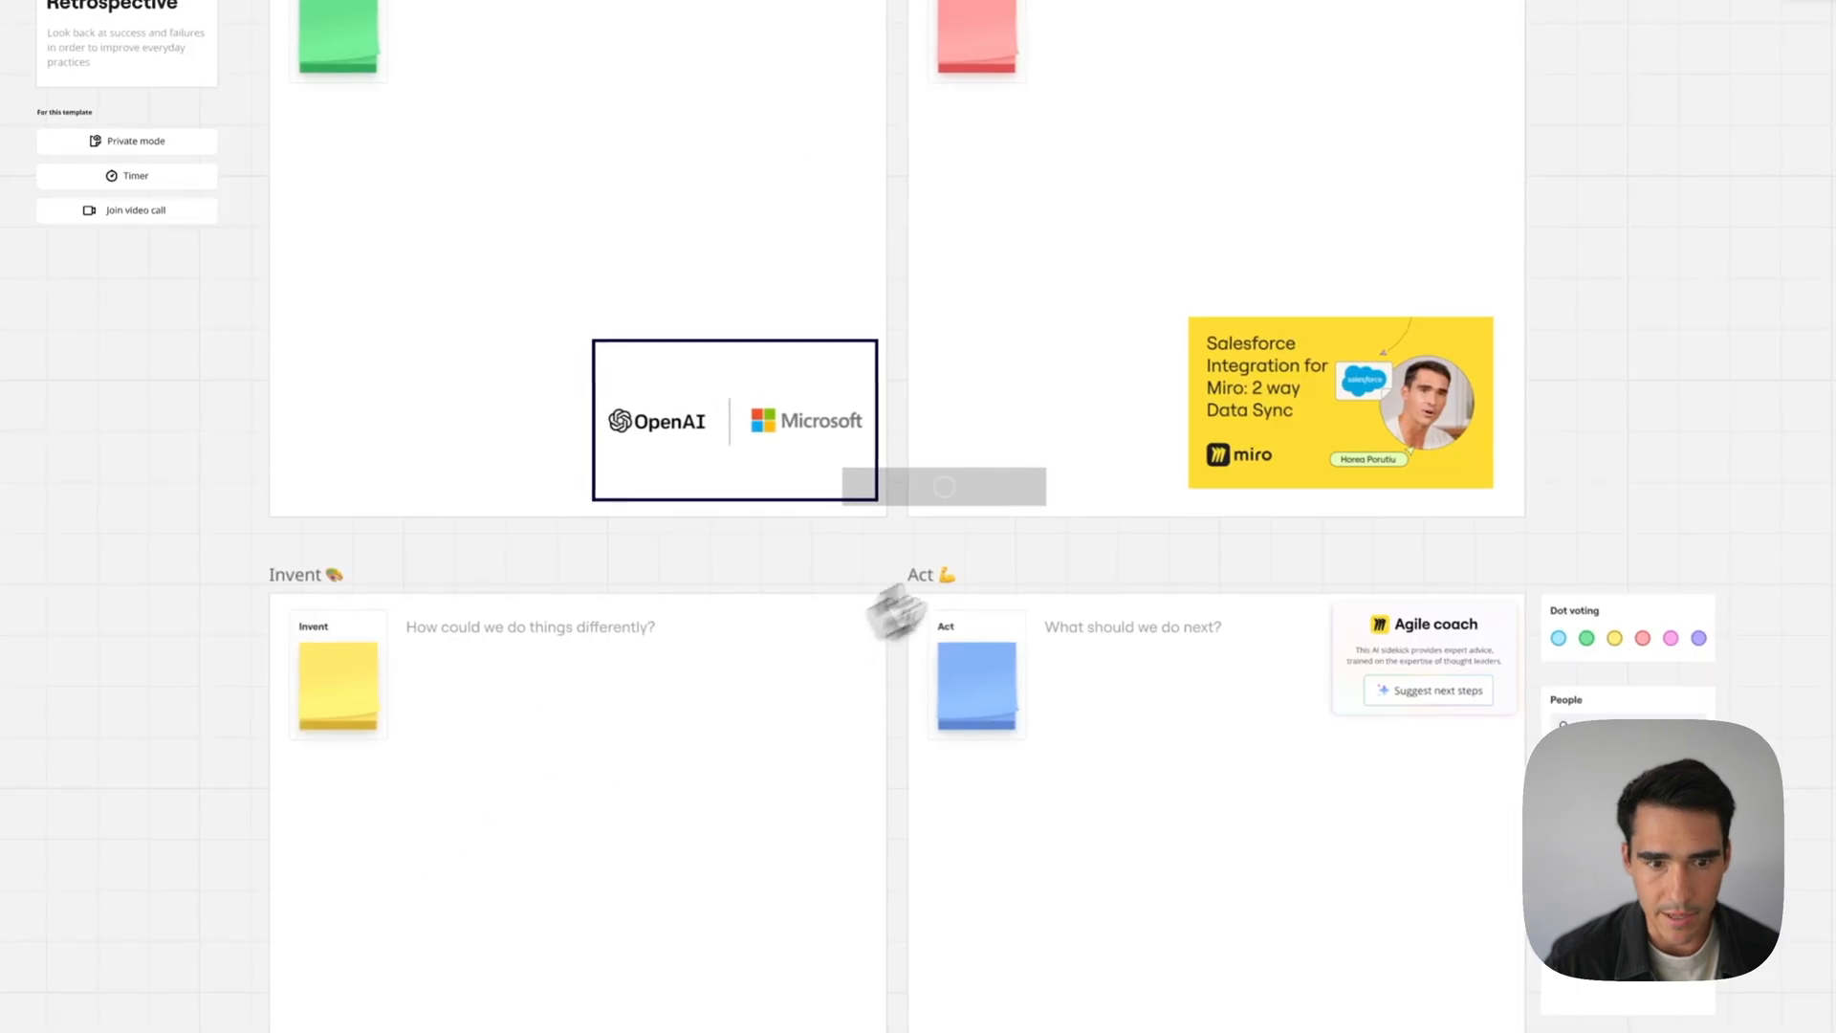
pyautogui.click(943, 486)
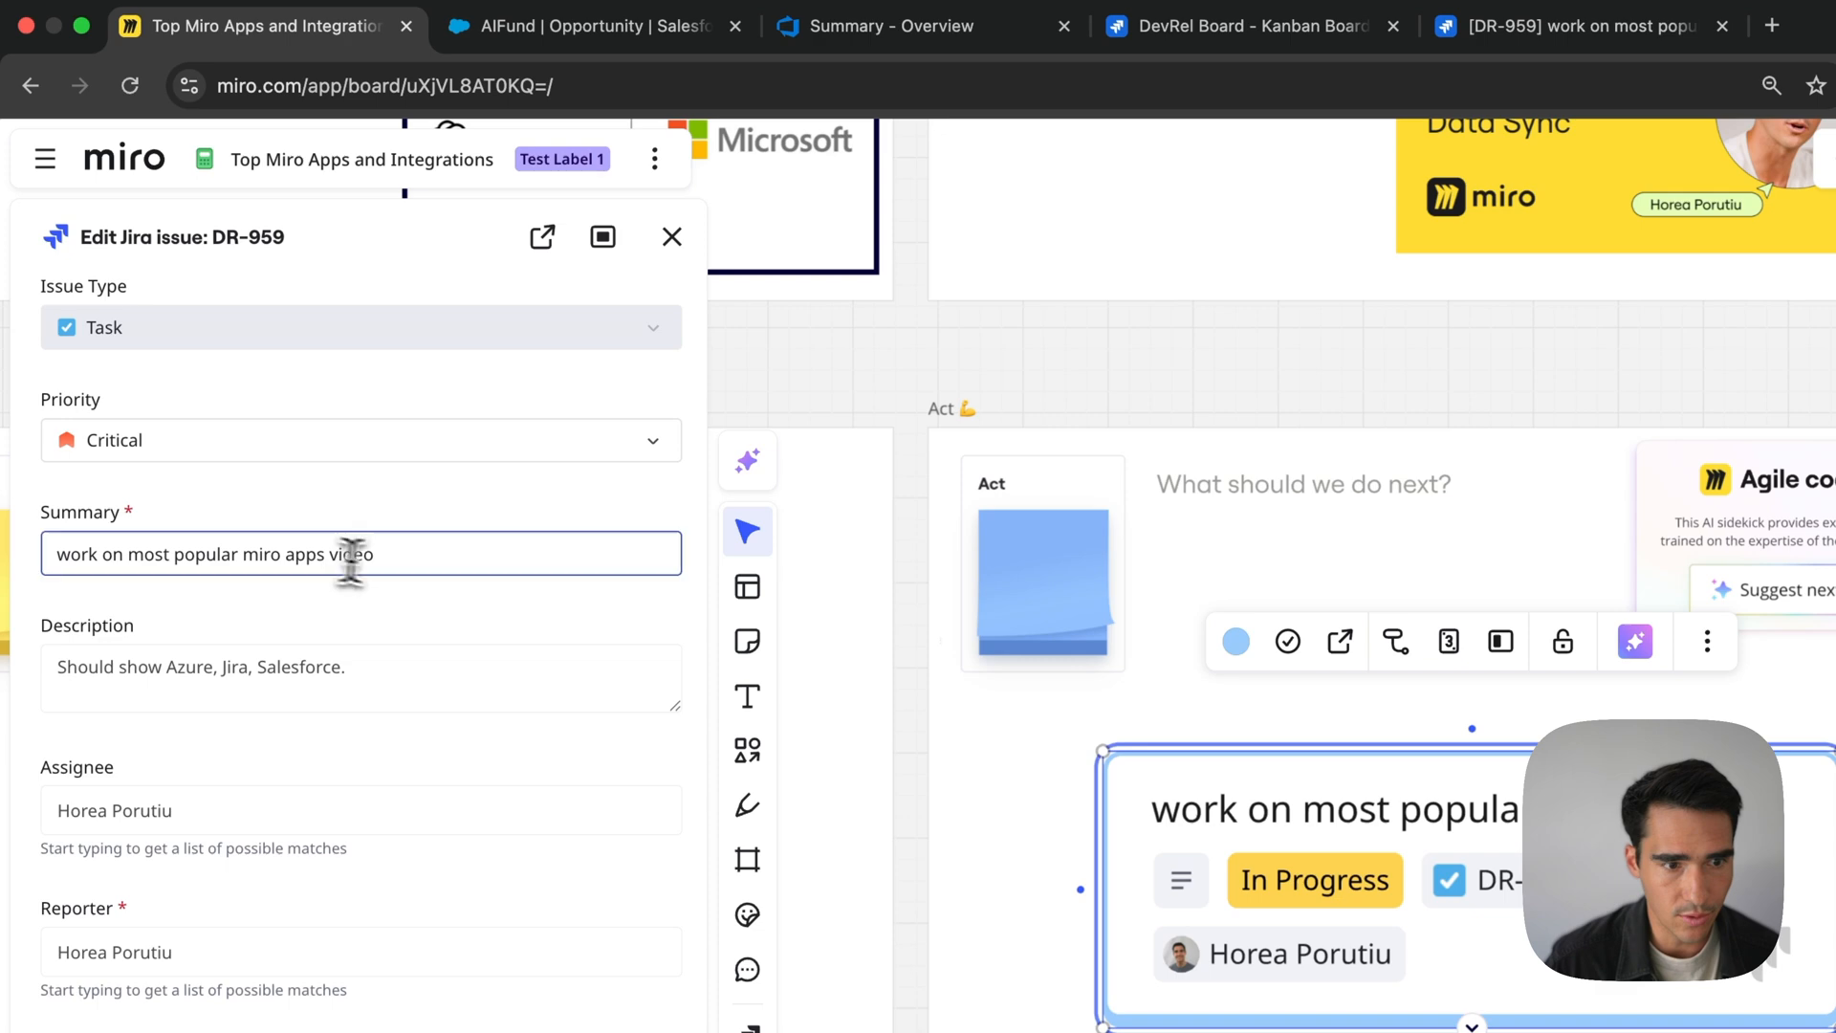
pyautogui.write('- n')
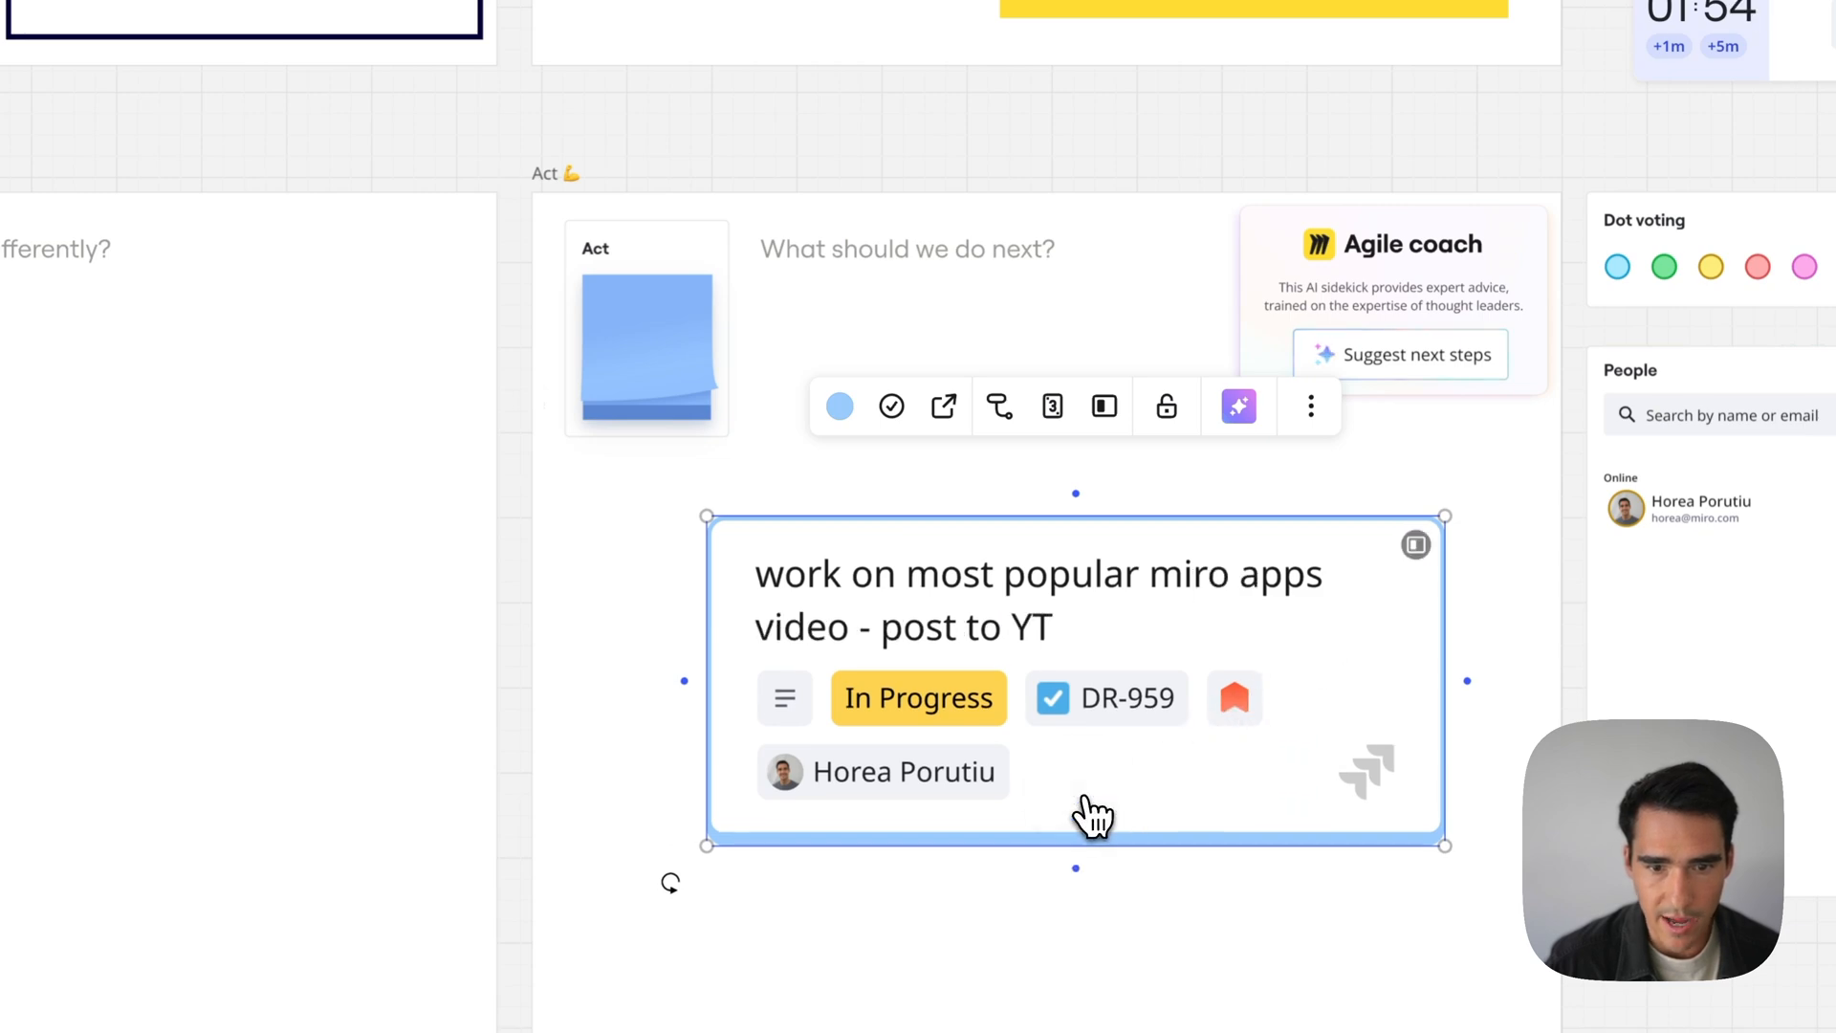
pyautogui.moveTo(961, 650)
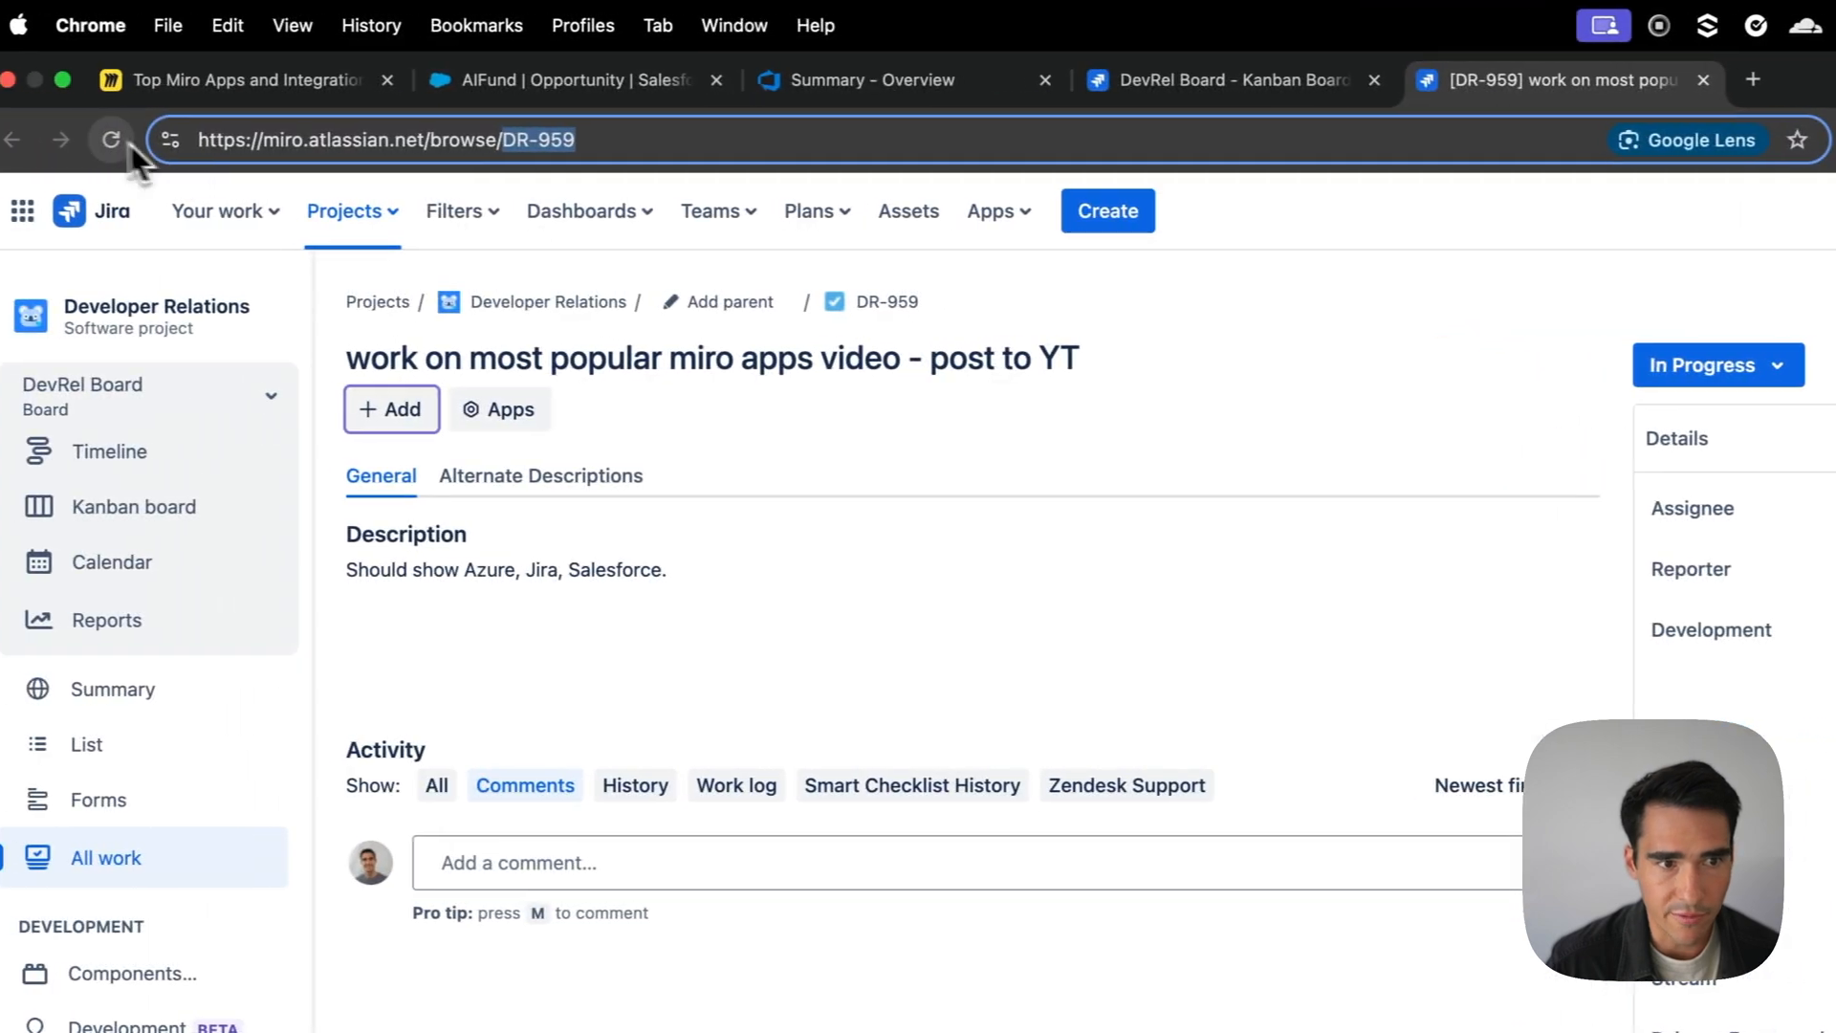
# Reload Jira issue DR-959 and confirm the synced title and Critical priority in Details
pyautogui.click(111, 139)
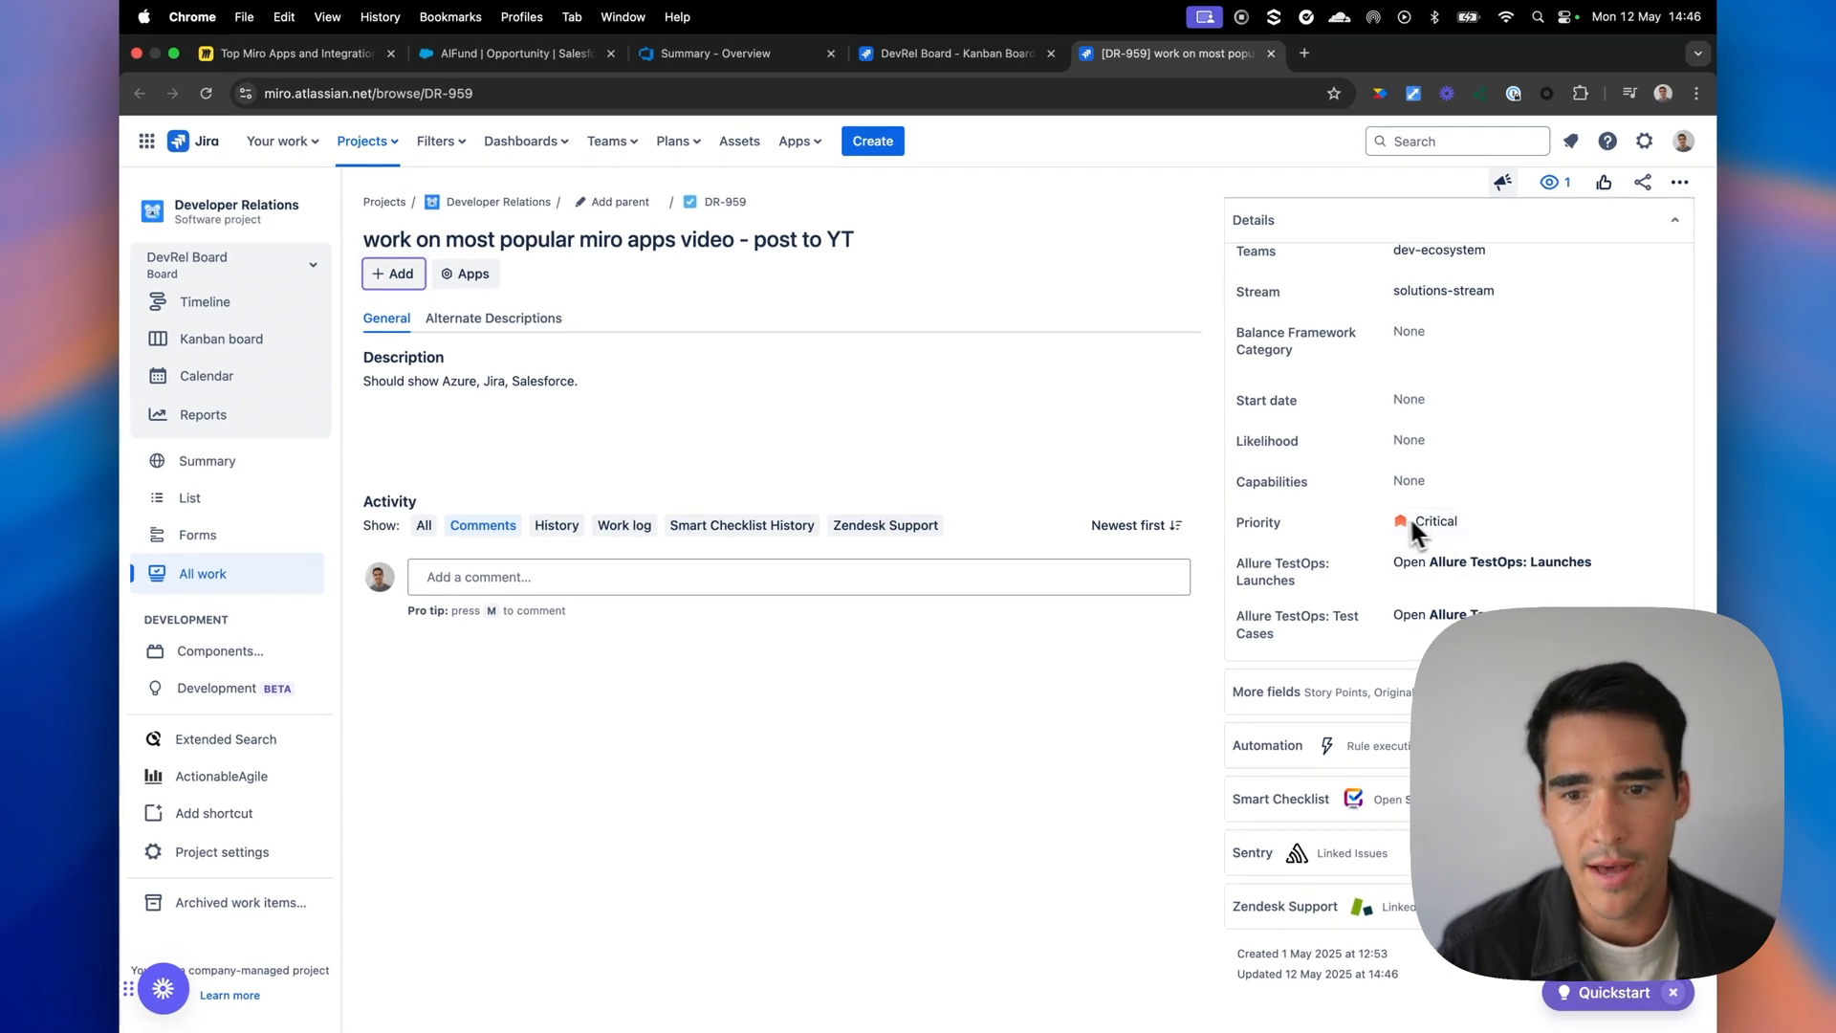
pyautogui.click(294, 53)
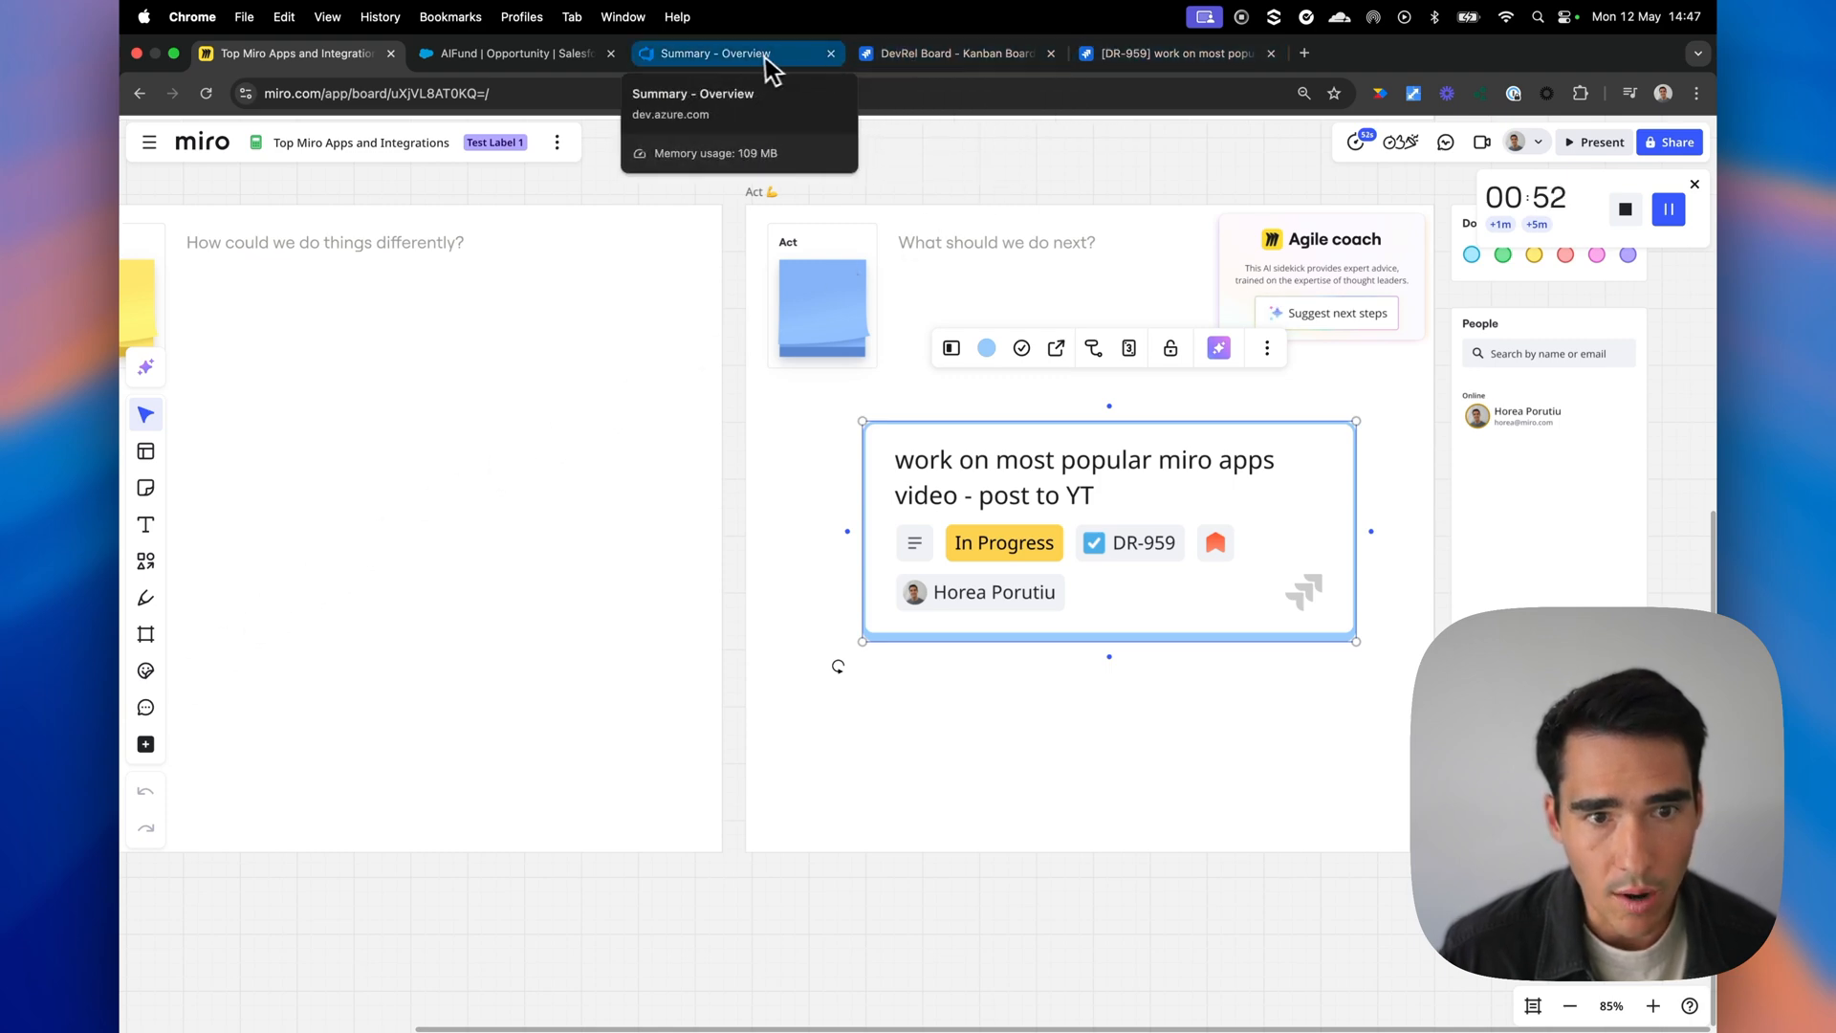
# Switch to the Azure DevOps tab and view the Demo project's Overview > Summary page
pyautogui.click(739, 54)
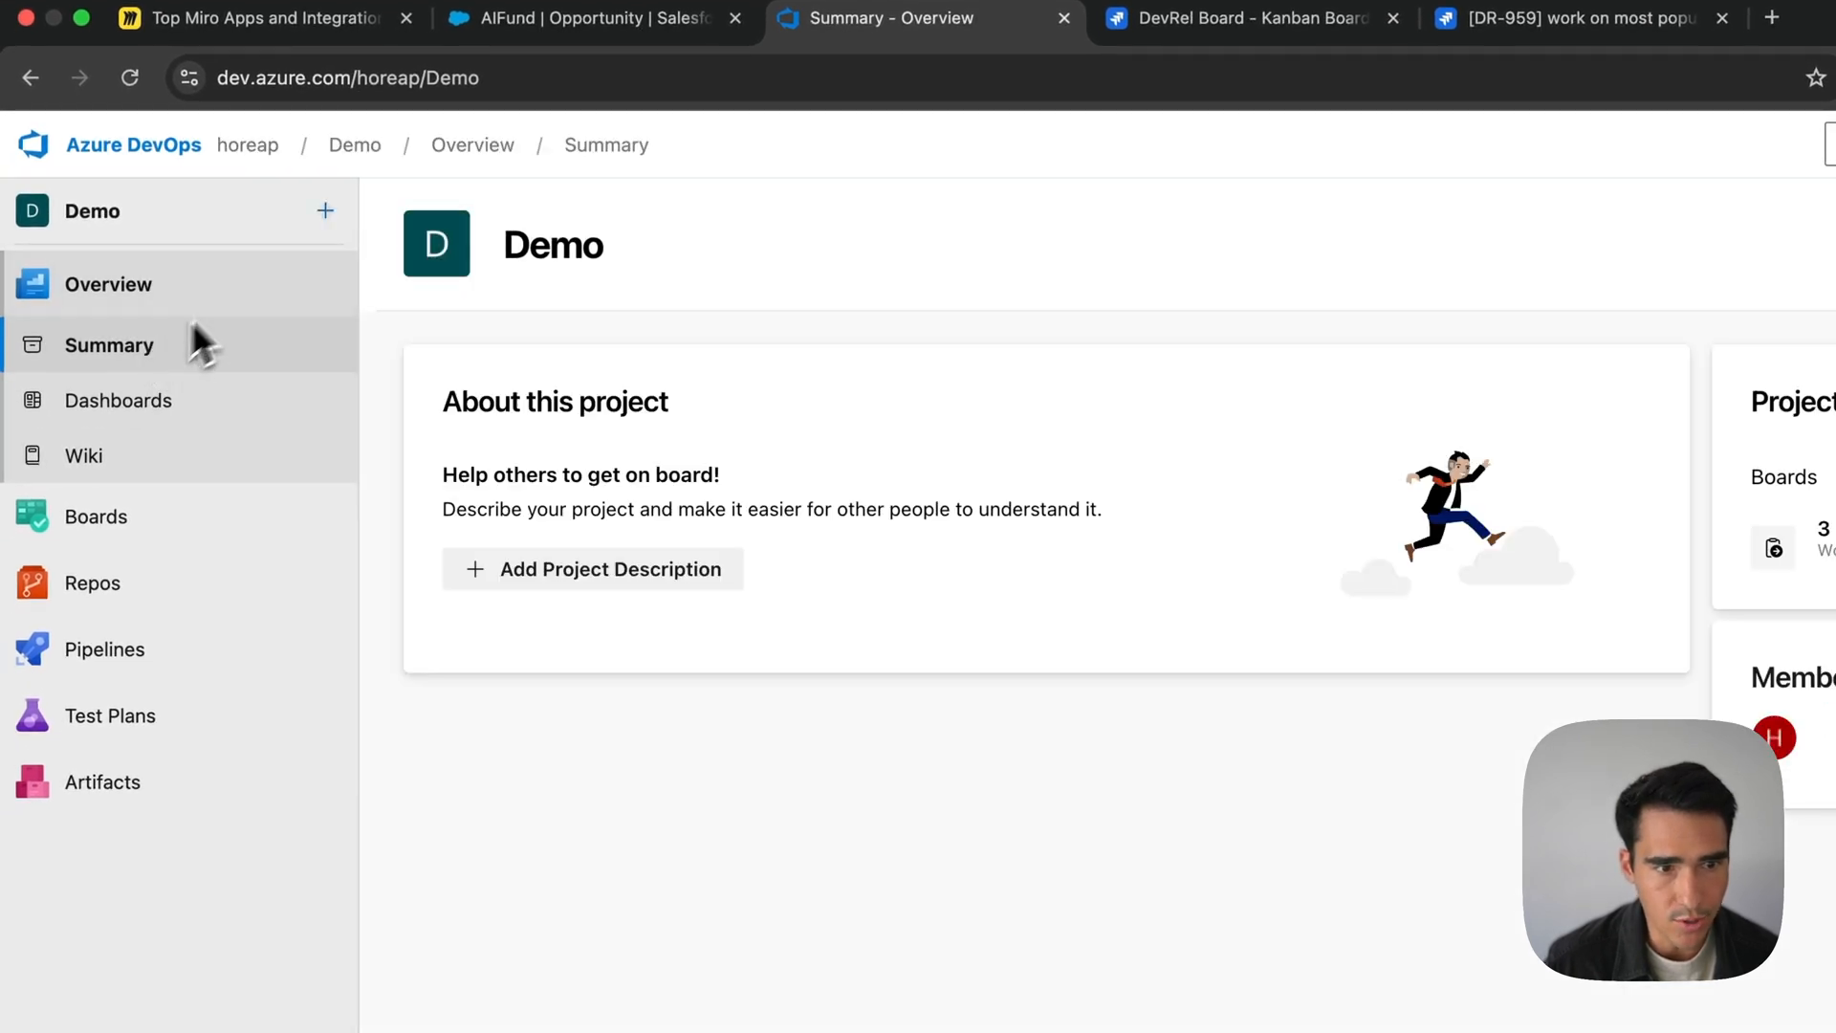
pyautogui.click(96, 514)
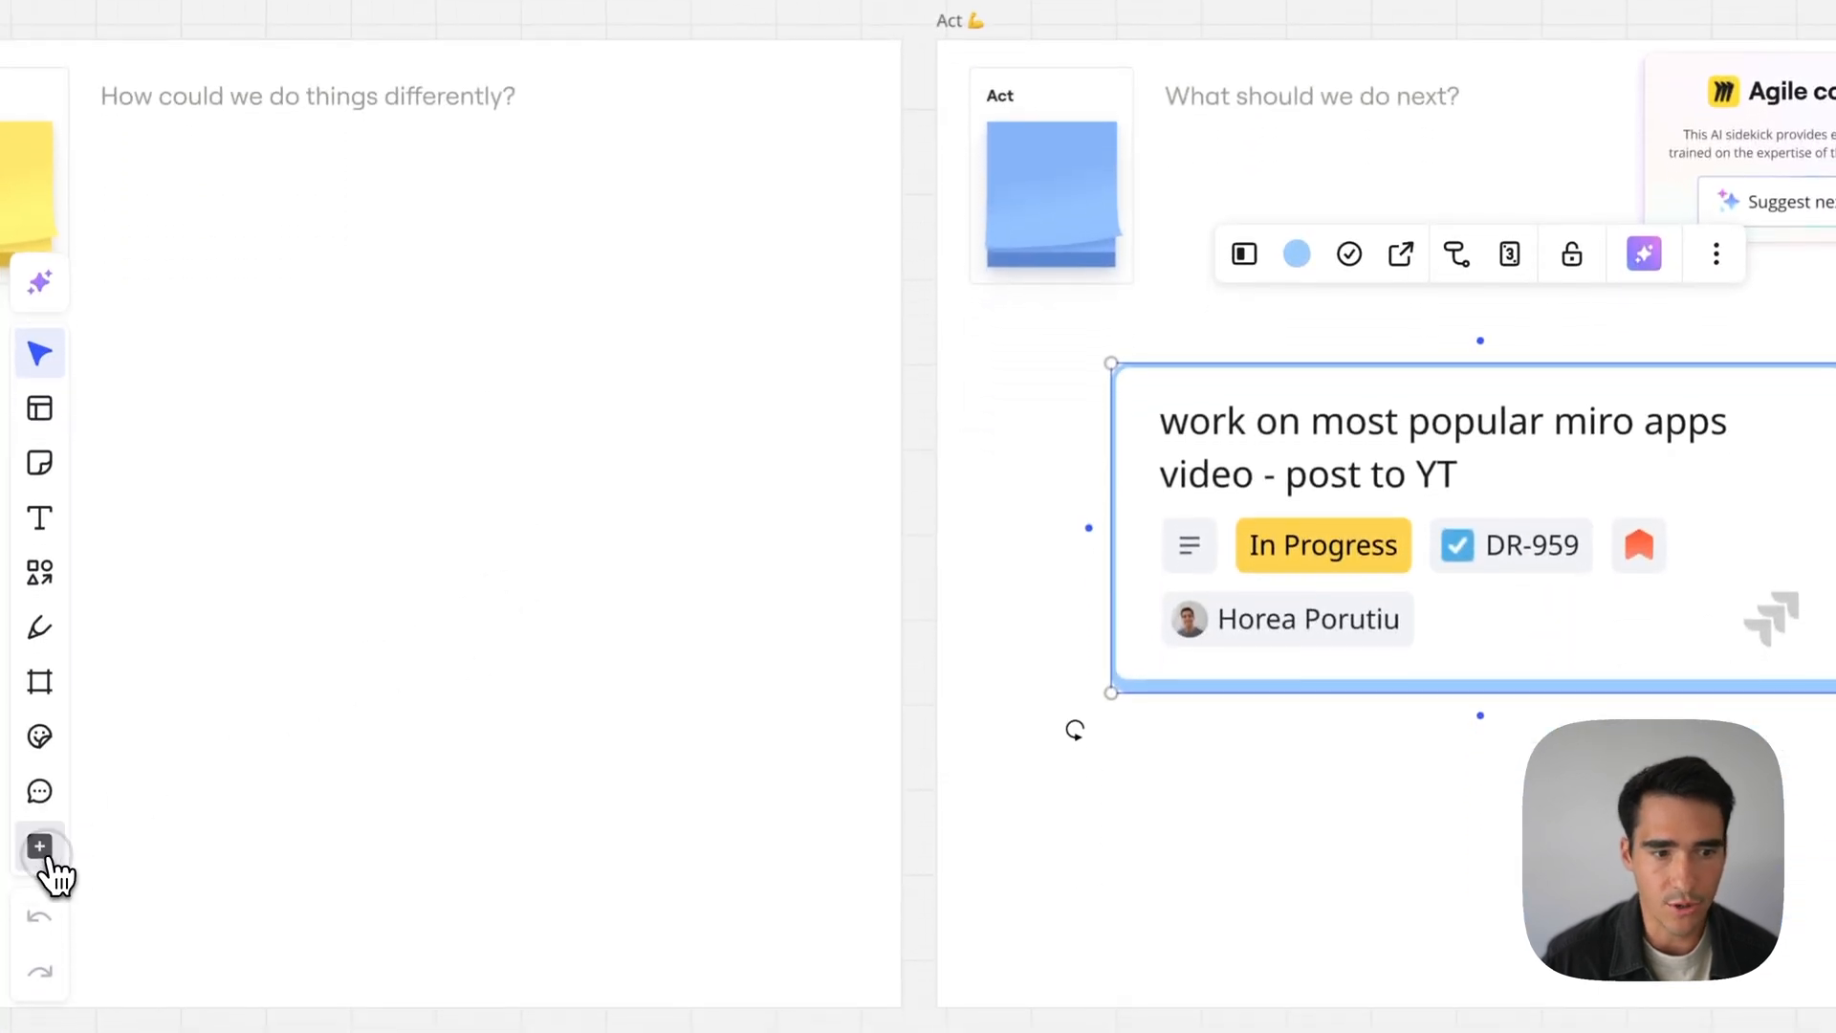
# Add Azure DevOps work items 'Create script for video' and 'film the video and send for feedback' as cards
pyautogui.click(39, 846)
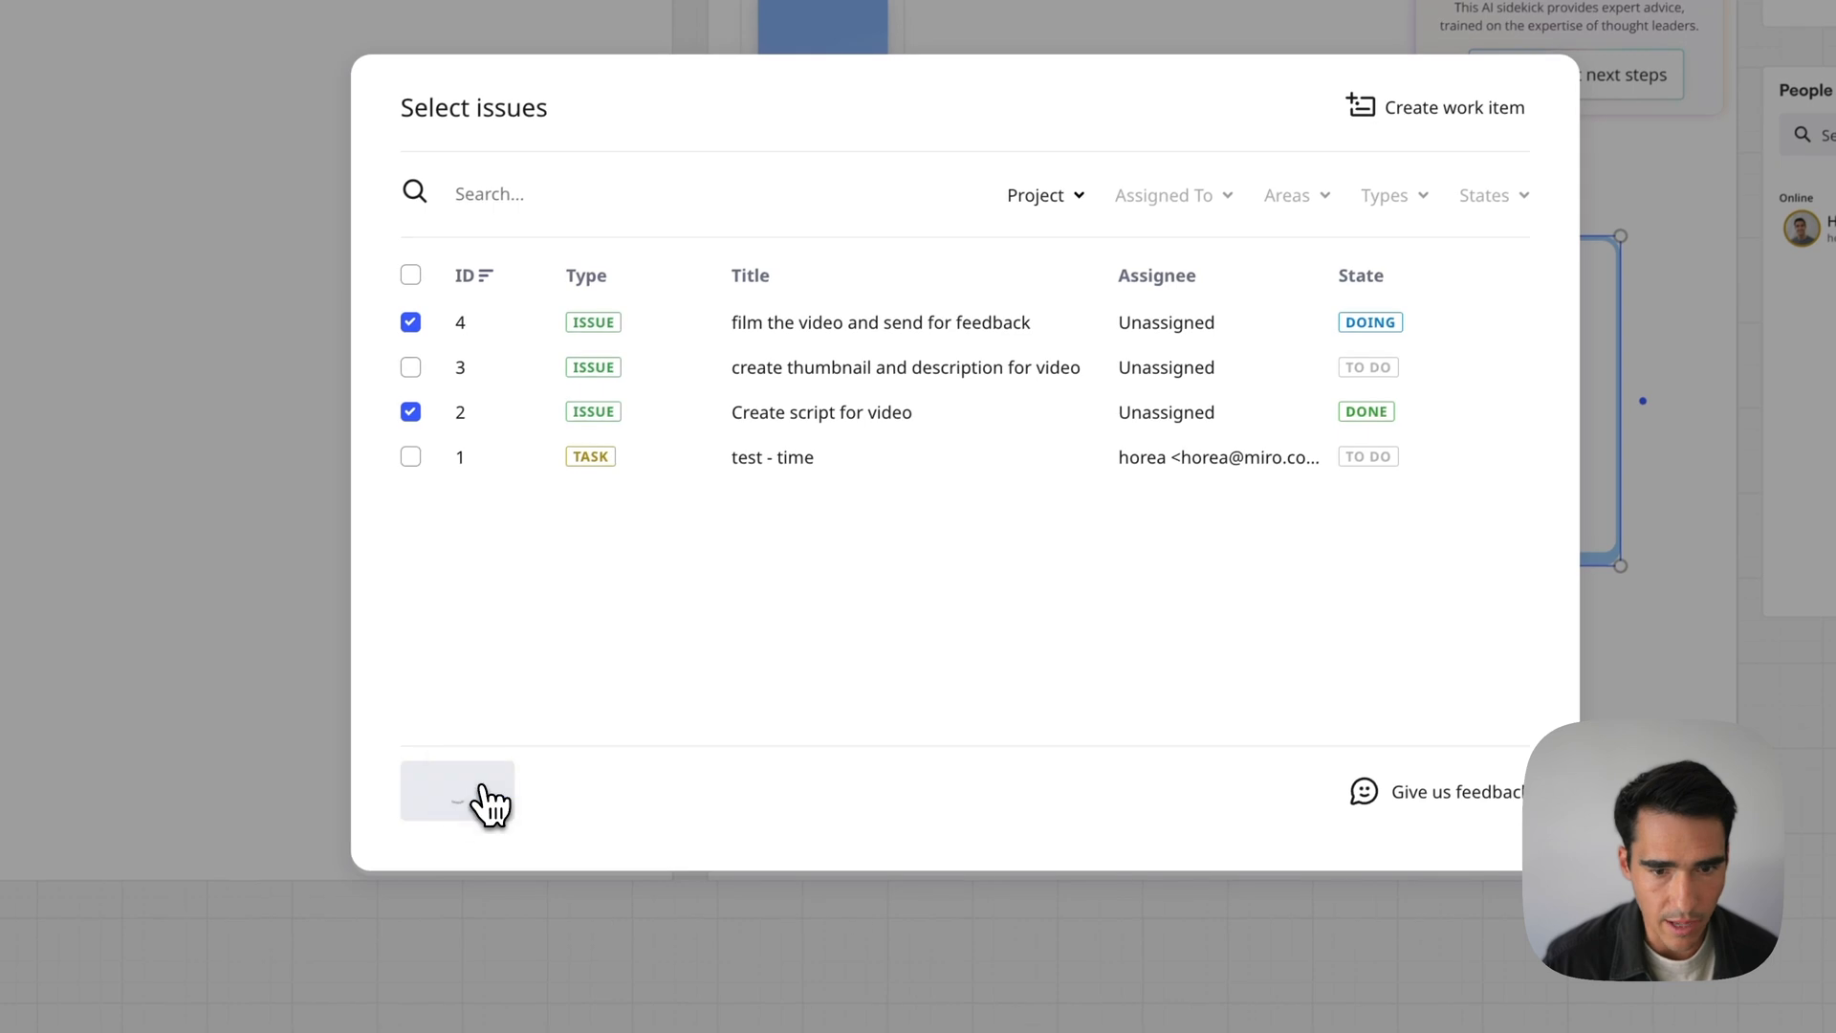
pyautogui.click(457, 792)
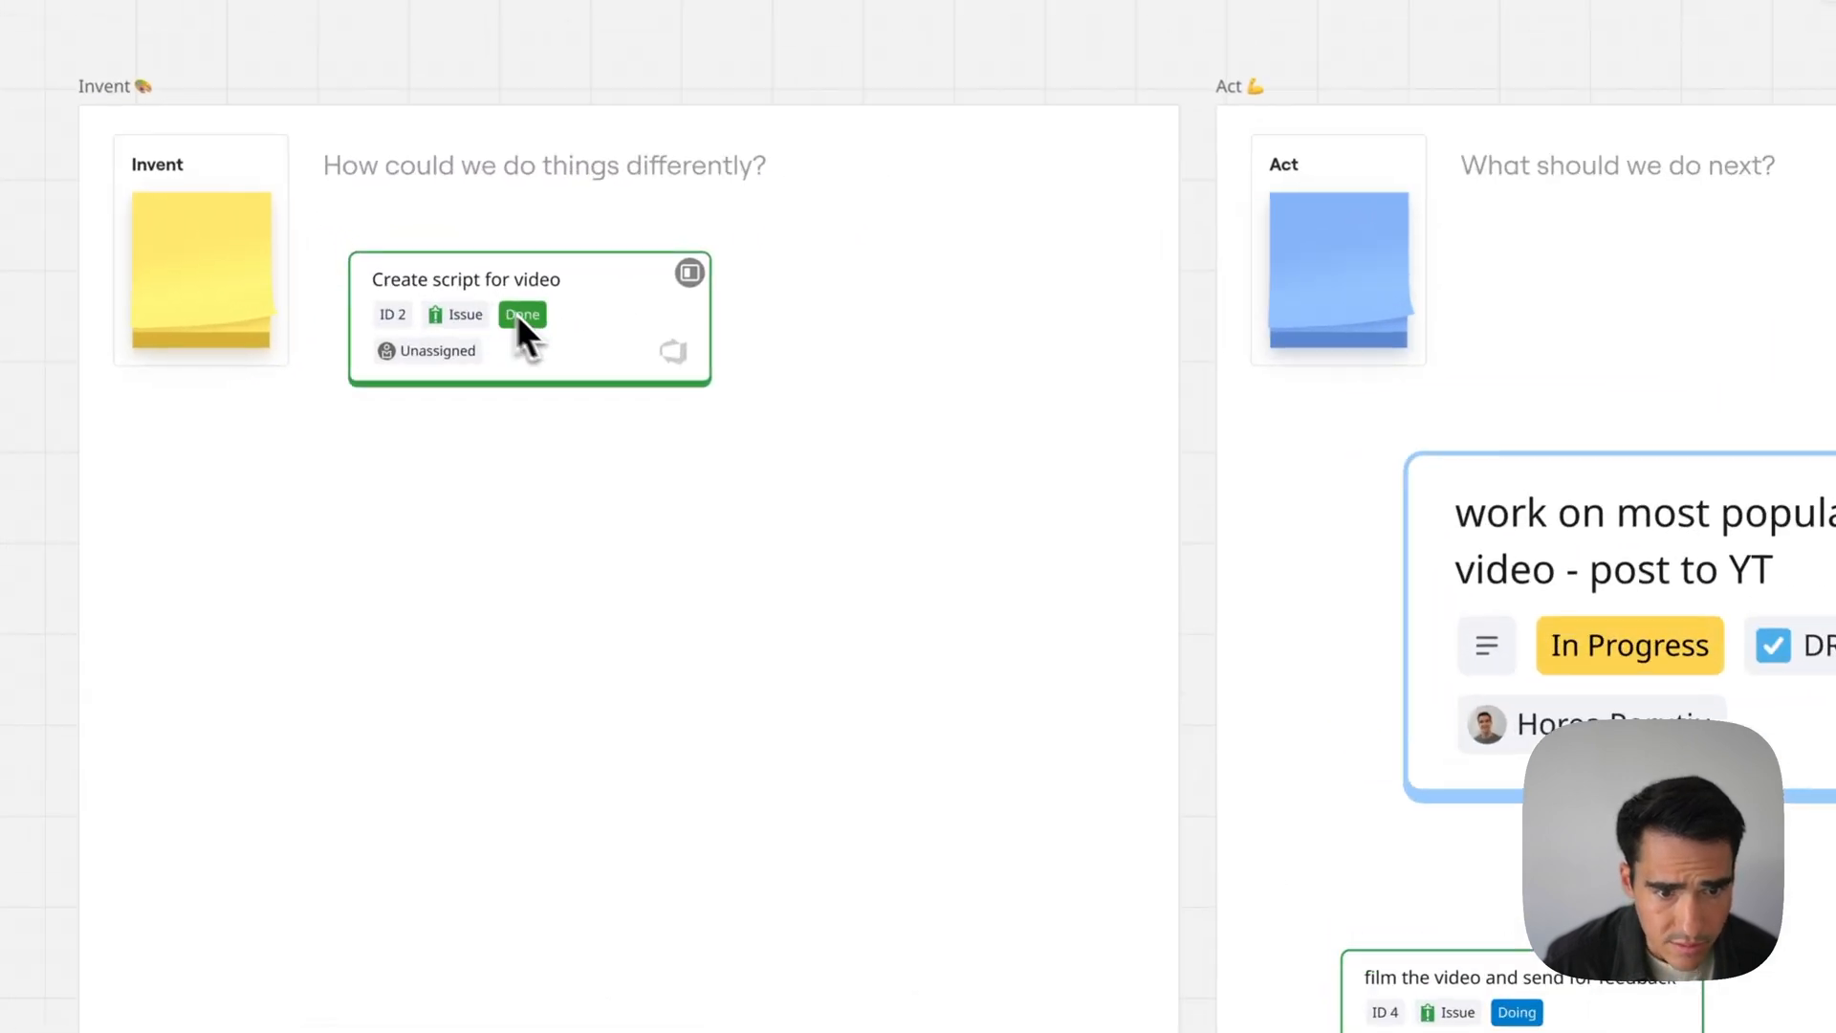
pyautogui.click(528, 320)
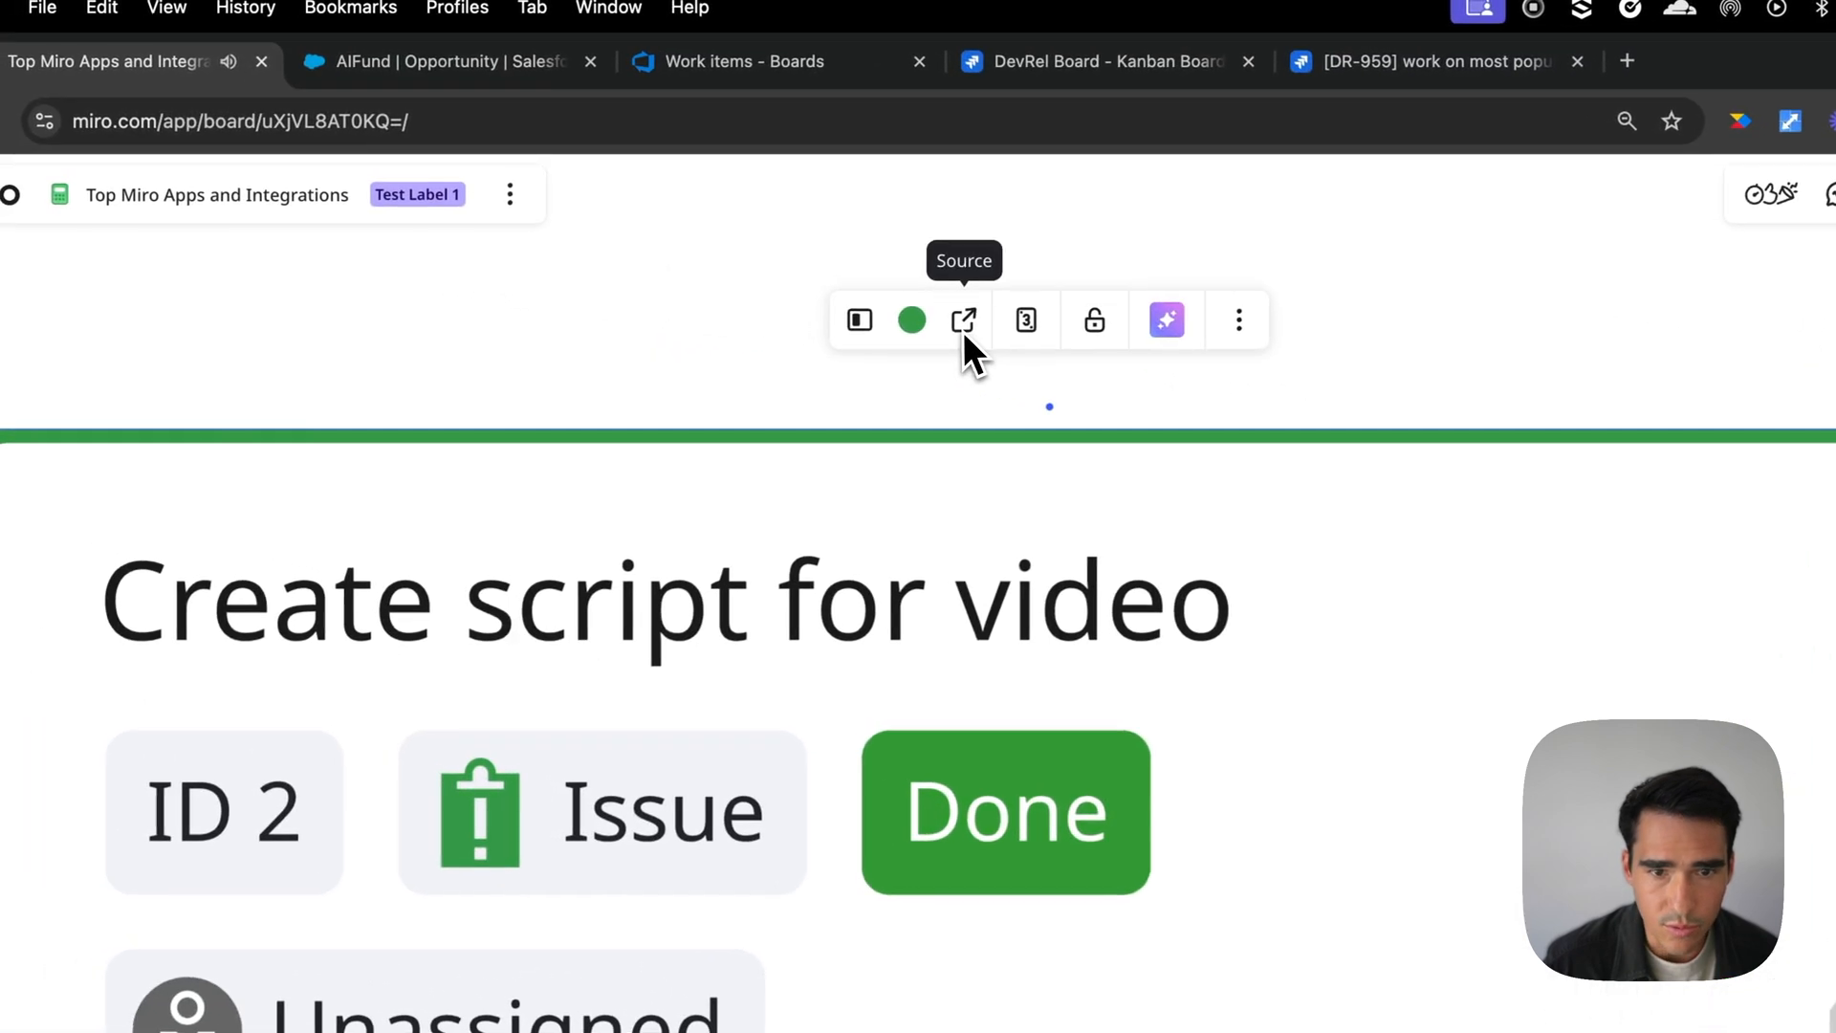
pyautogui.click(963, 320)
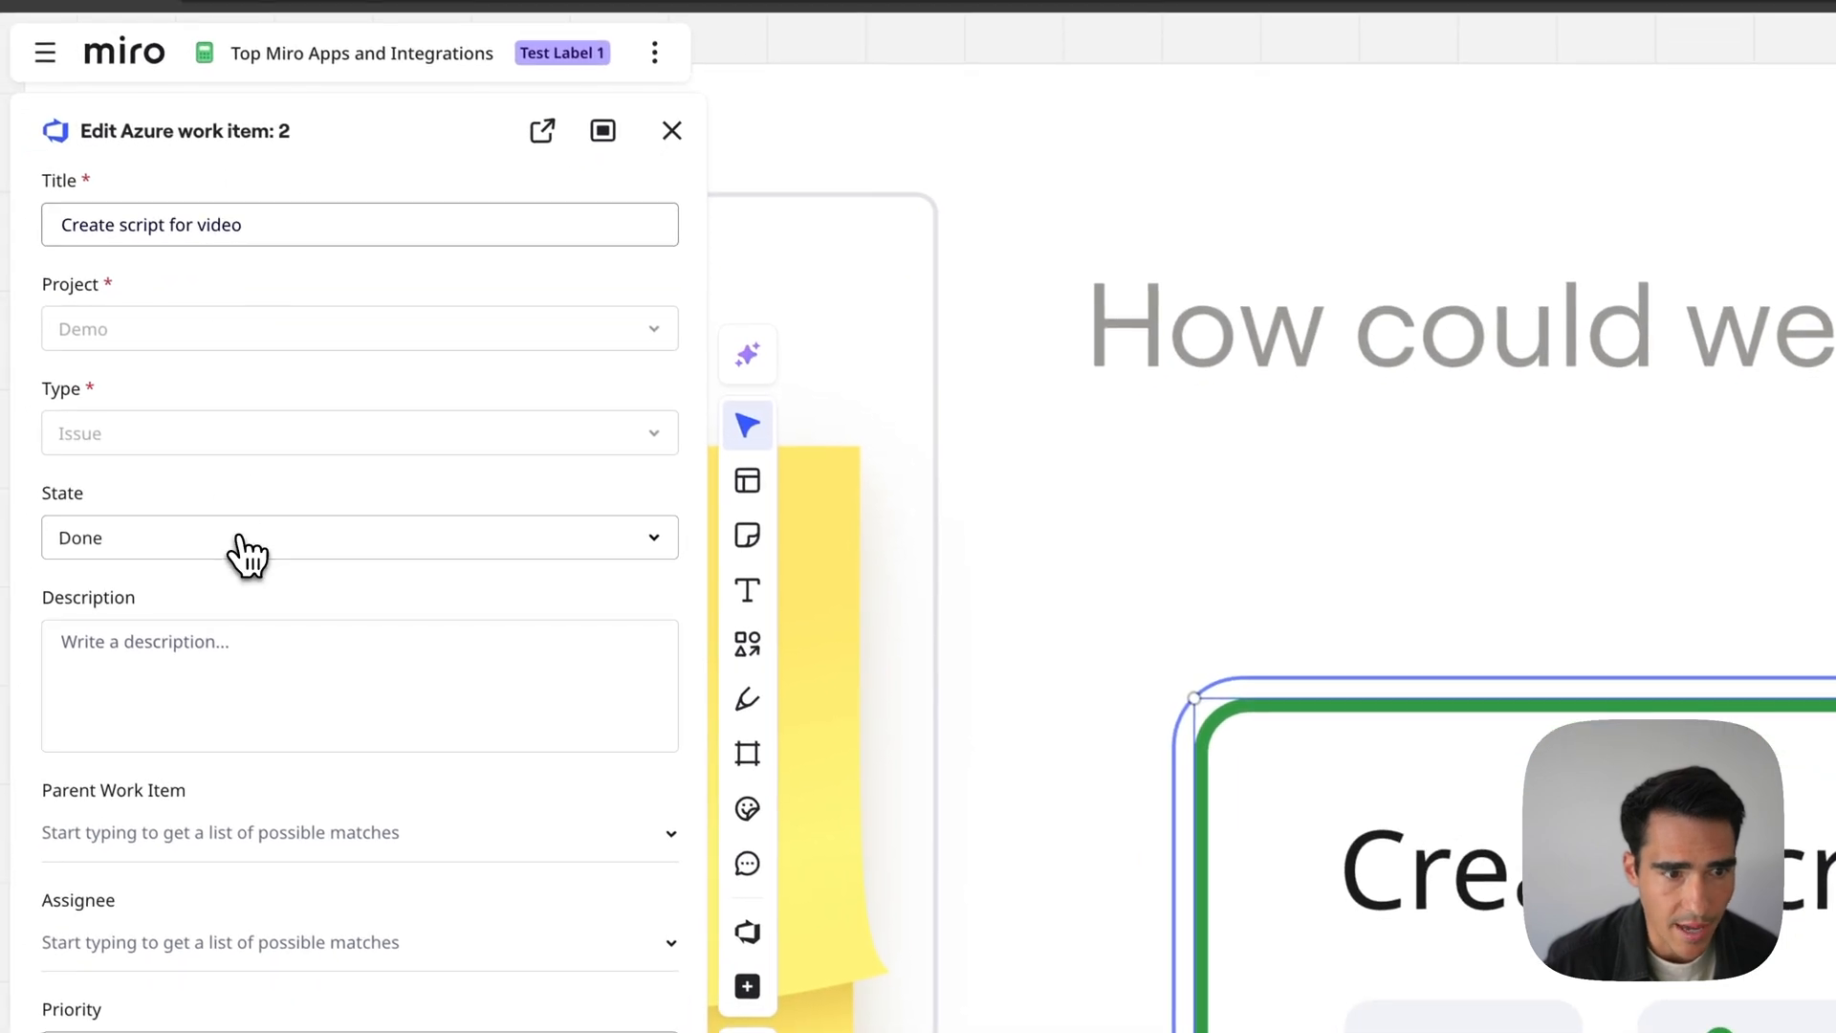
pyautogui.click(359, 537)
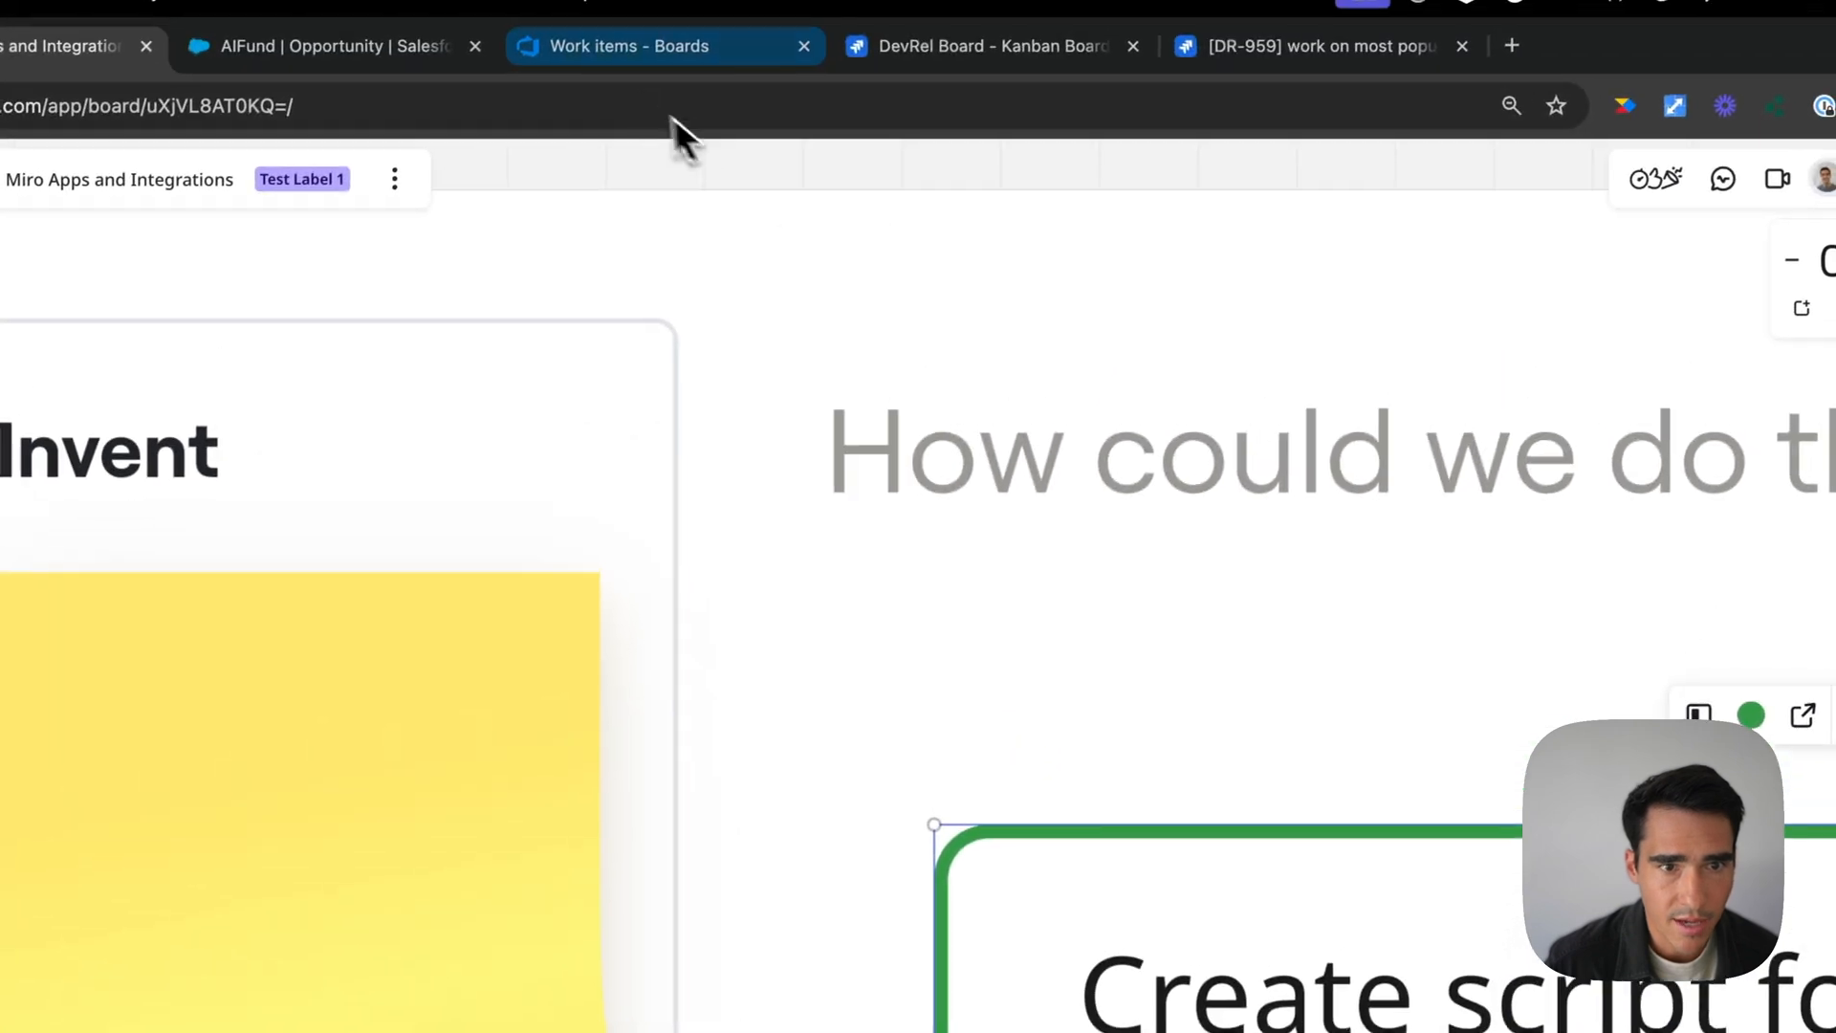
pyautogui.click(630, 46)
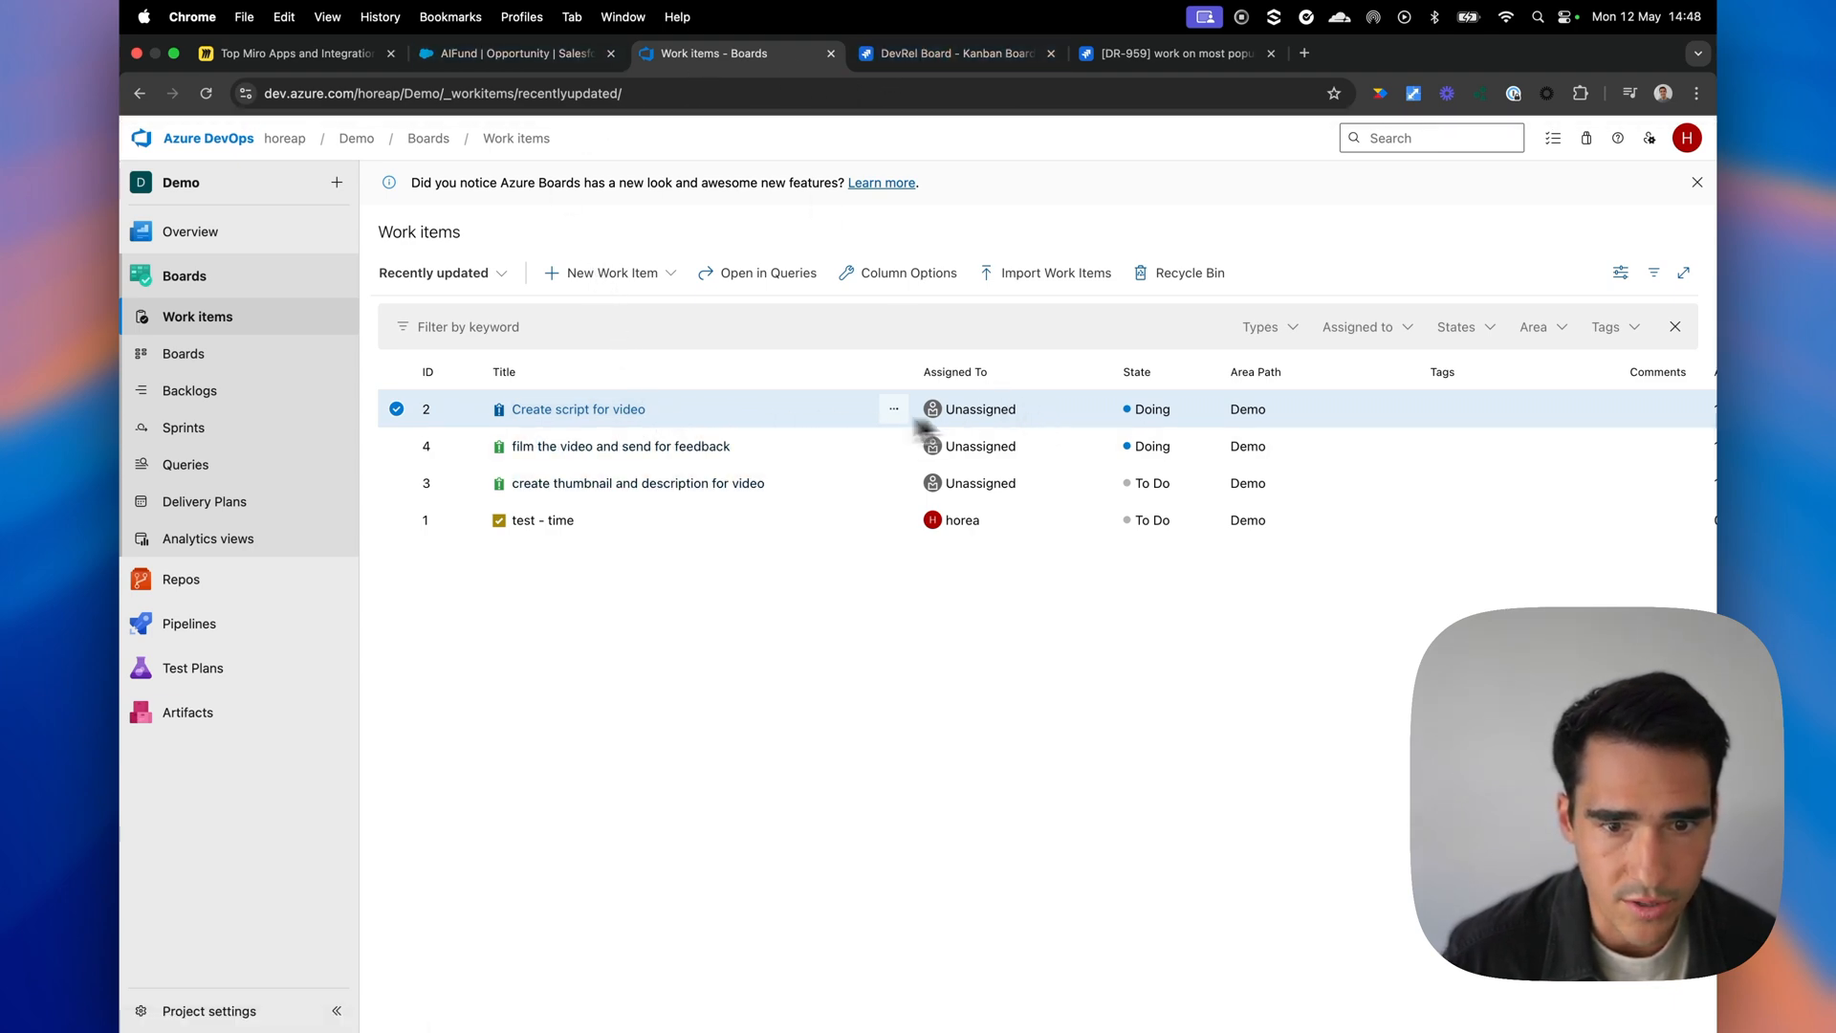
# Open the 'Create script for video' work item from Boards > Work items in Azure DevOps
pyautogui.click(578, 410)
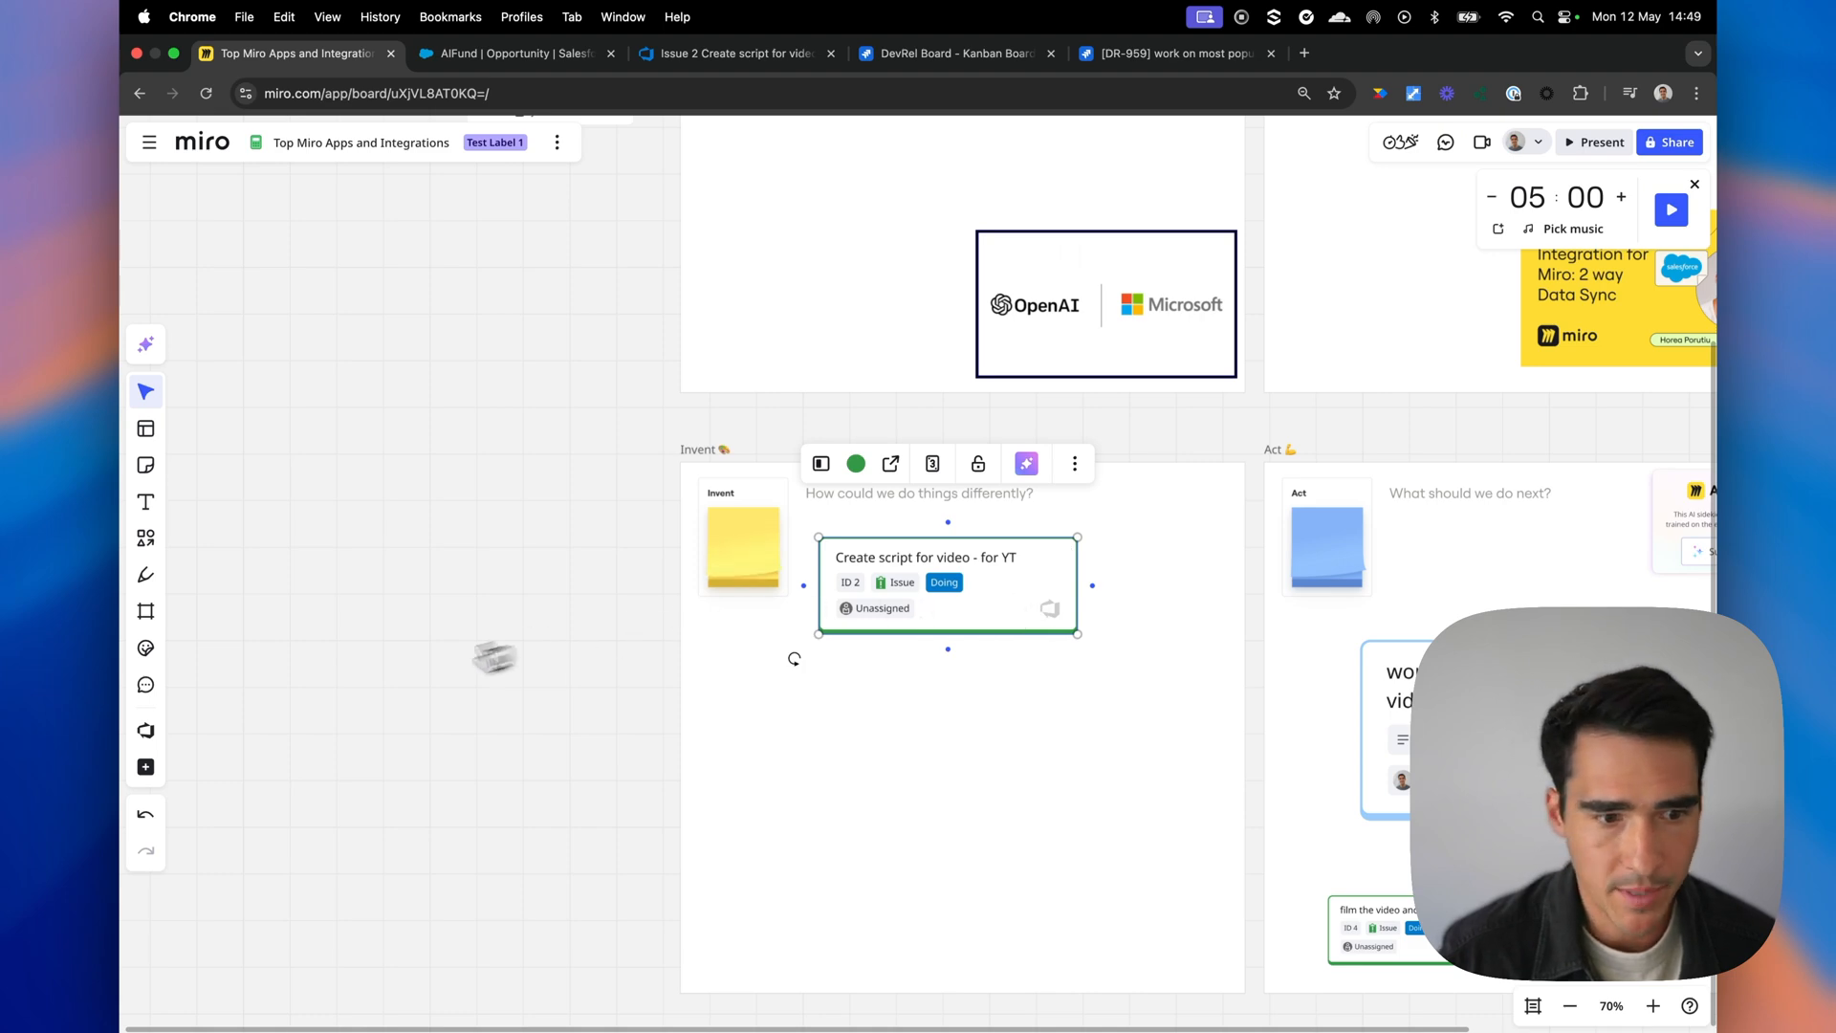
pyautogui.moveTo(146, 767)
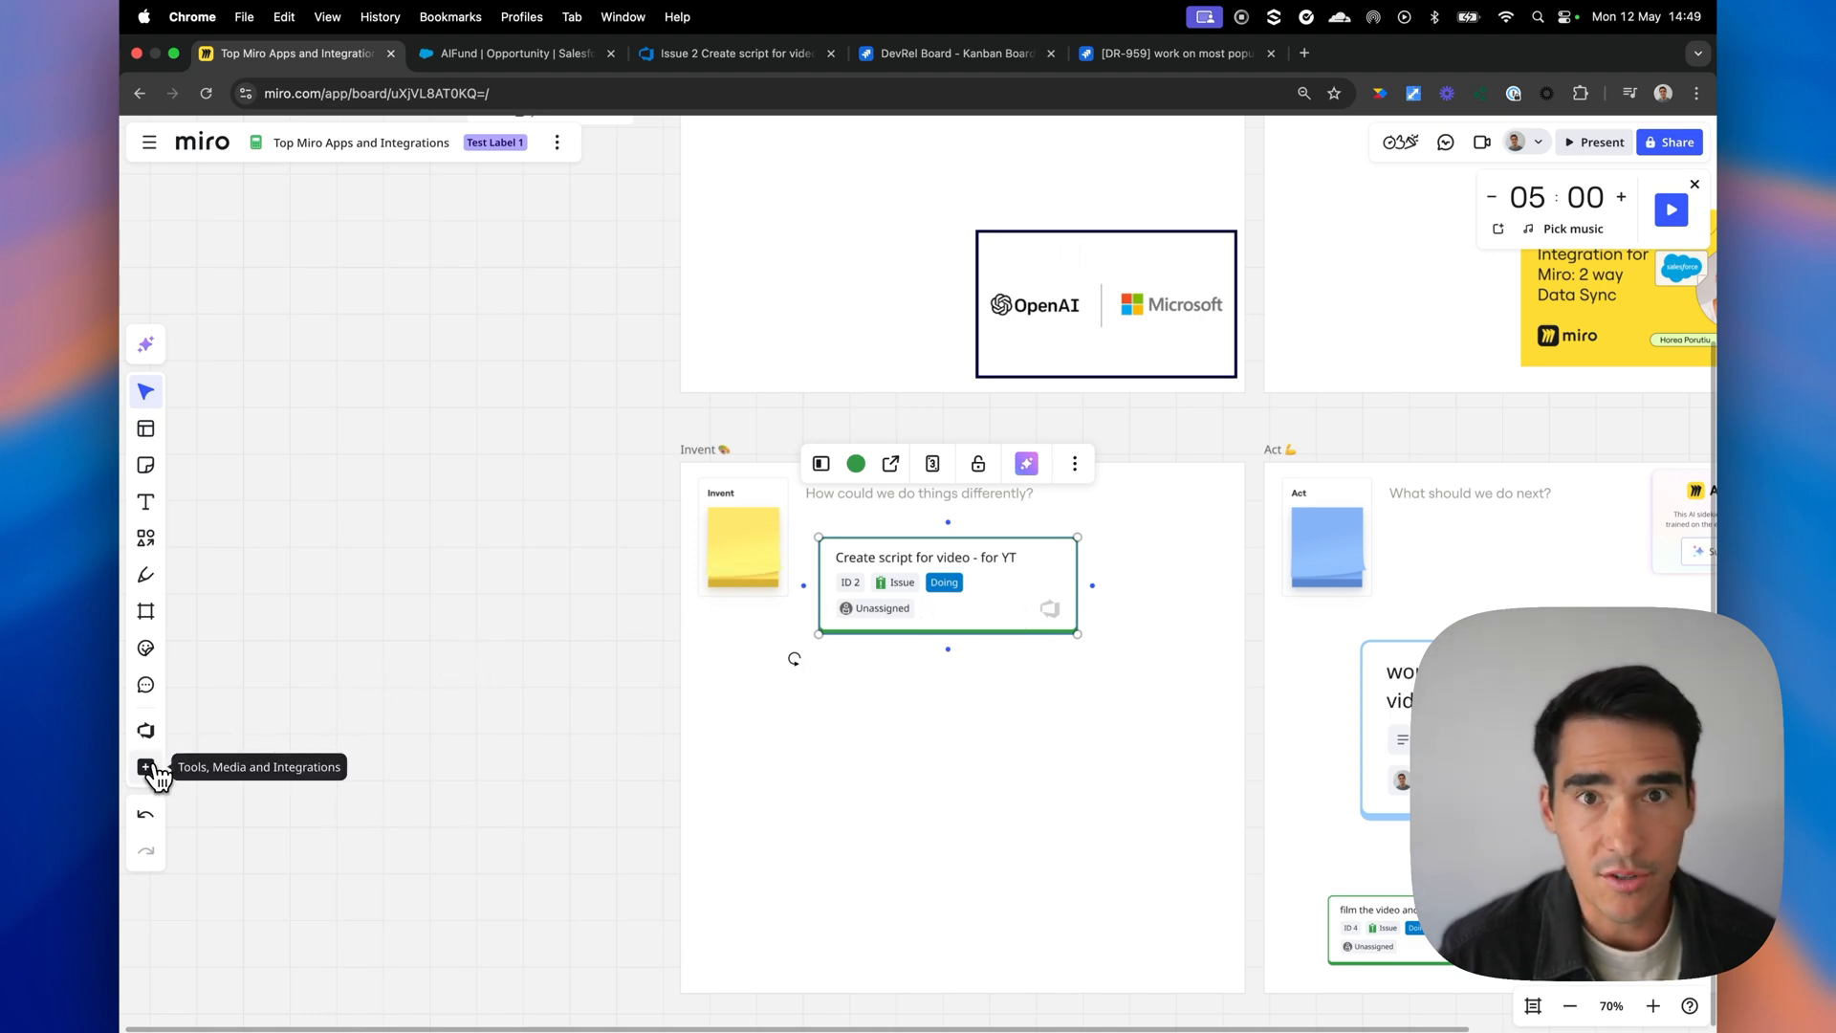
# Launch Salesforce for Miro from integrations, reconnect it and choose to import an Opportunity
pyautogui.click(145, 767)
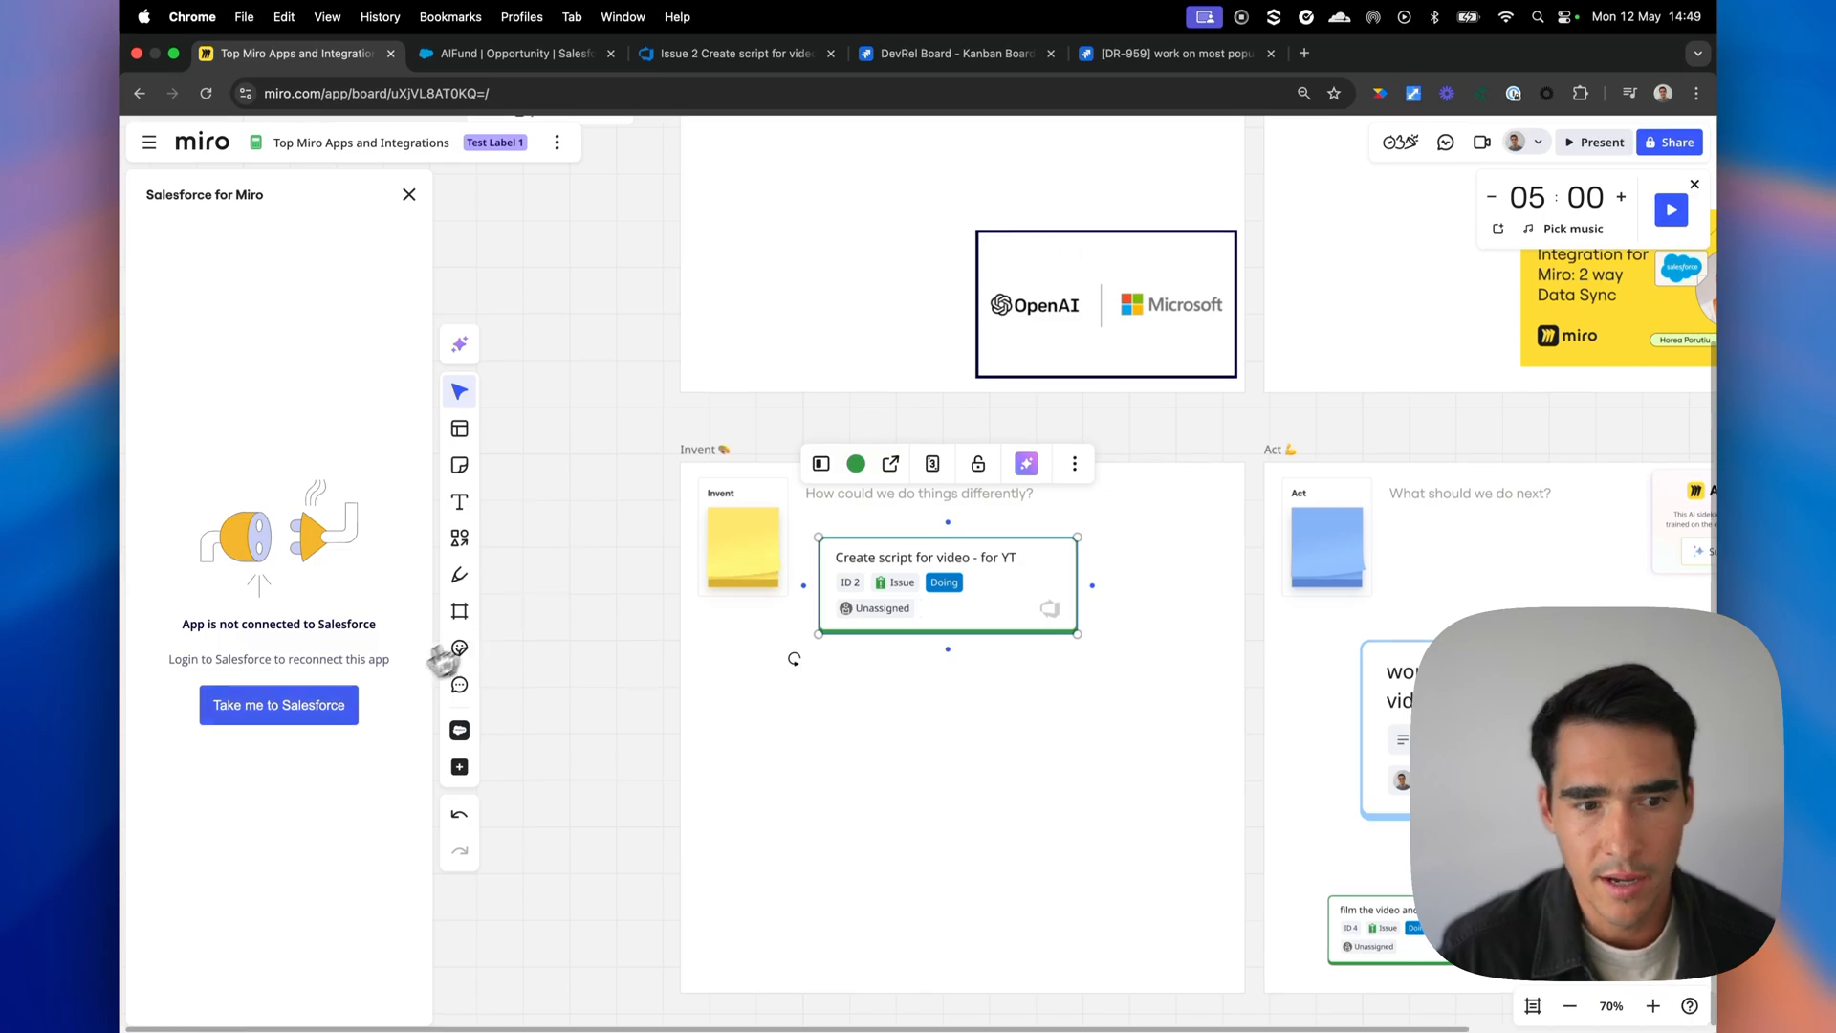
pyautogui.click(280, 706)
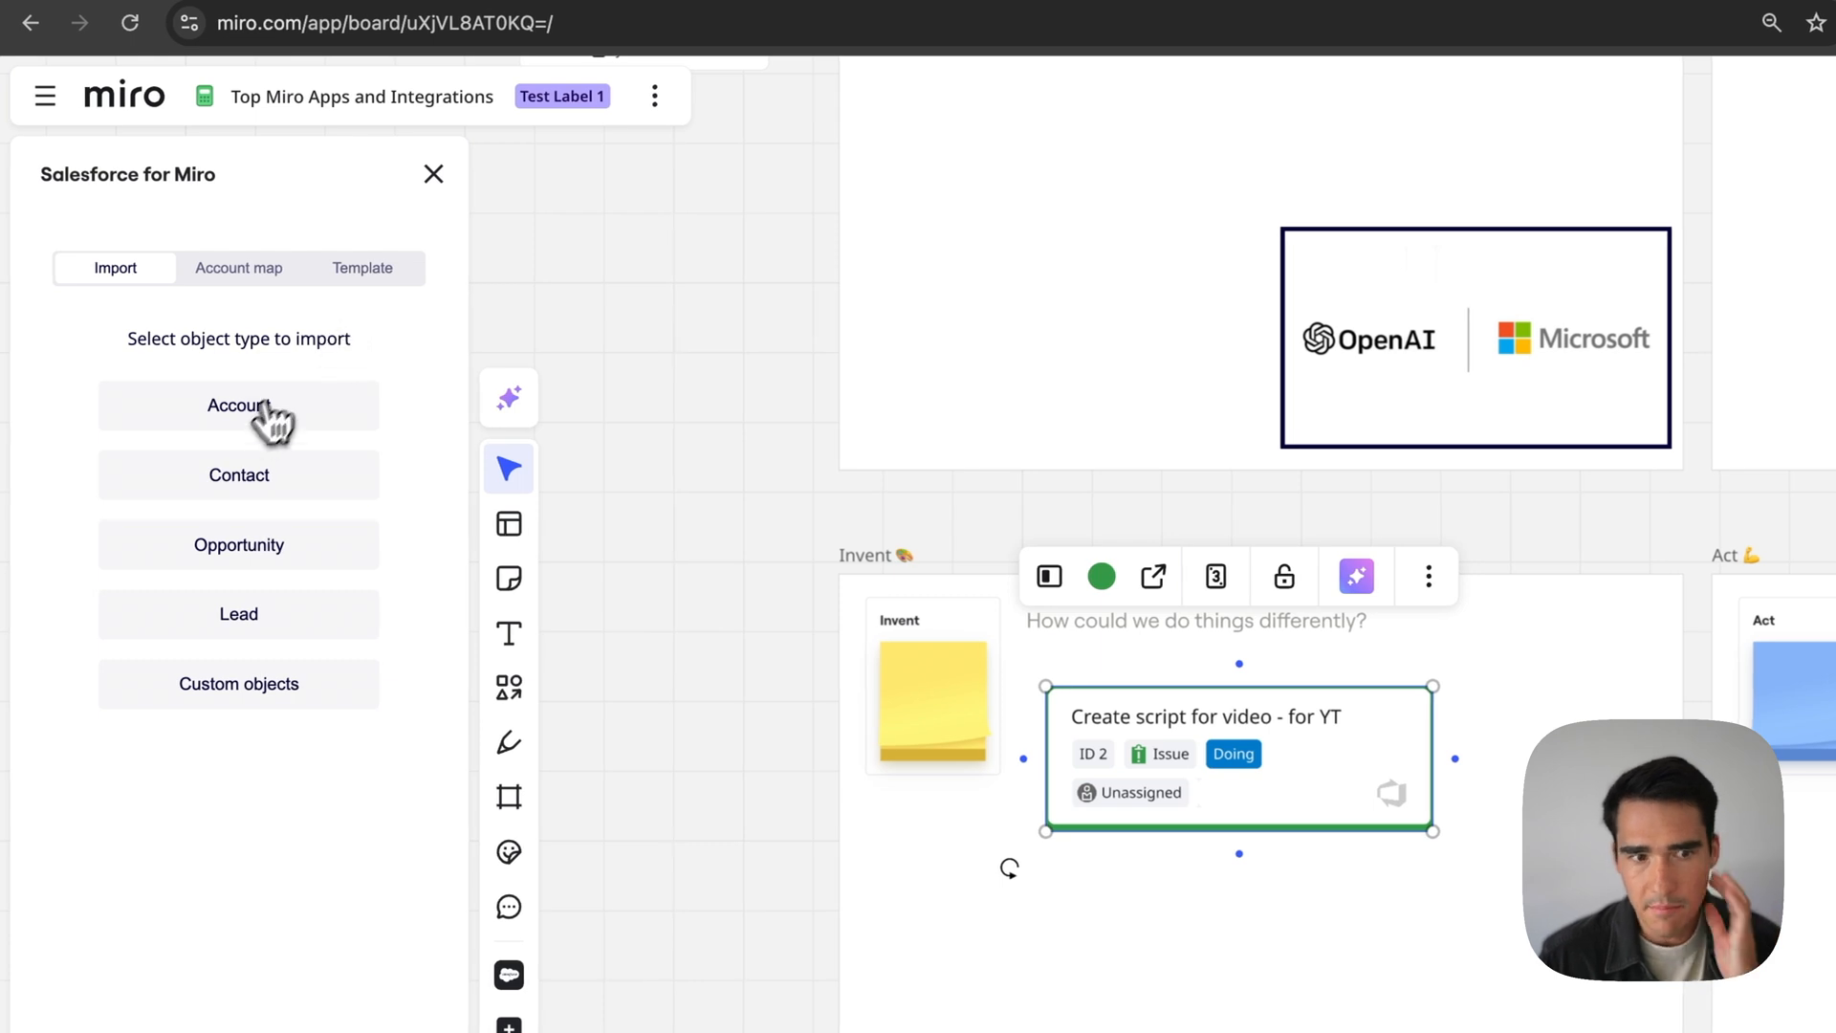
pyautogui.moveTo(282, 541)
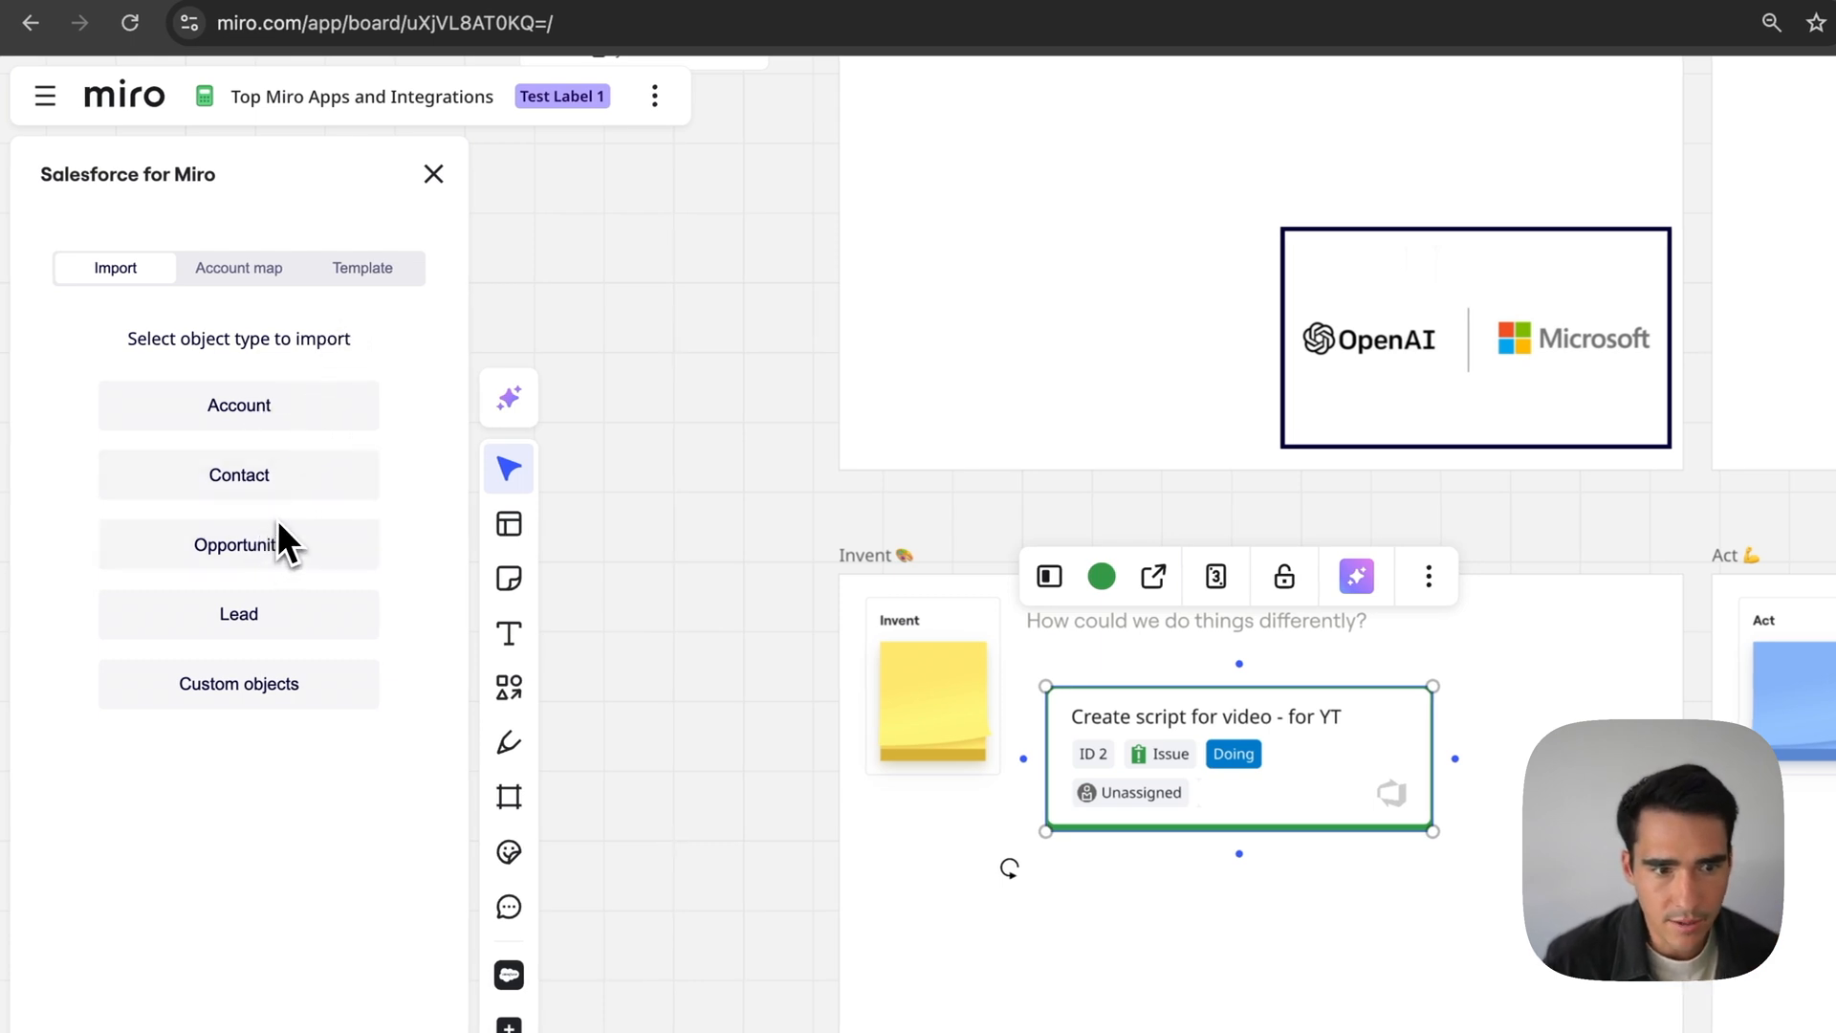
pyautogui.click(237, 545)
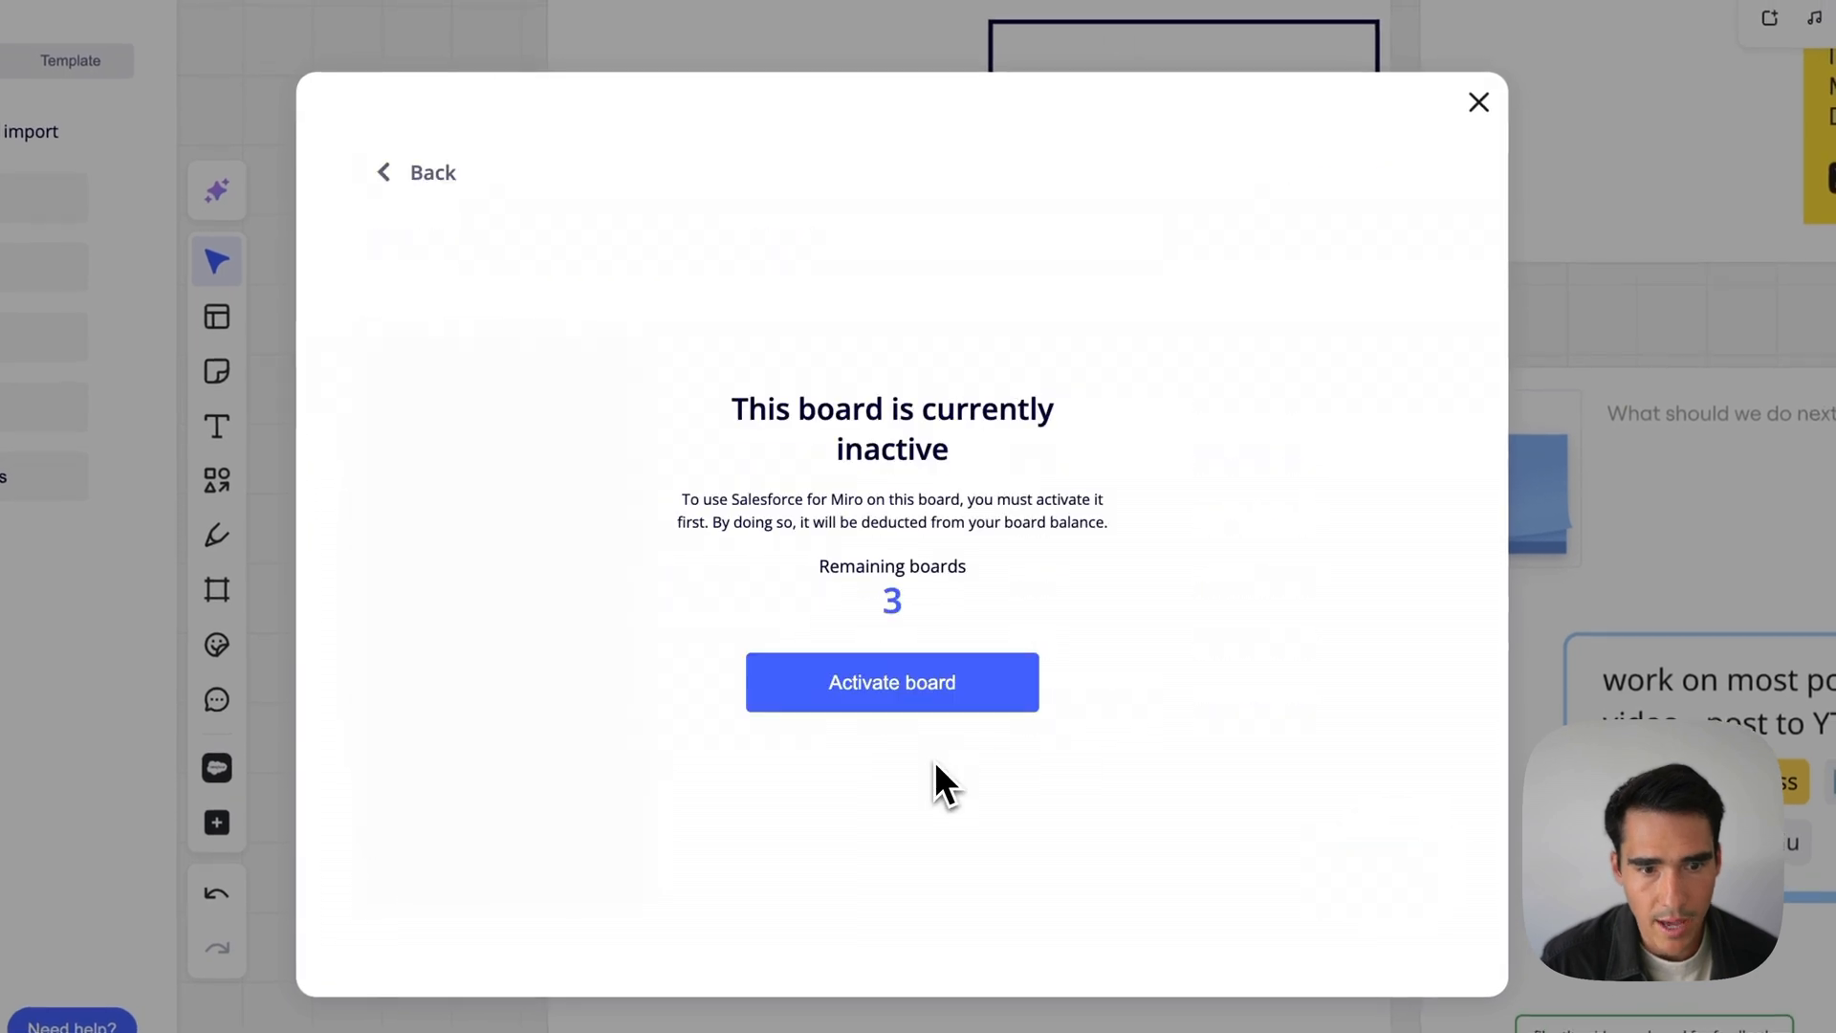
# Activate the board, import the FlexFund opportunity and rename it 'FlexFund, an AI LLC, NL'
pyautogui.click(892, 681)
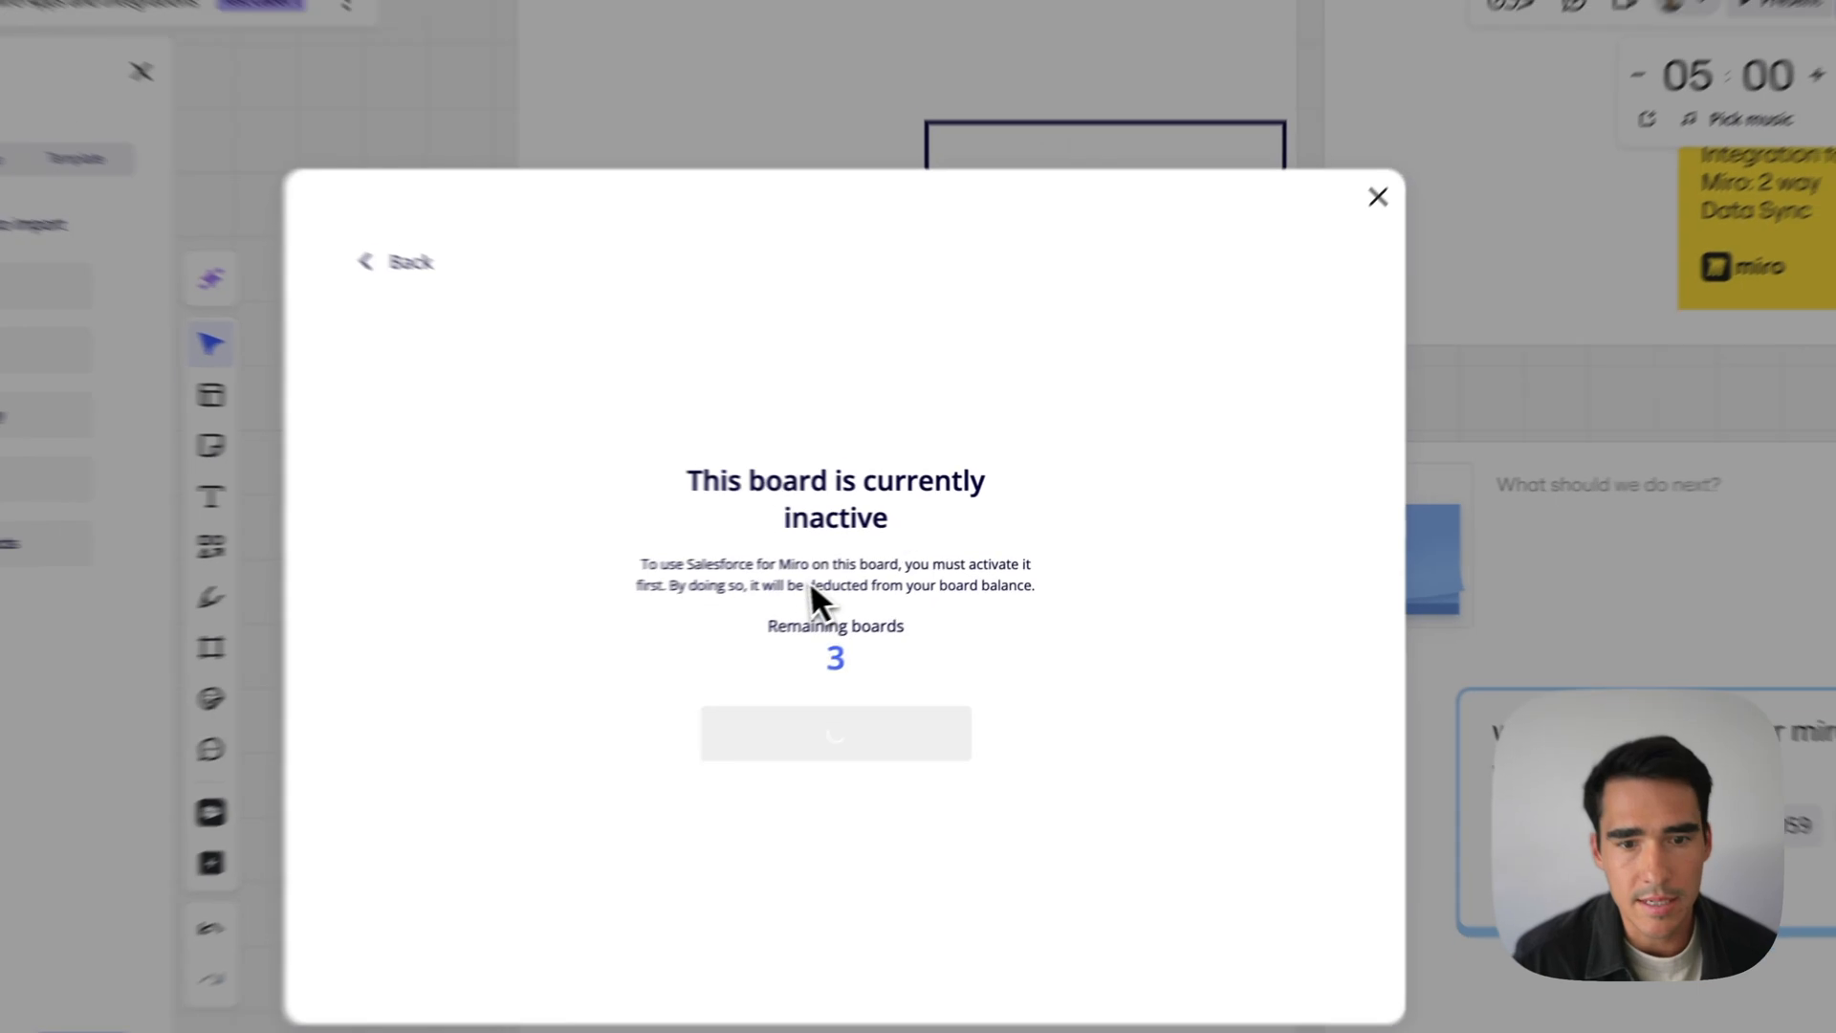
pyautogui.click(836, 733)
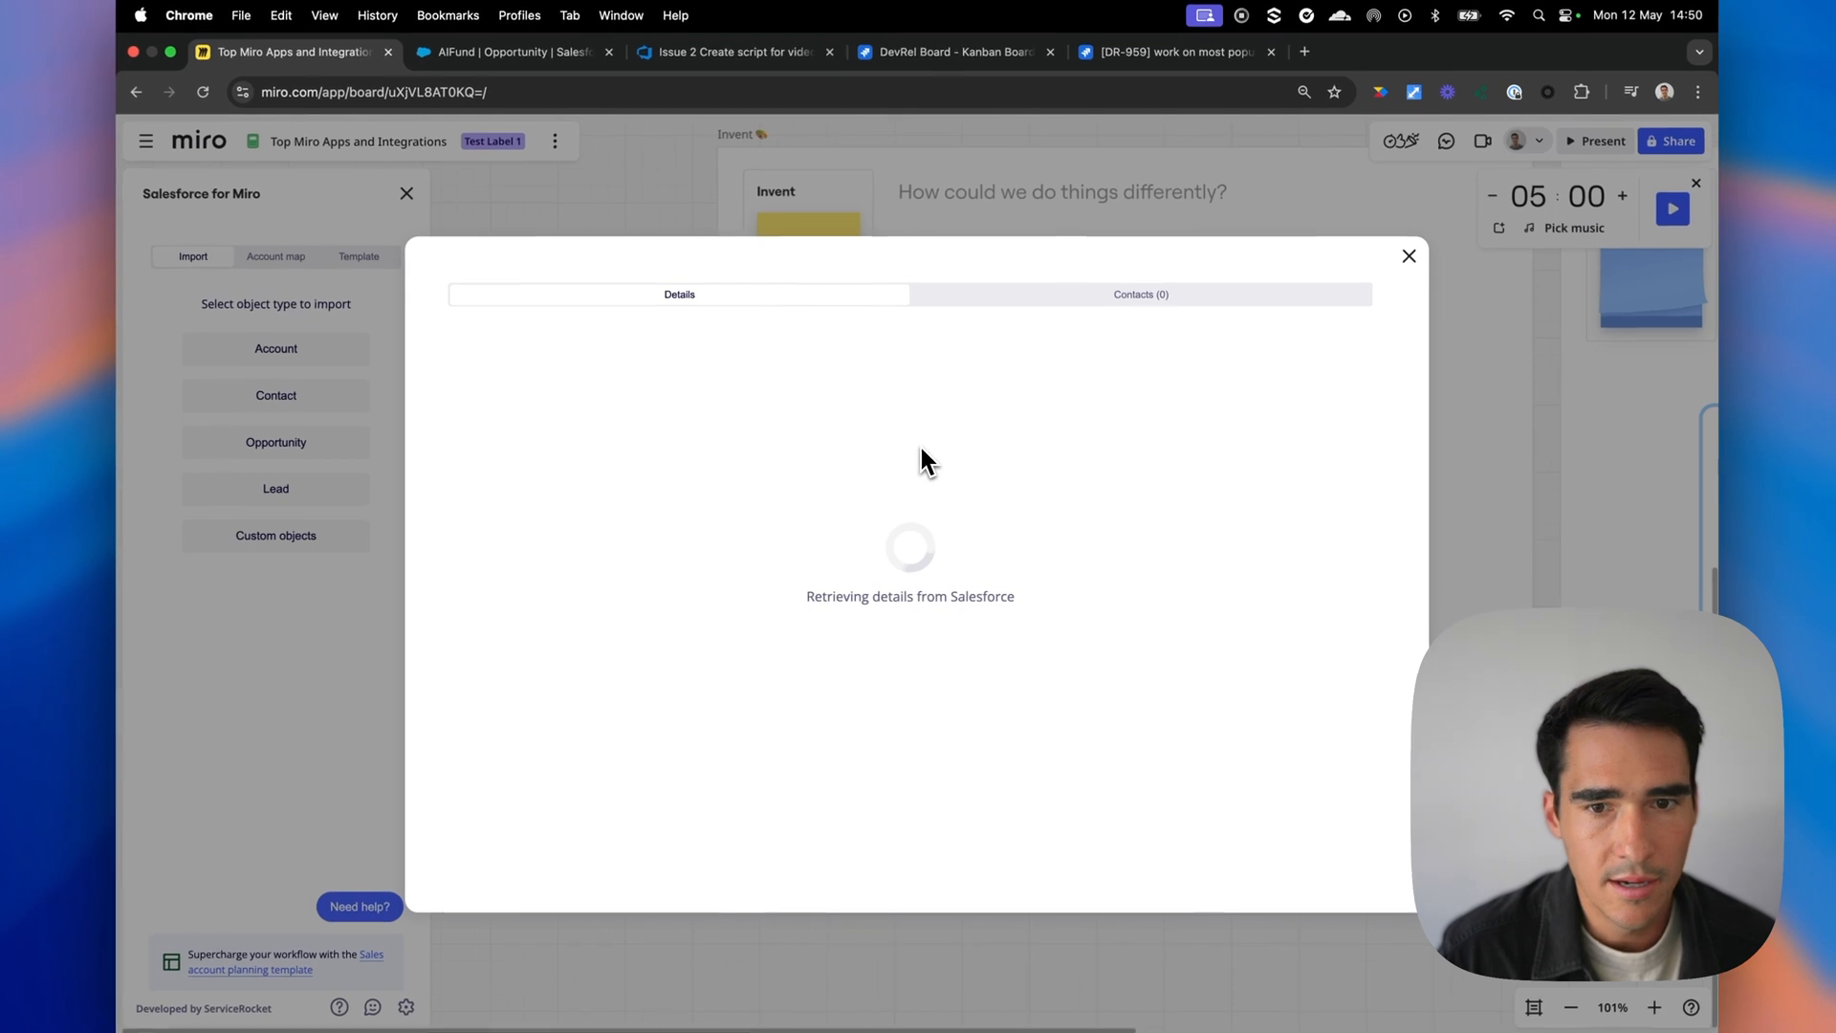
pyautogui.moveTo(1046, 463)
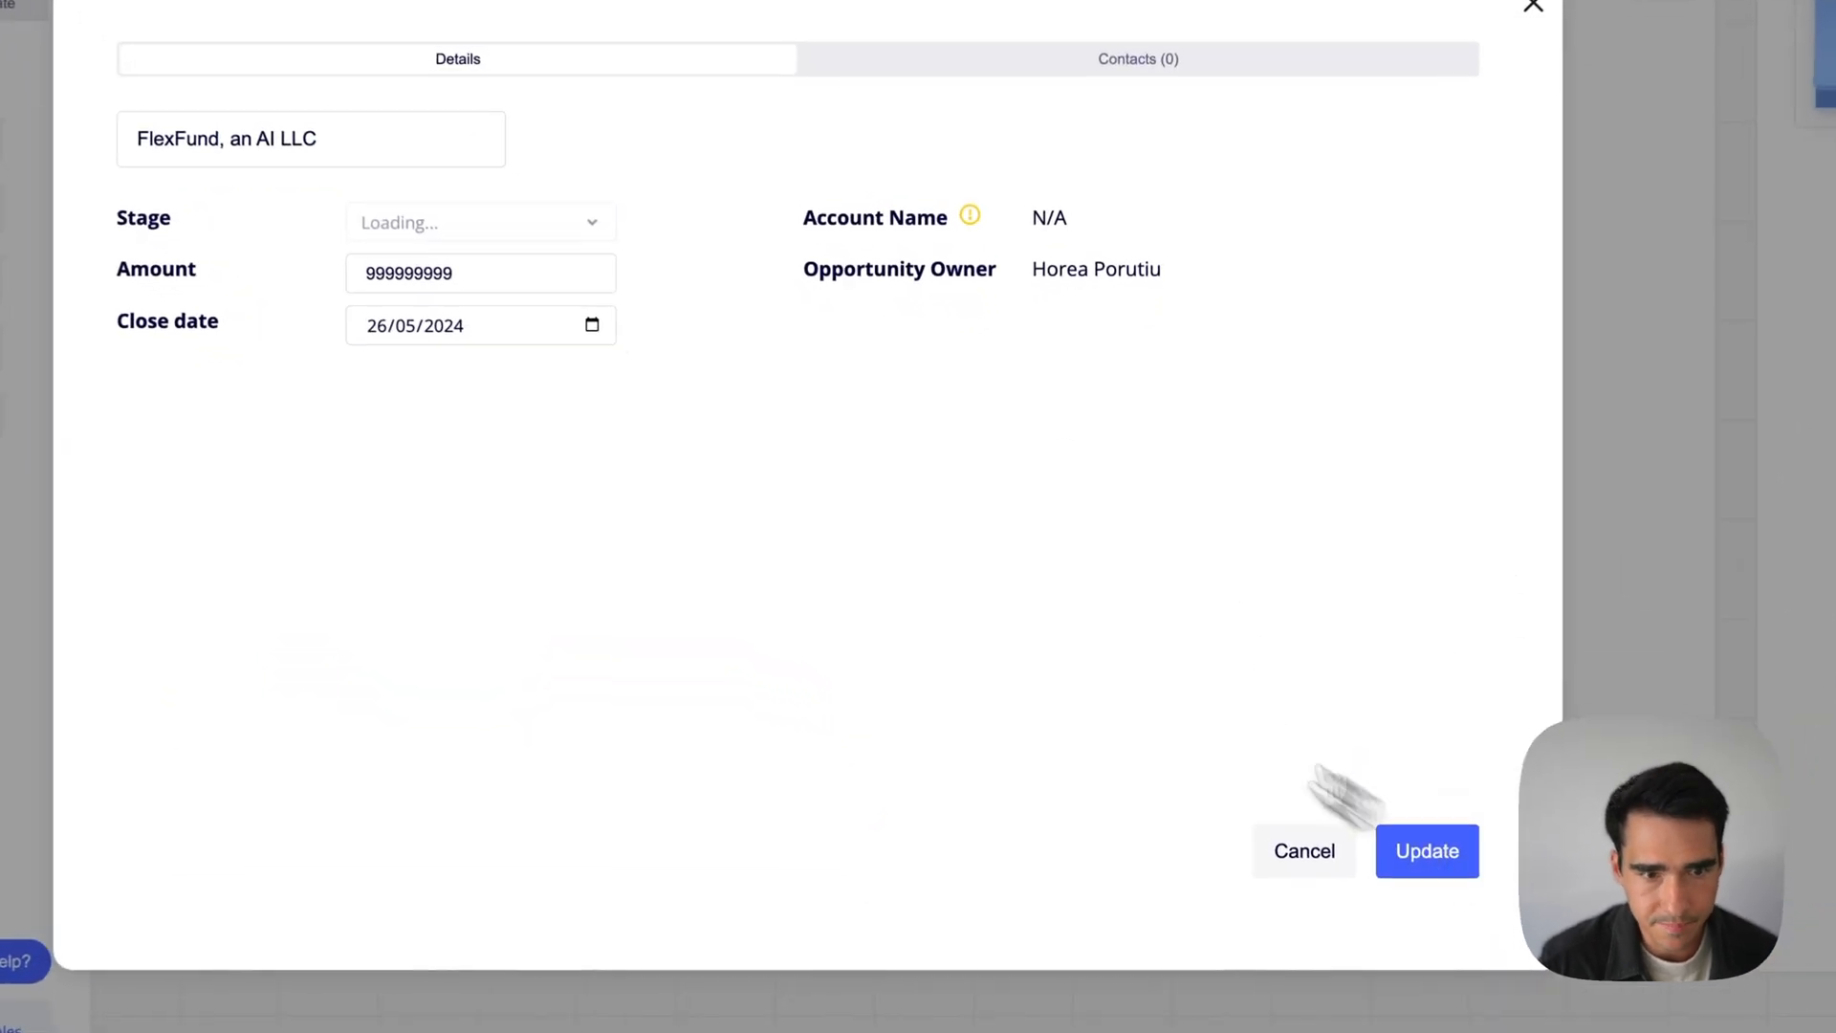
pyautogui.write(', NL')
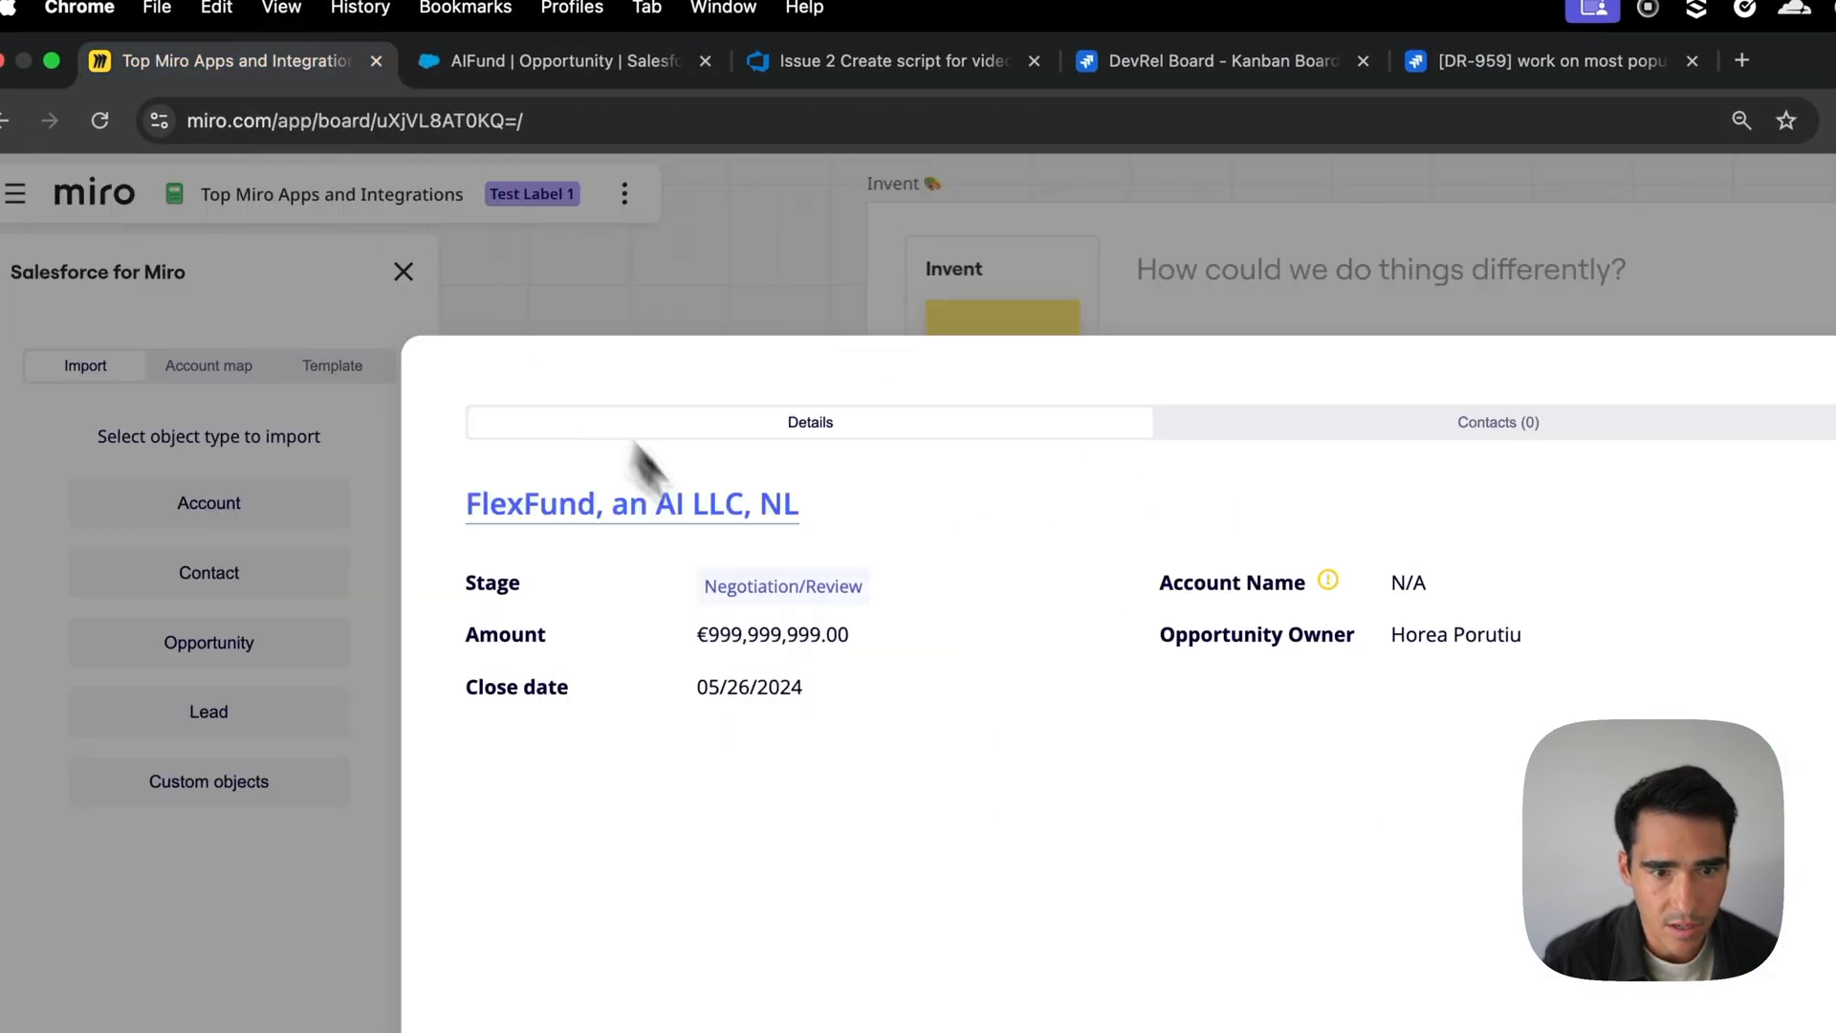
# Find 'flexfund' in Salesforce search and view the FlexFund opportunity record
pyautogui.click(551, 61)
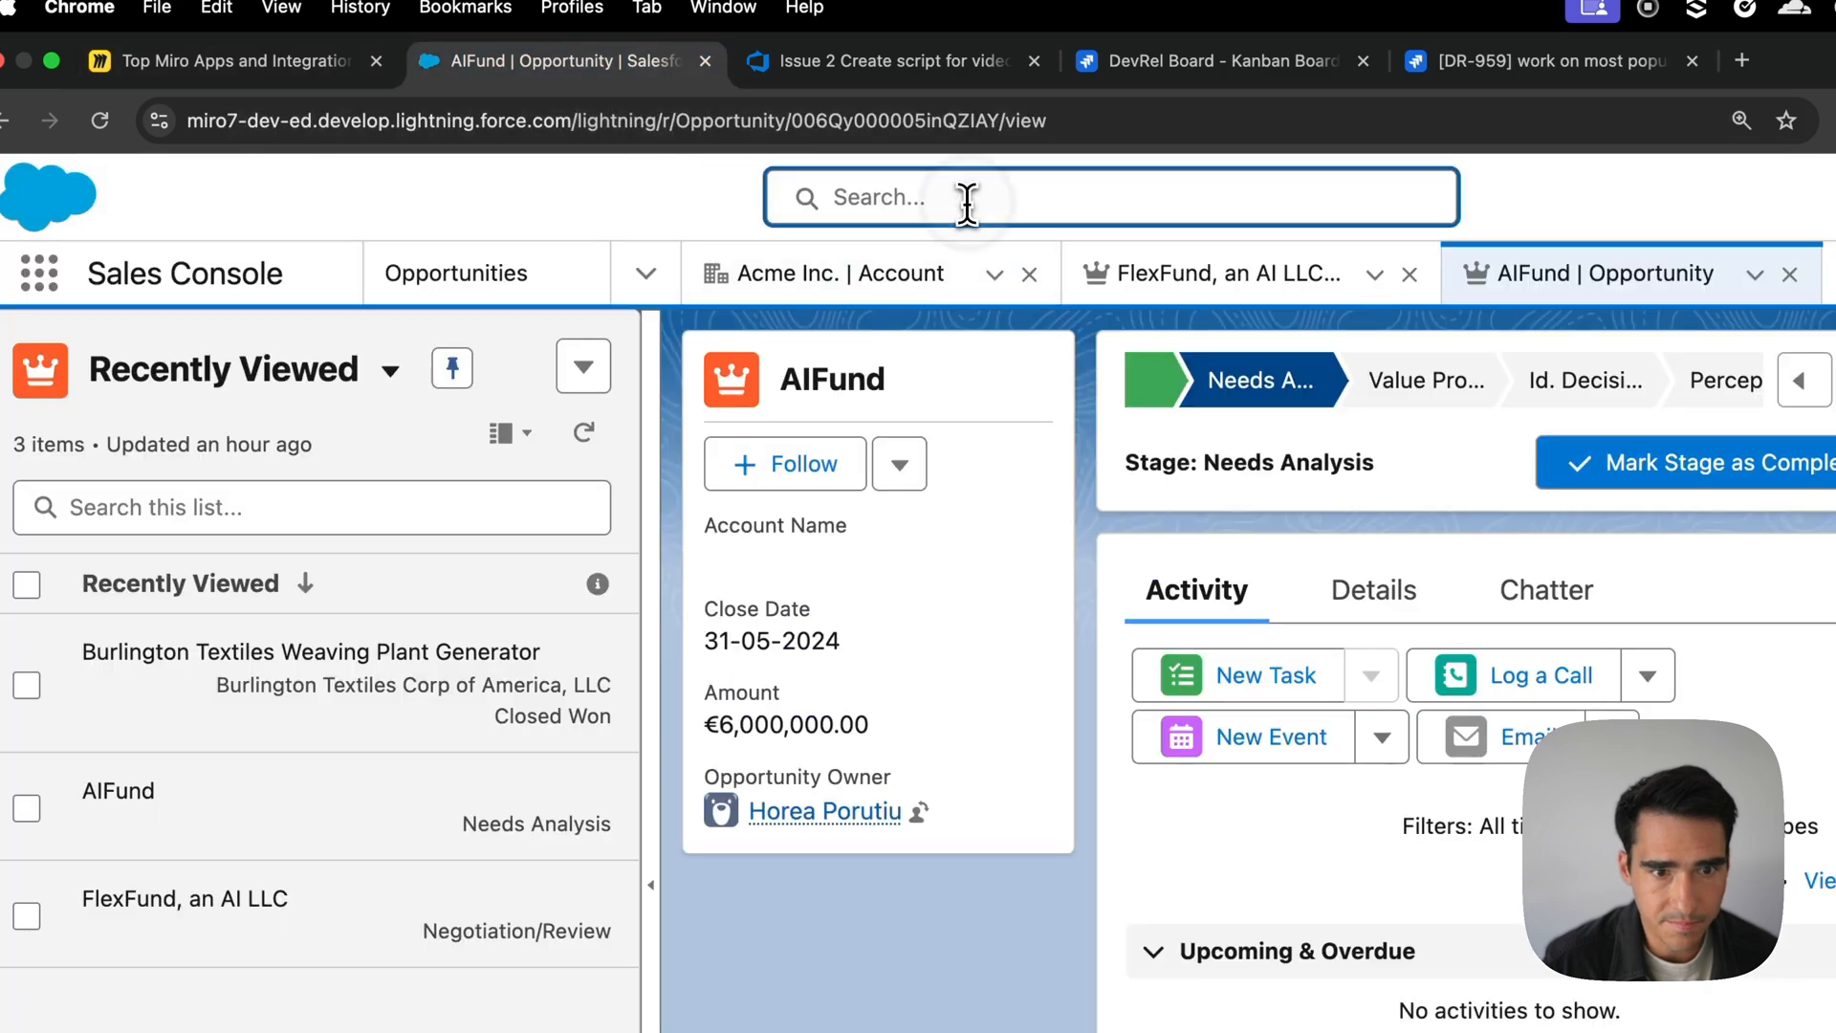
pyautogui.write('flexfund')
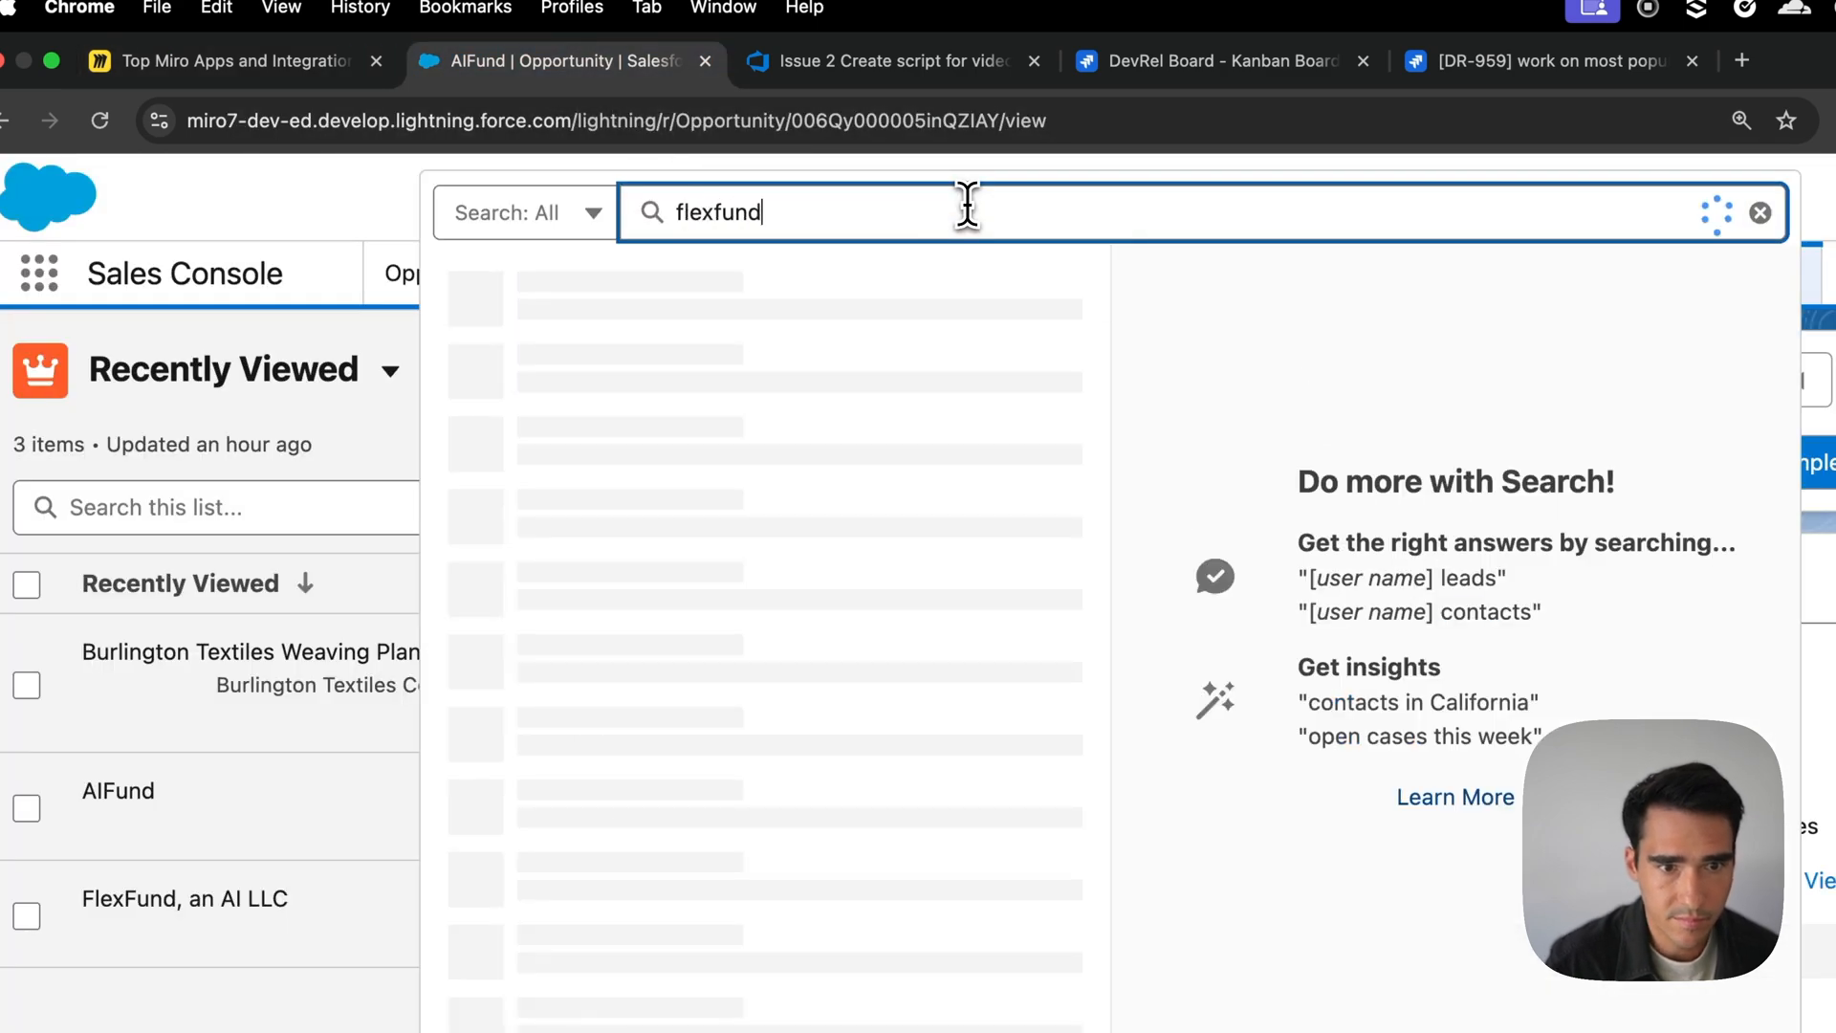
pyautogui.click(184, 899)
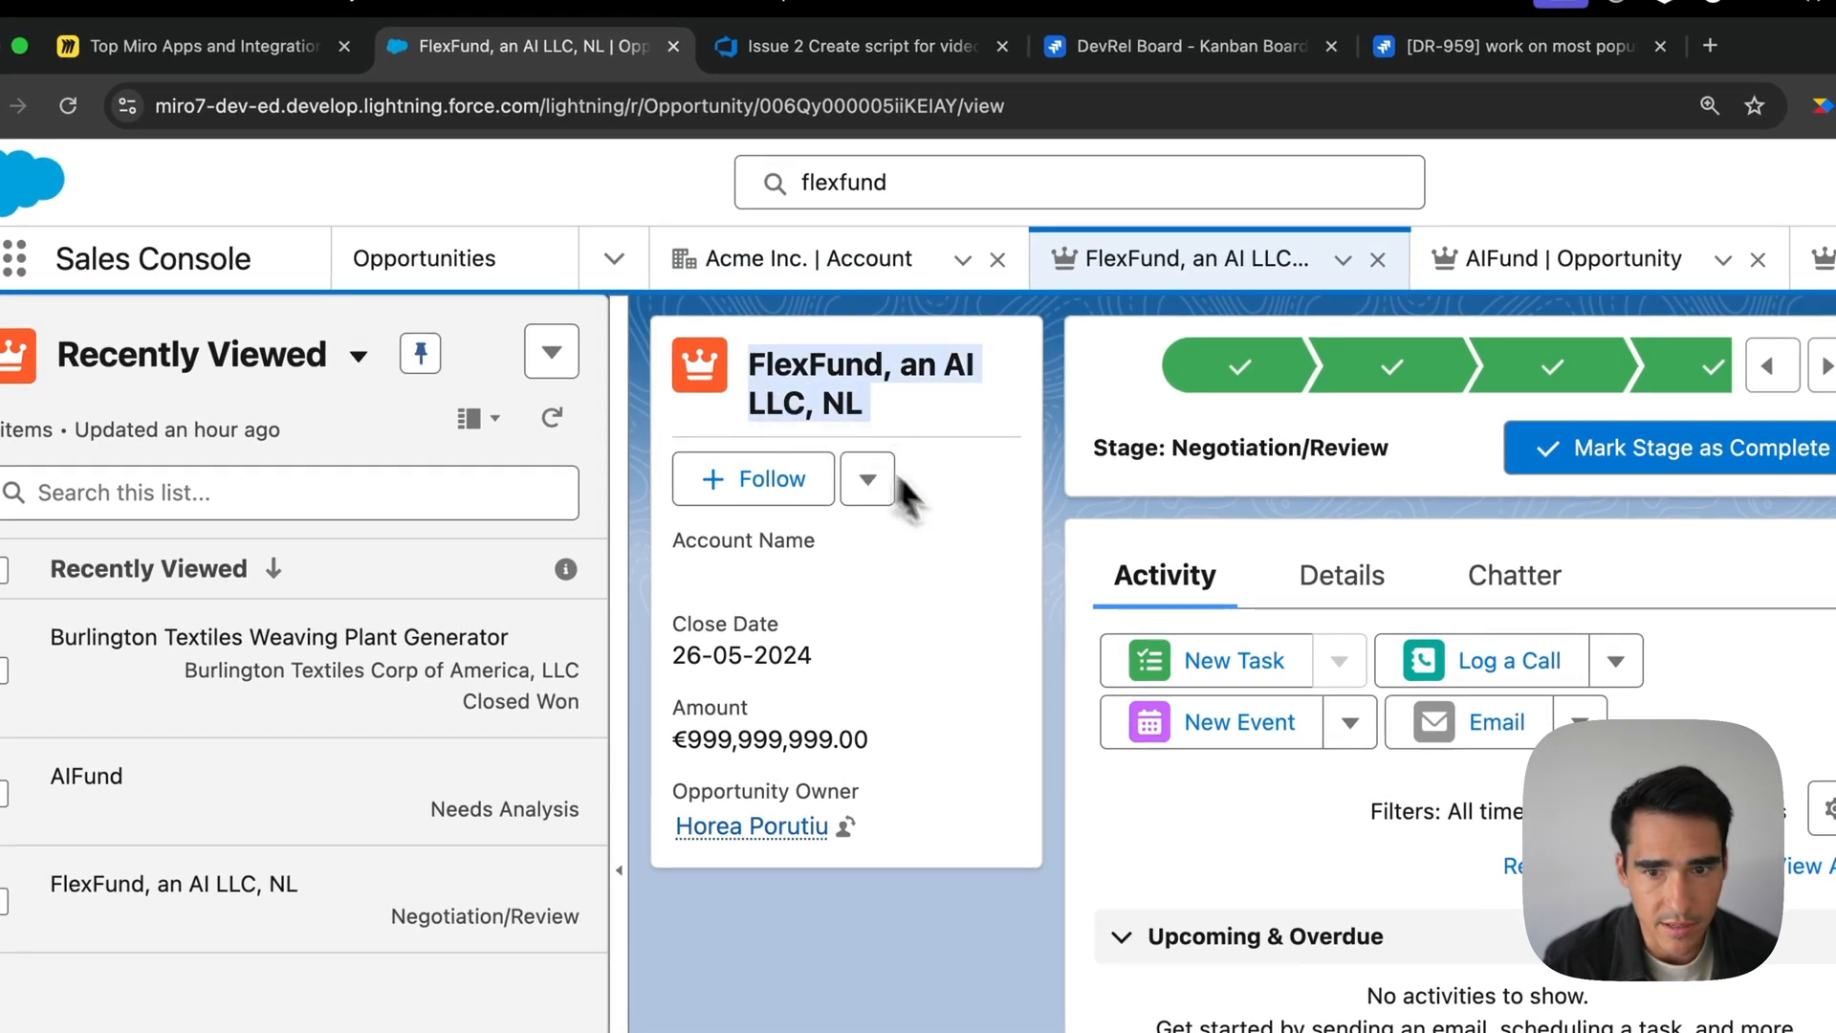
pyautogui.moveTo(920, 434)
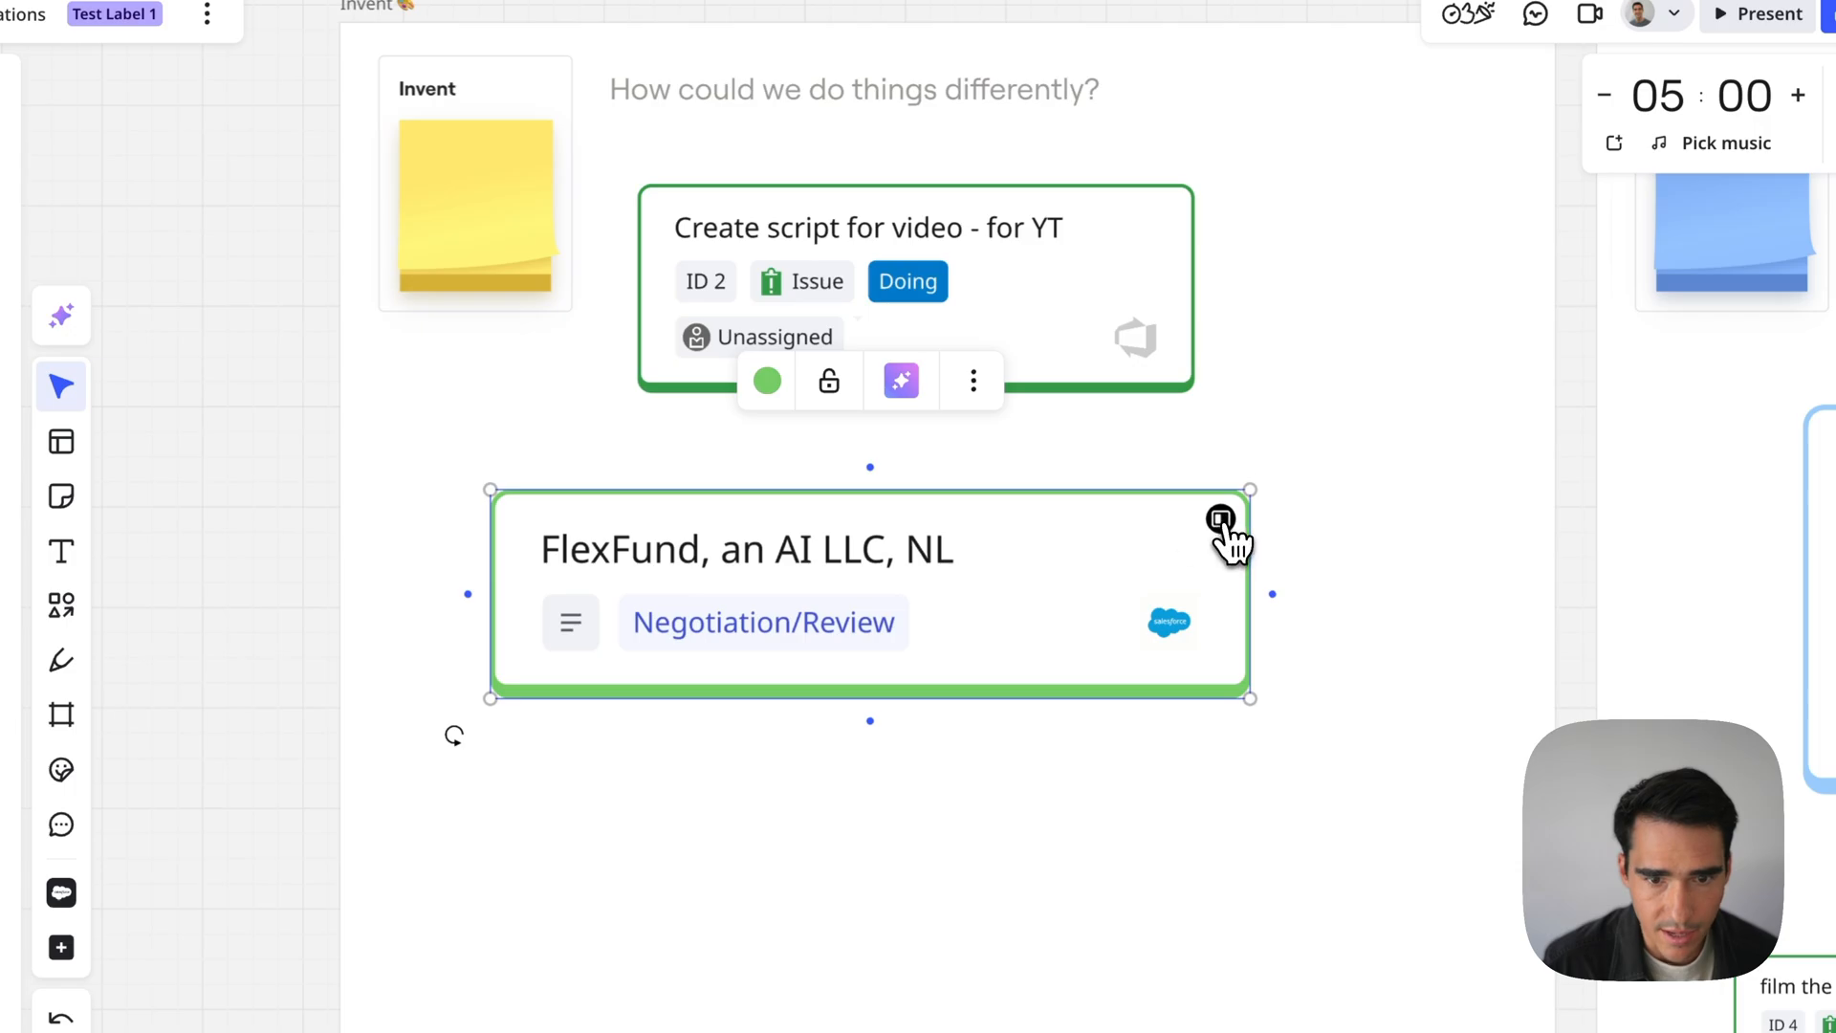
# Edit the card to amount 1 and name 'FlexFund, an AI BV, NL', then update Salesforce
pyautogui.click(1220, 520)
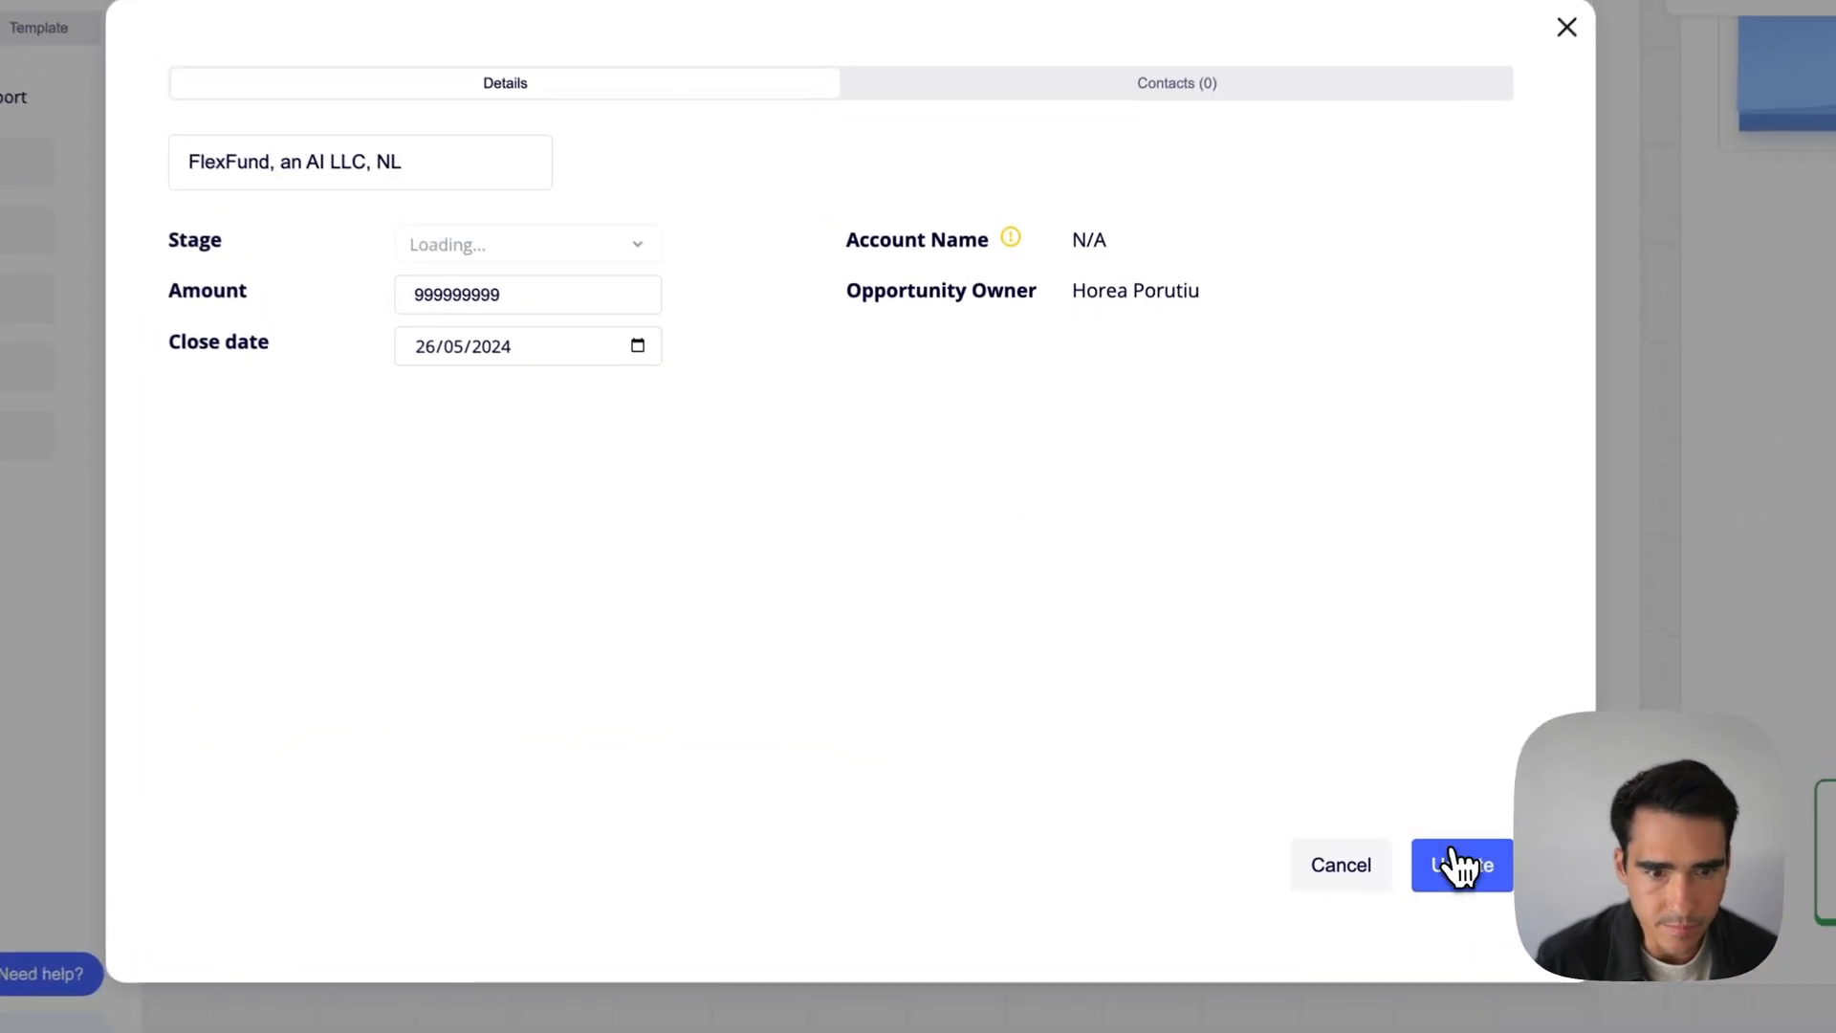
pyautogui.write('1')
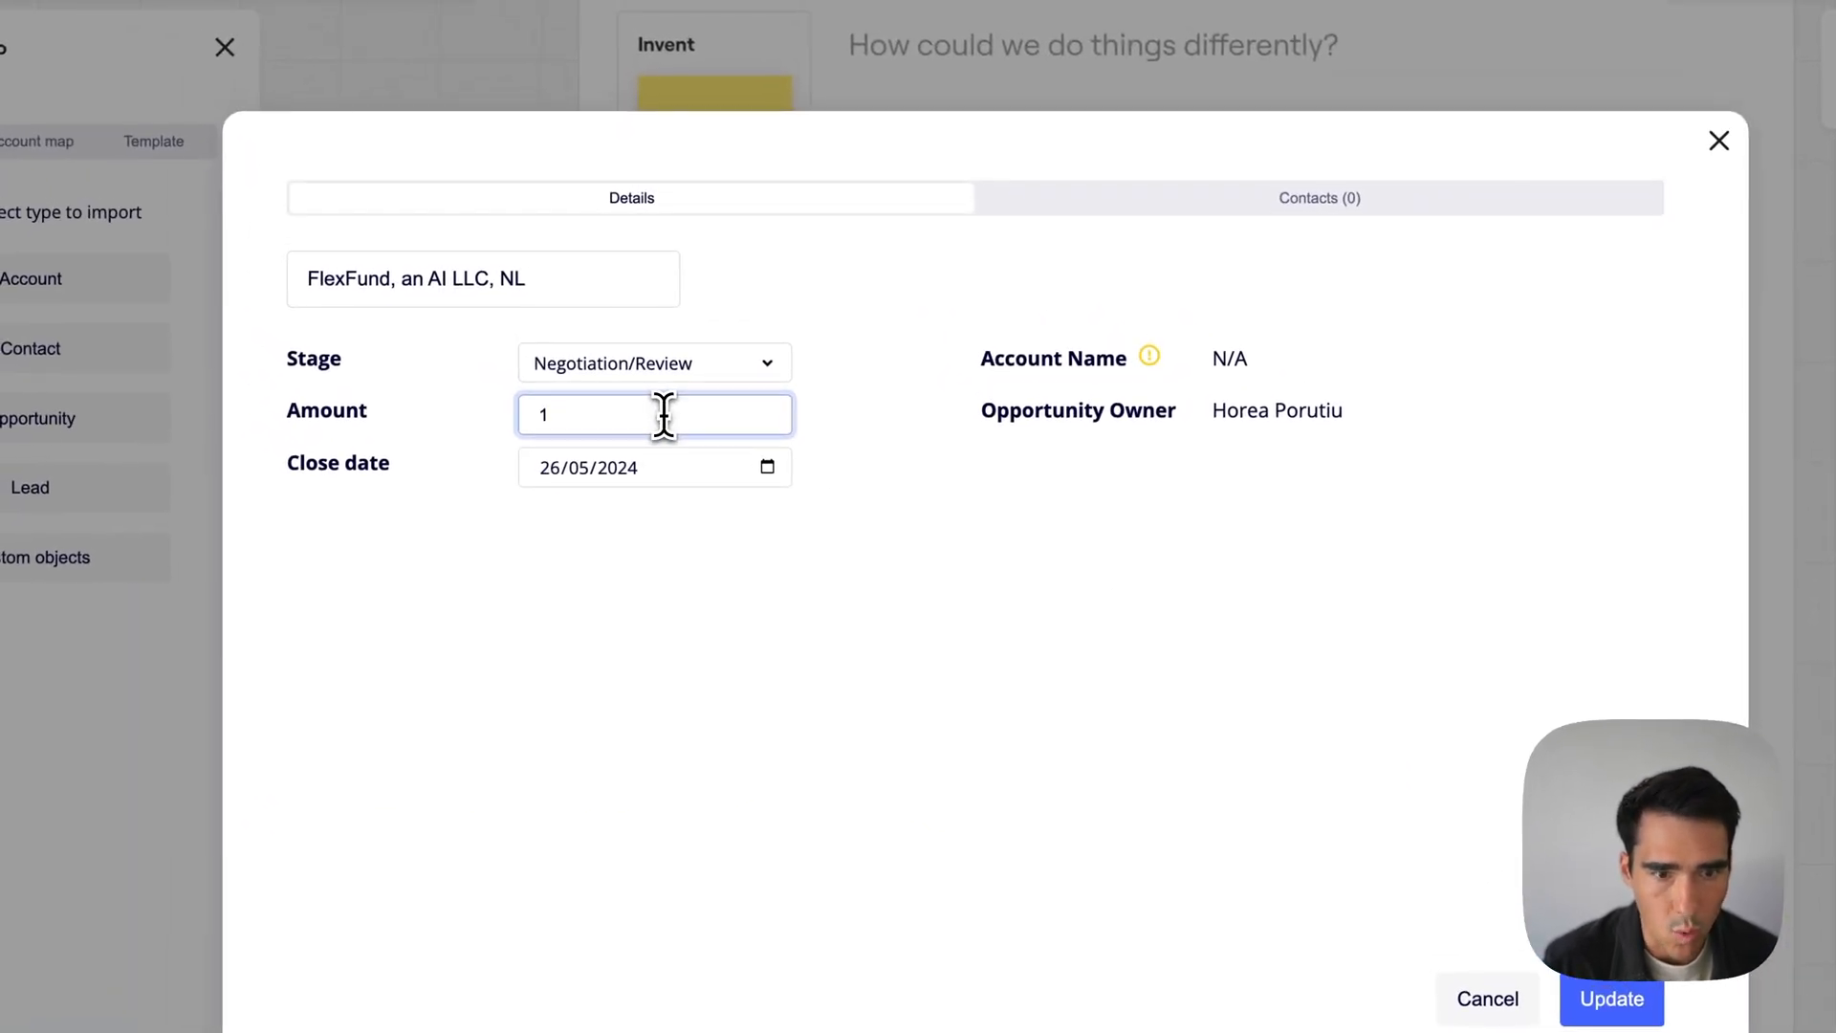
pyautogui.moveTo(643, 375)
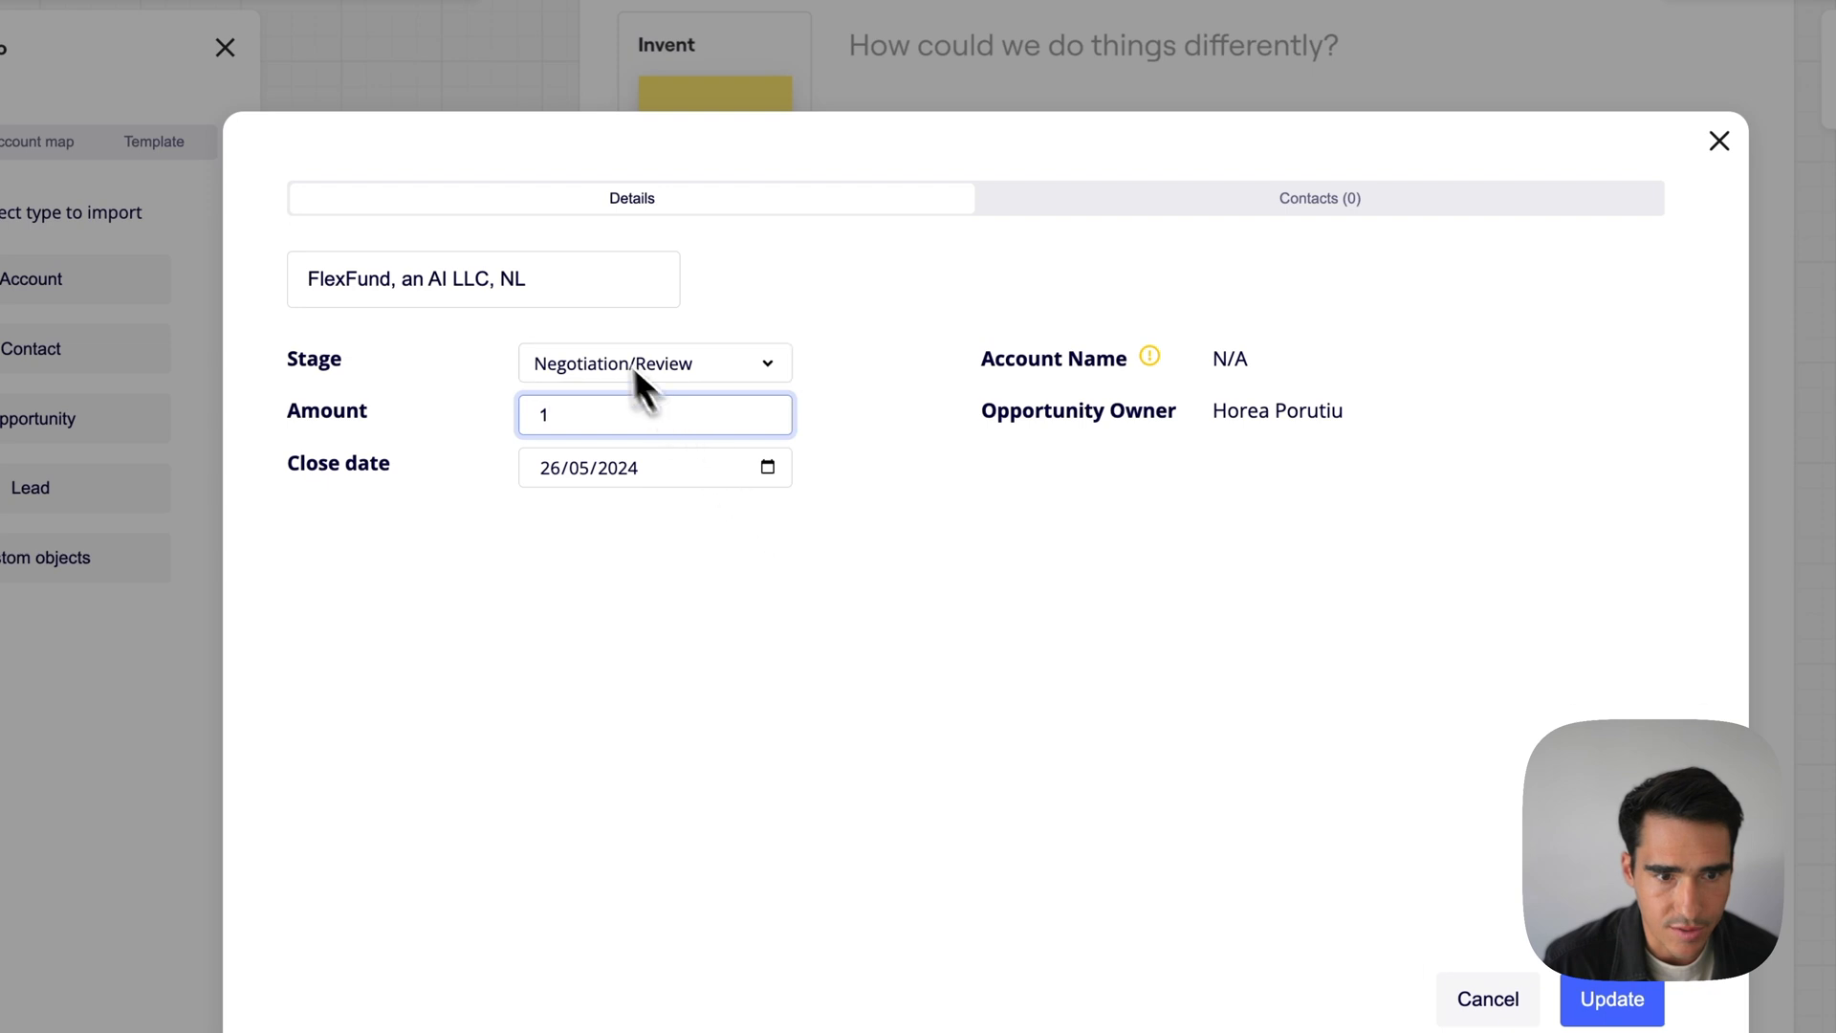
pyautogui.click(482, 279)
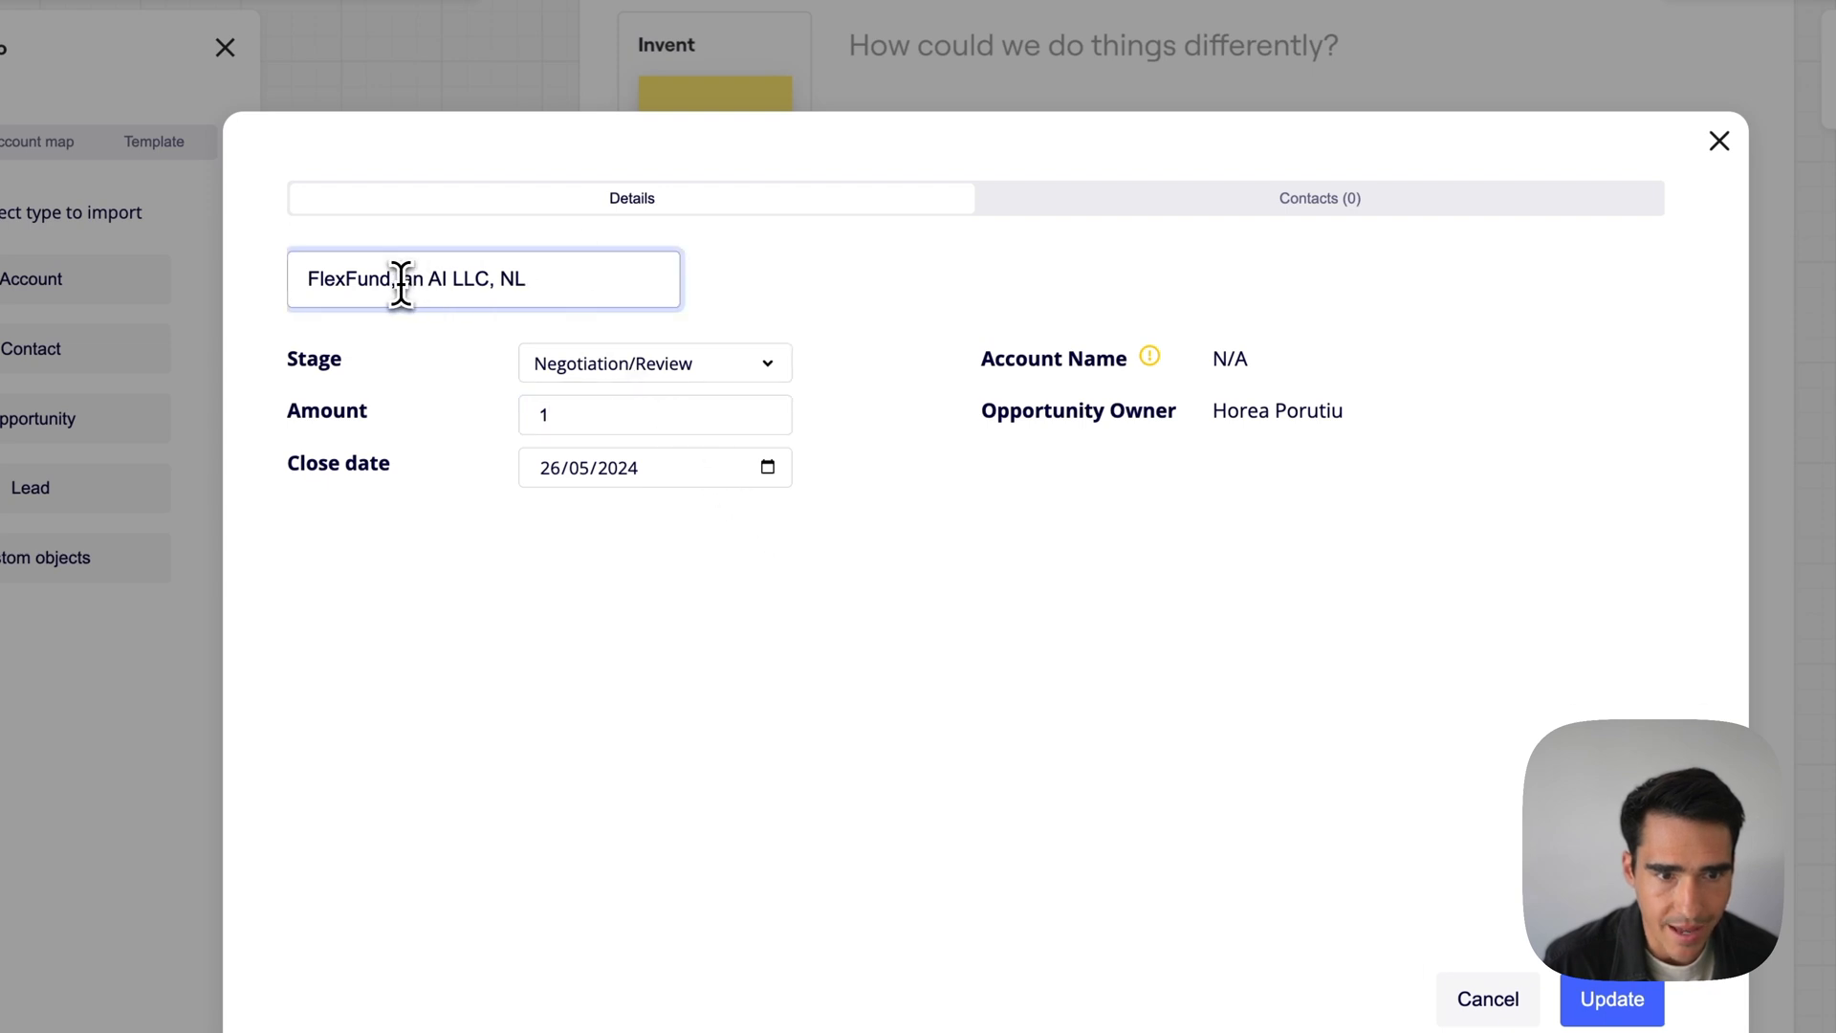
pyautogui.doubleClick(471, 279)
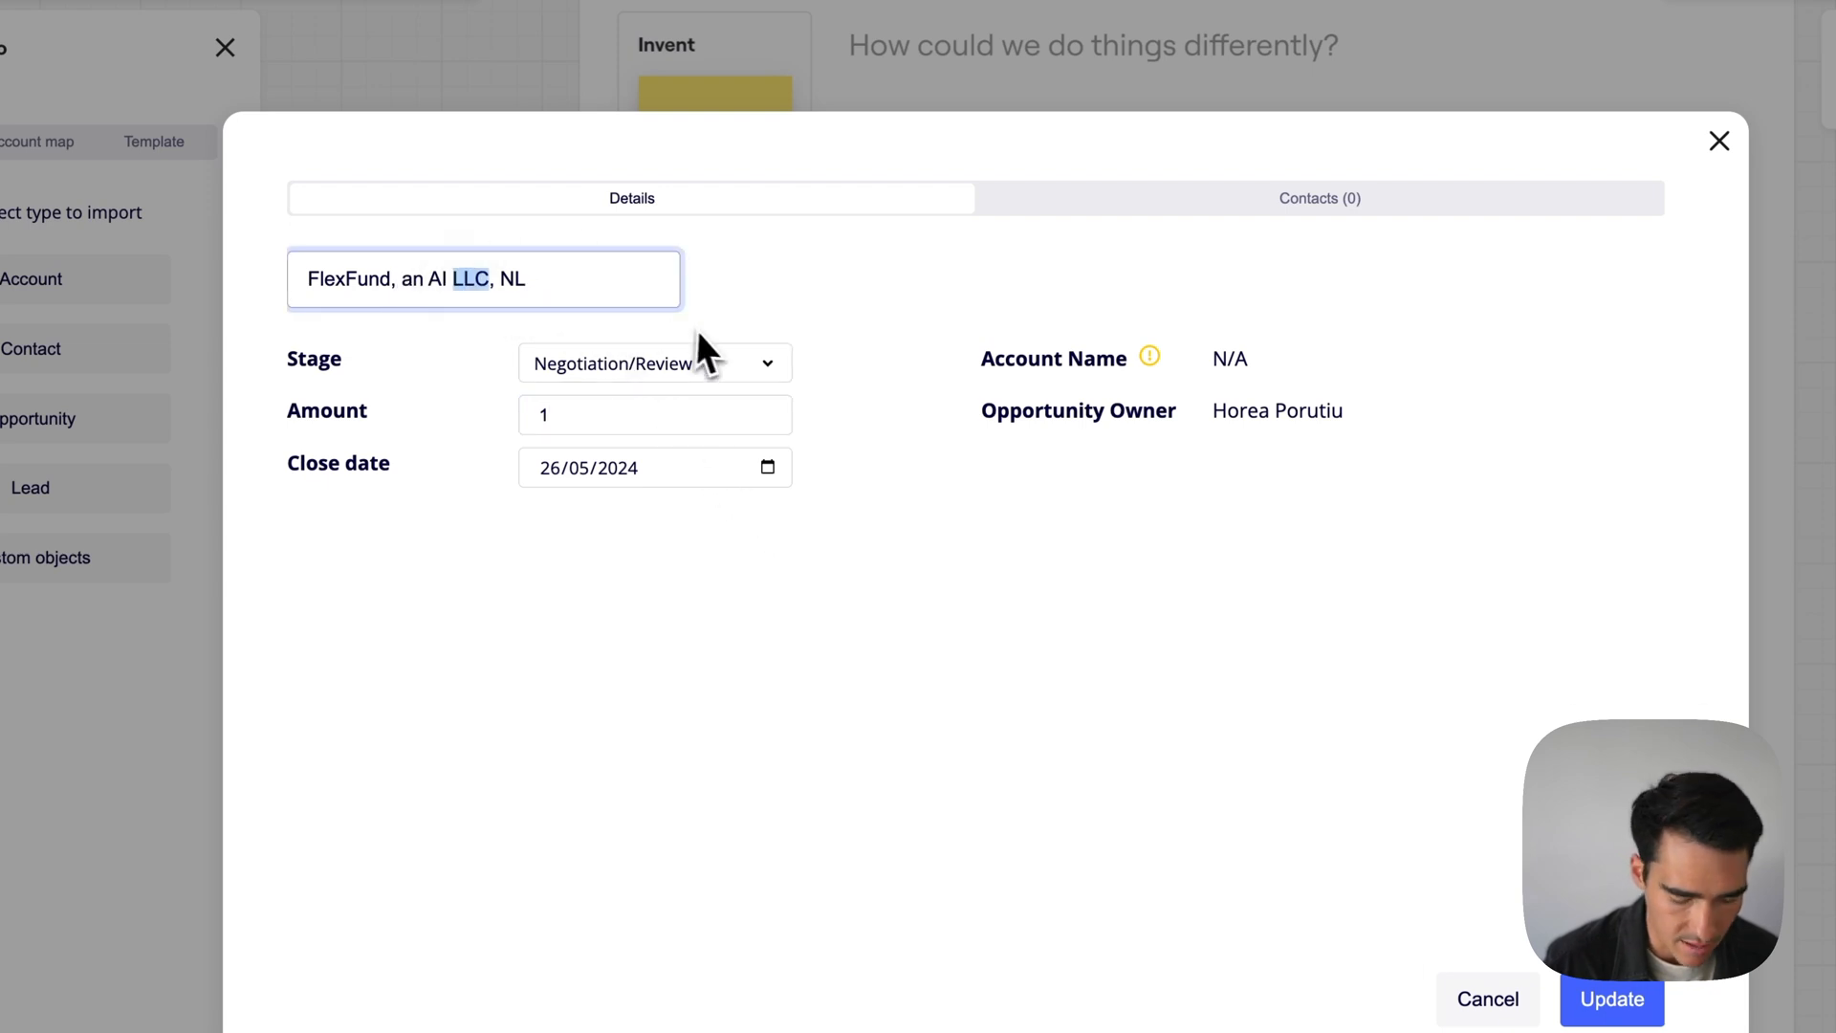
pyautogui.write('BV')
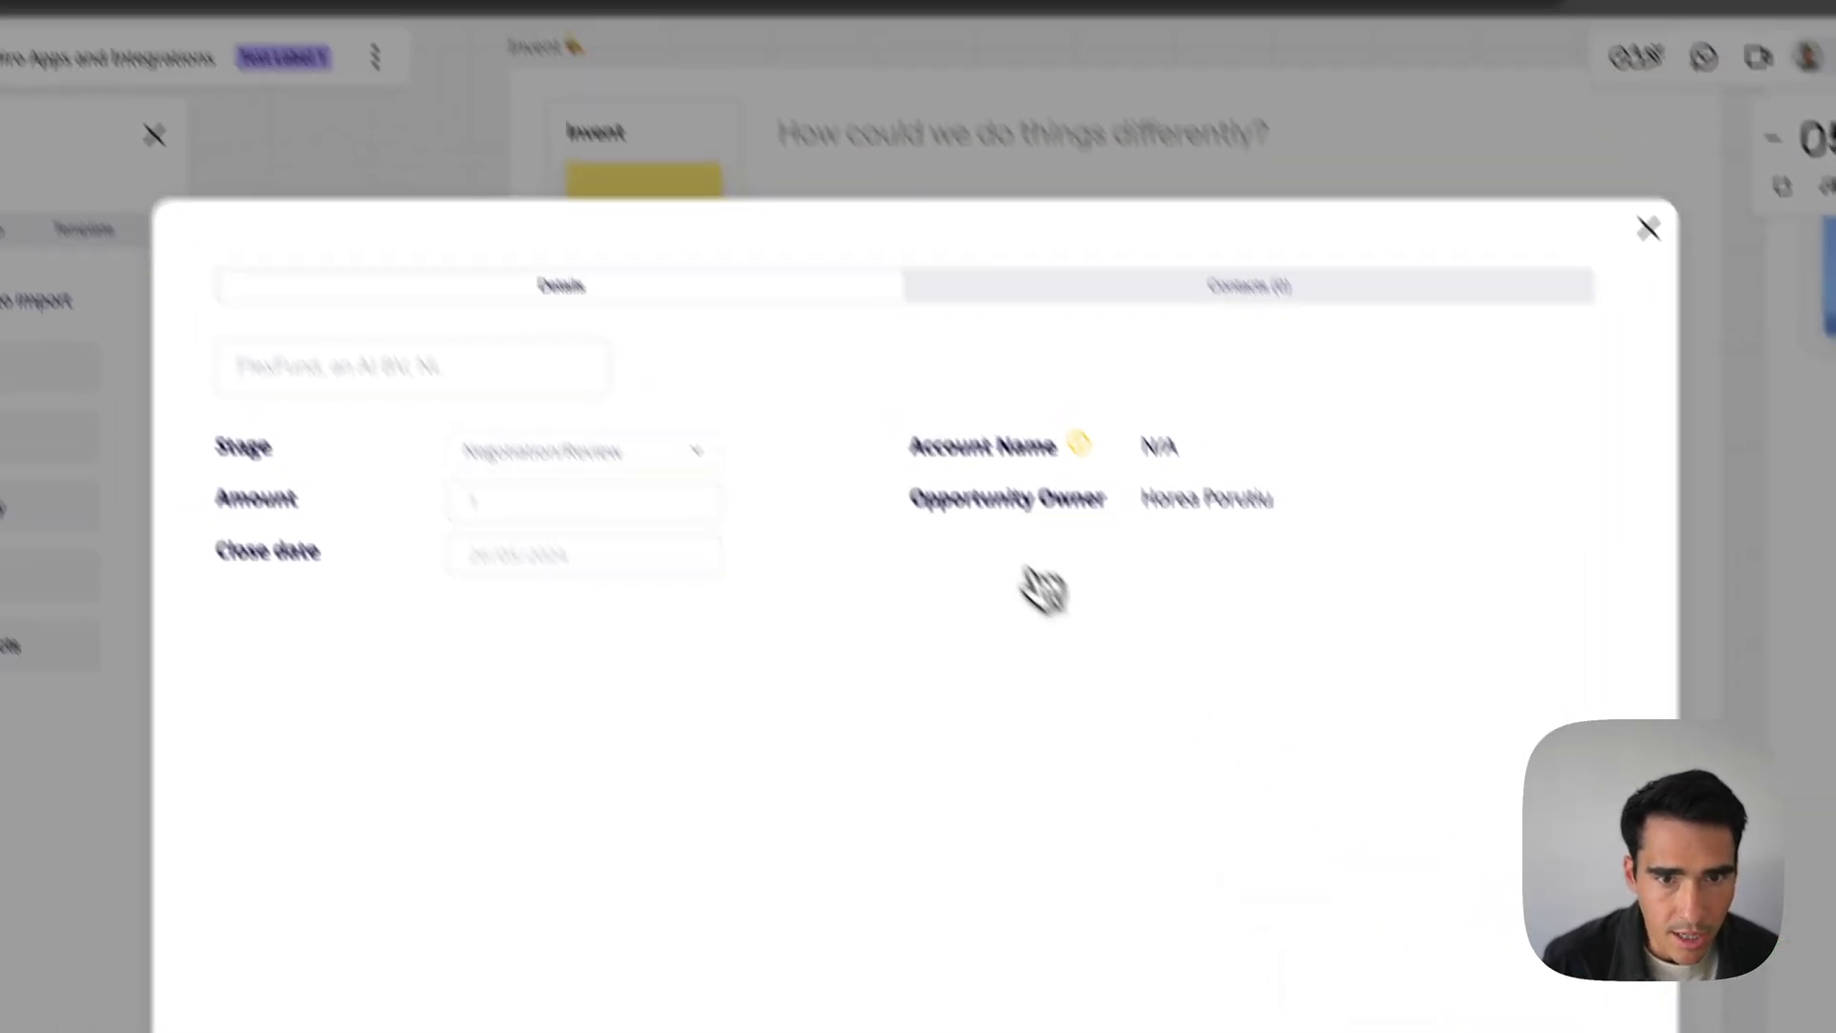
pyautogui.click(1649, 228)
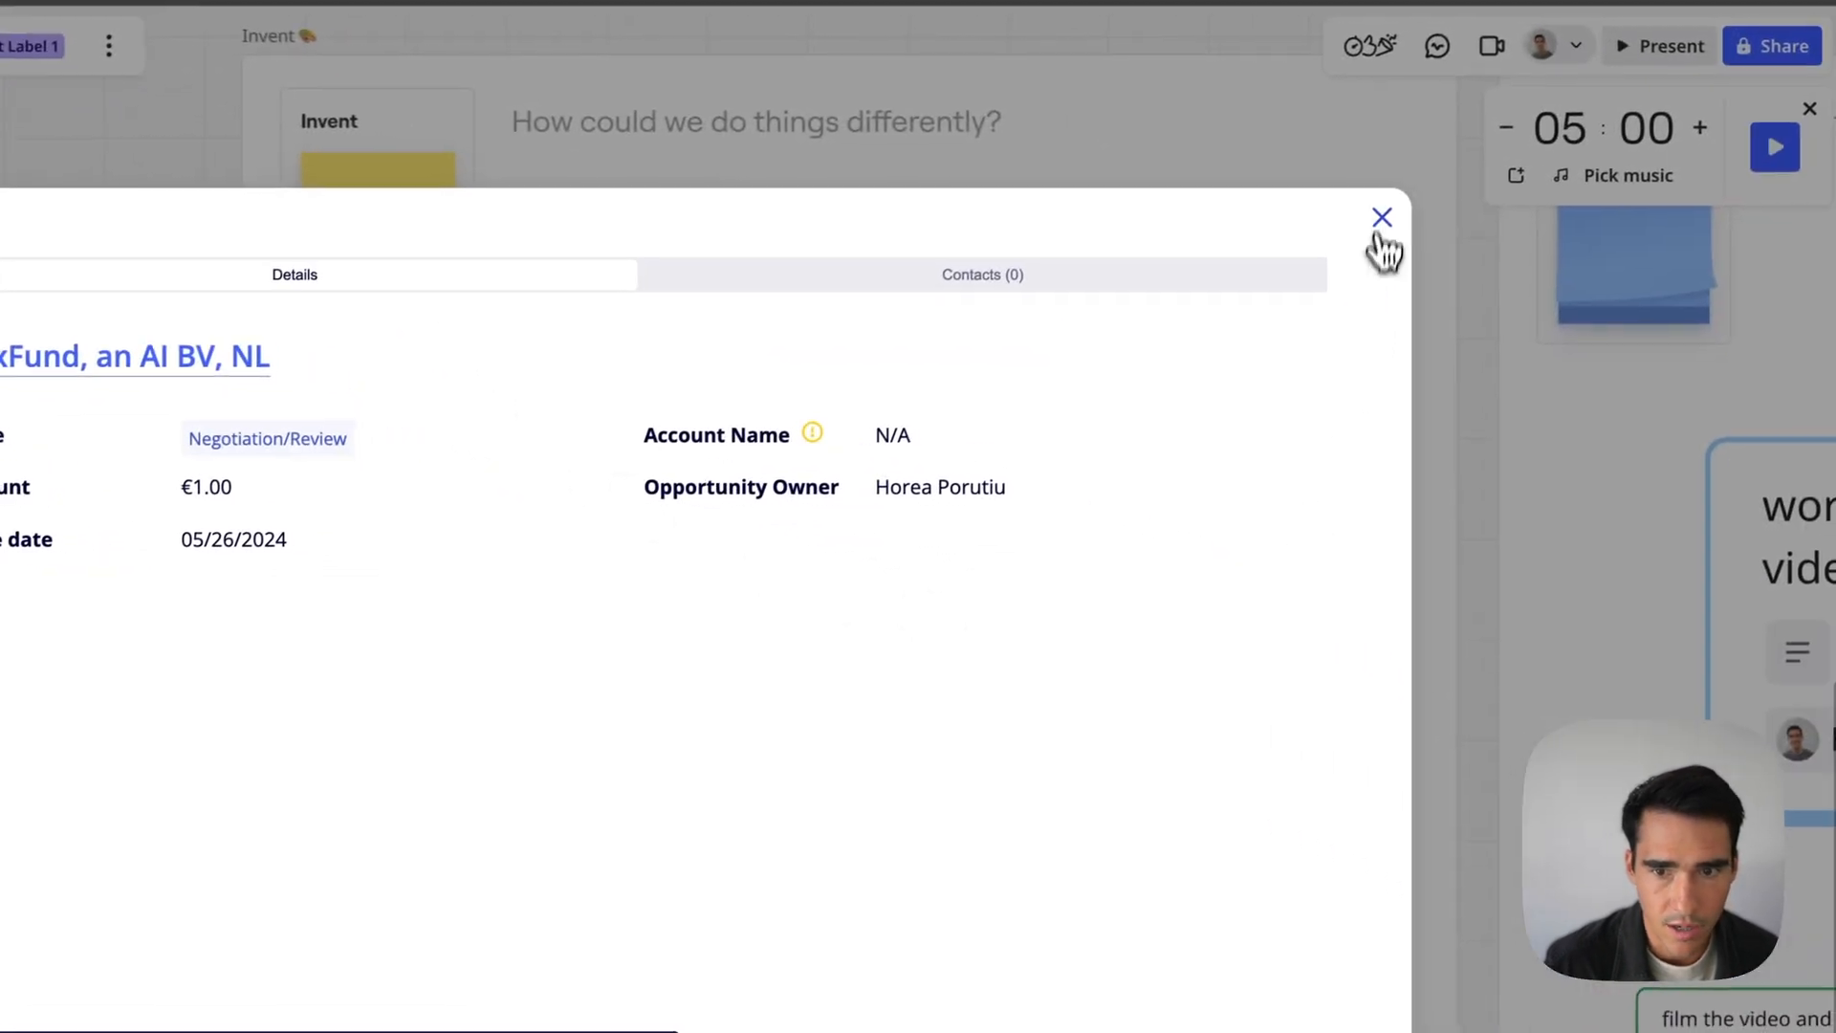
# Close the opportunity details to reveal the BV card under Invent on the board
pyautogui.click(1381, 218)
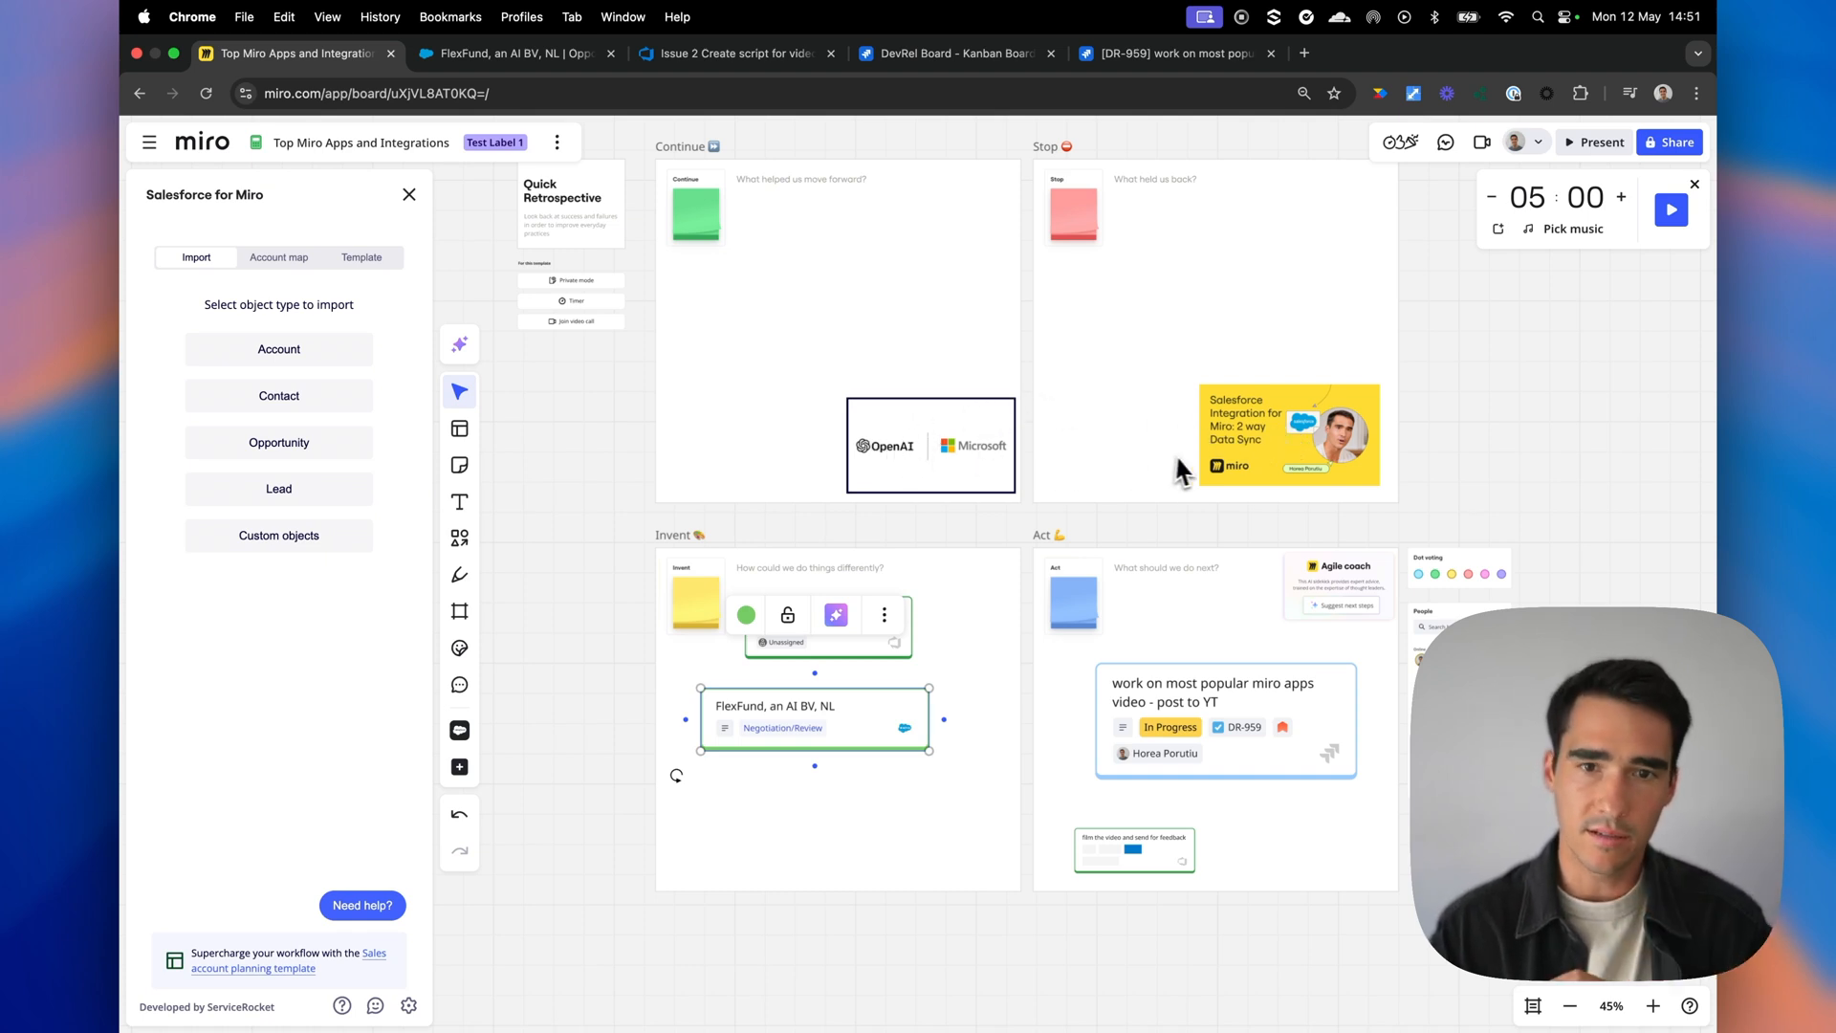
pyautogui.moveTo(1287, 442)
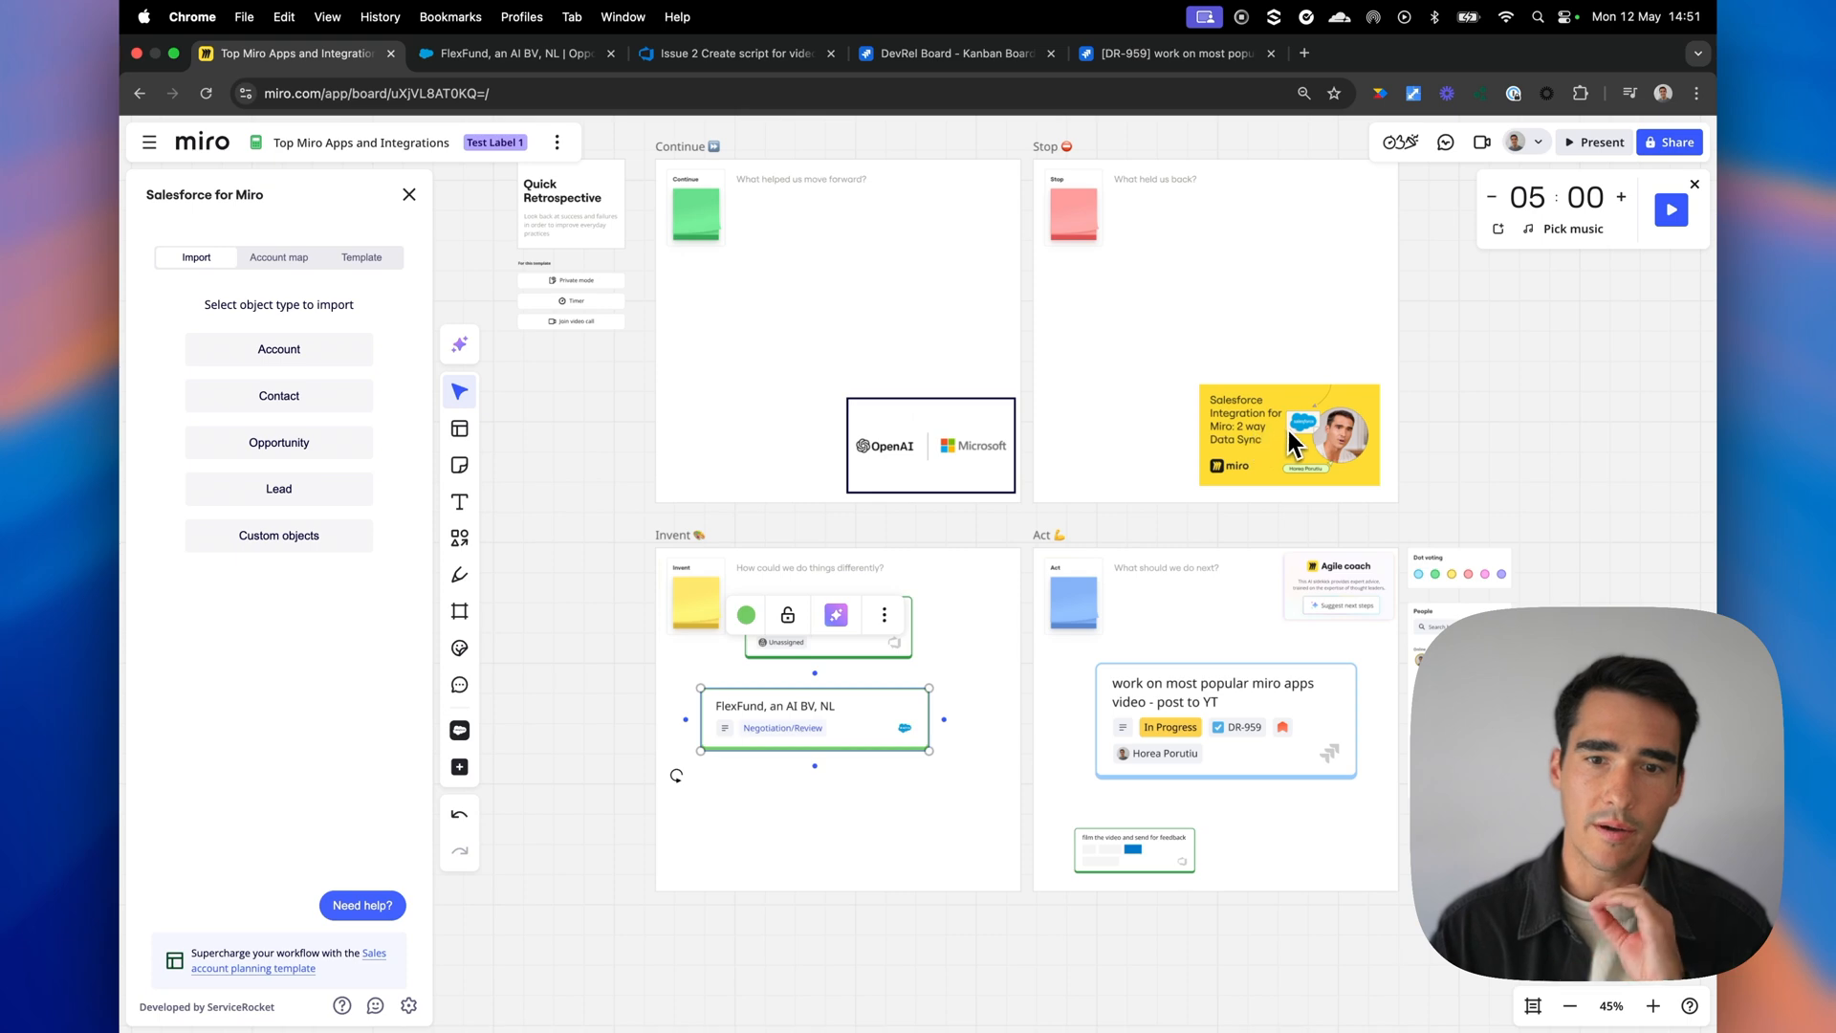